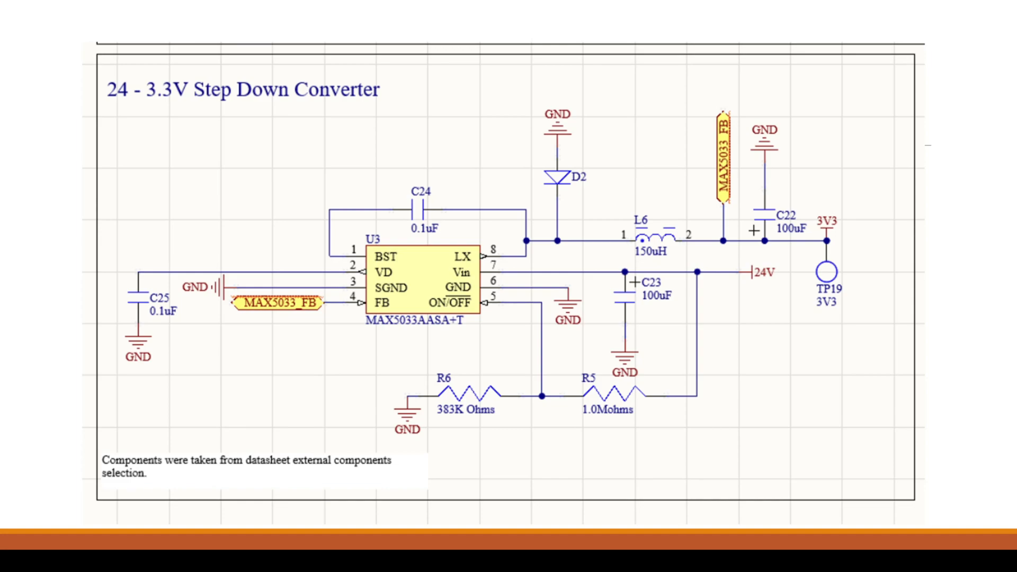
mouse_move(806, 172)
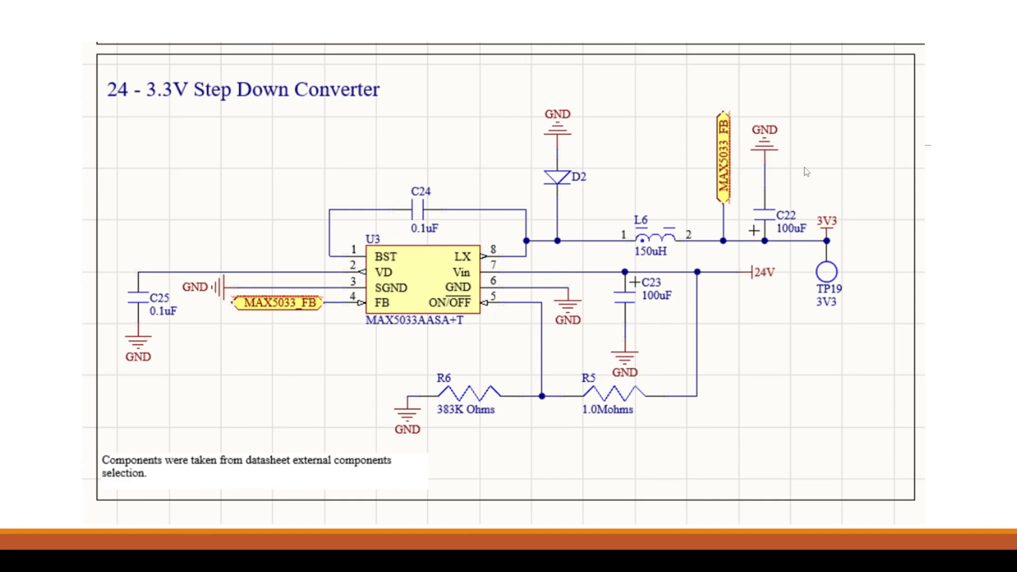
mouse_move(712, 292)
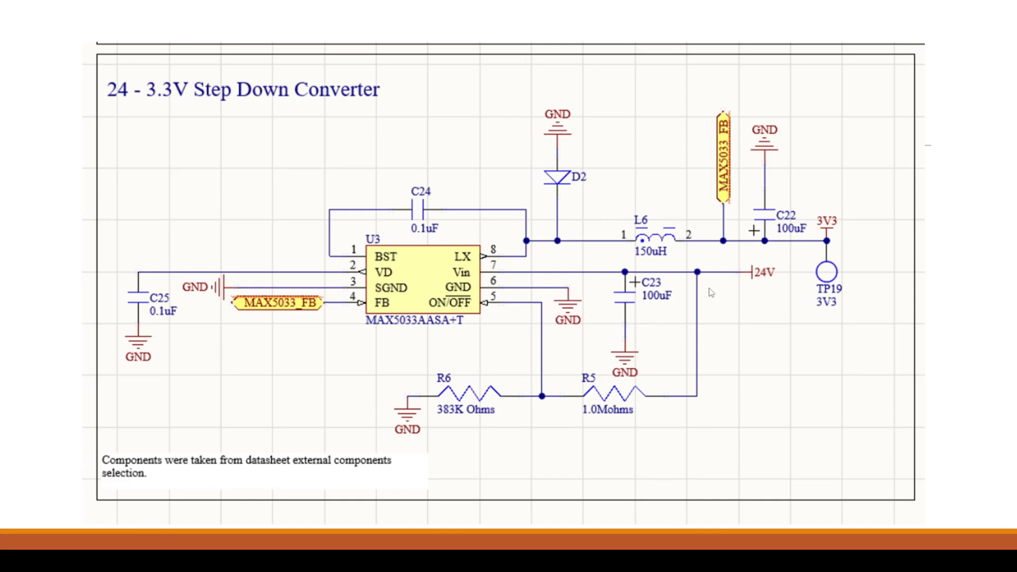
mouse_move(801, 253)
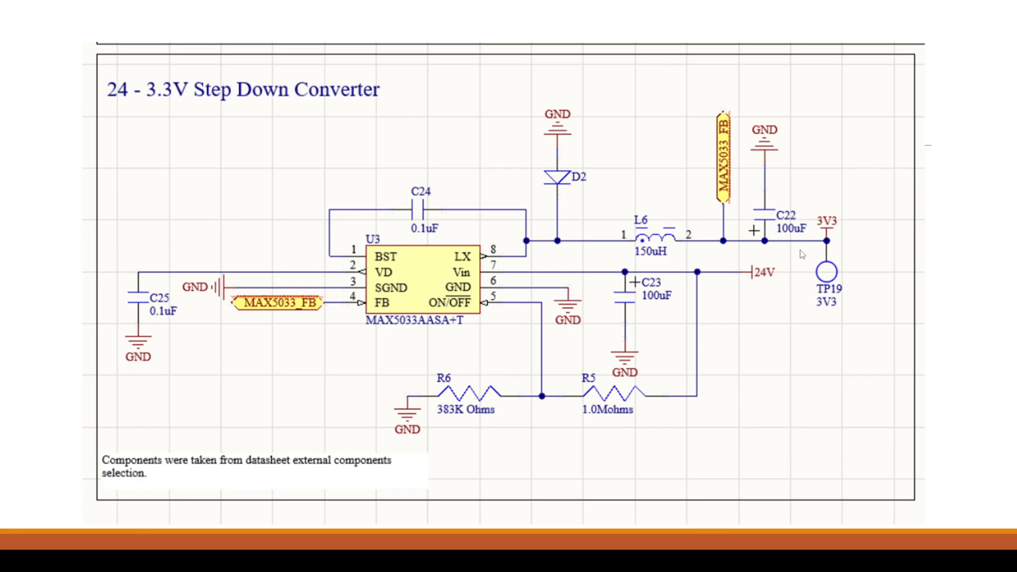
mouse_move(813, 242)
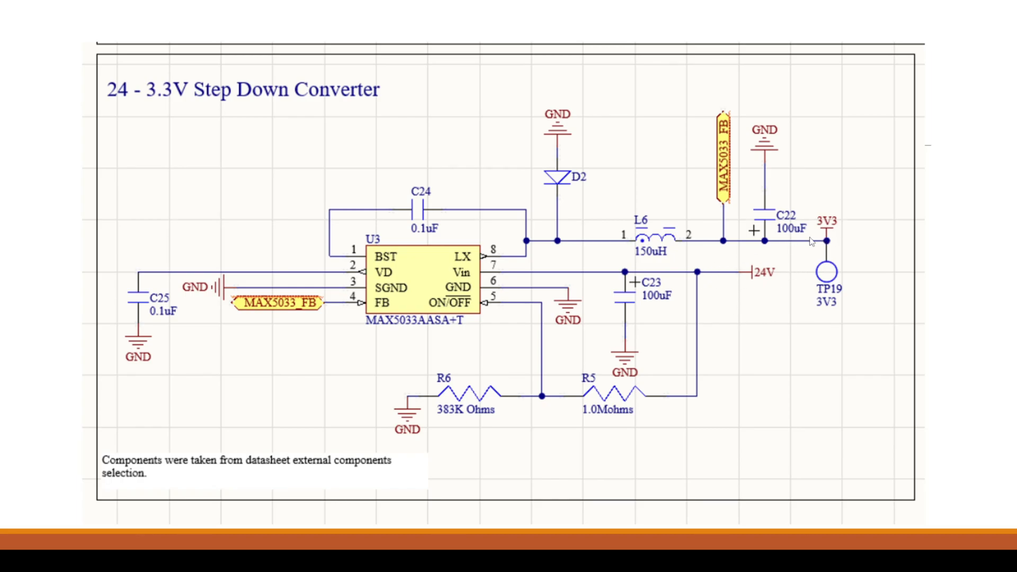
mouse_move(782, 275)
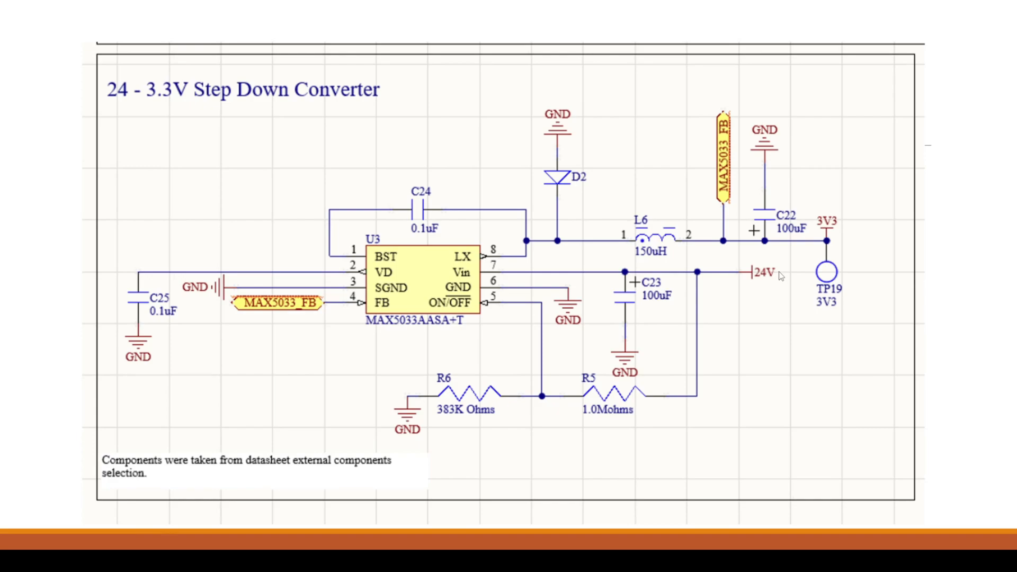
mouse_move(657, 275)
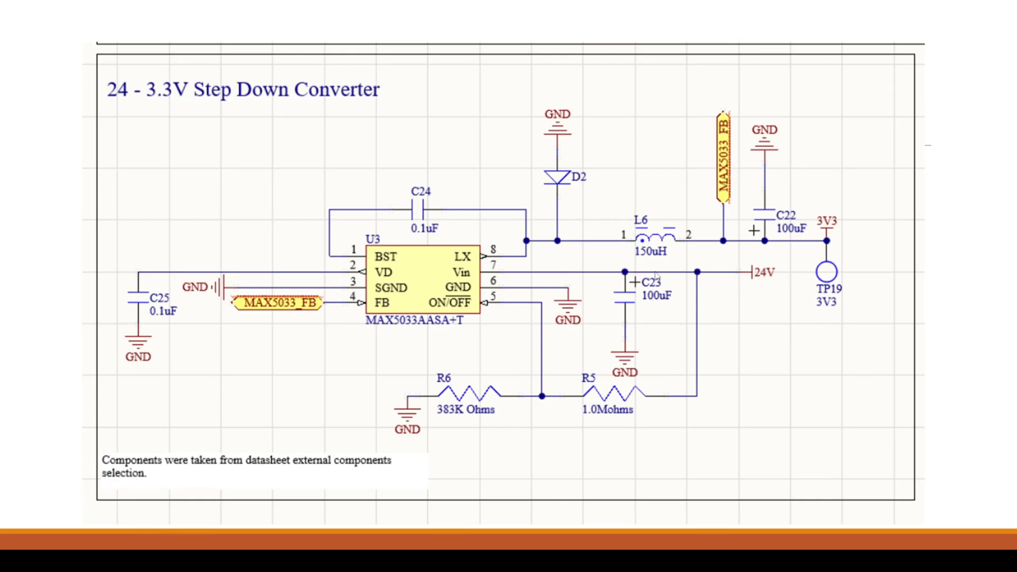
mouse_move(755, 276)
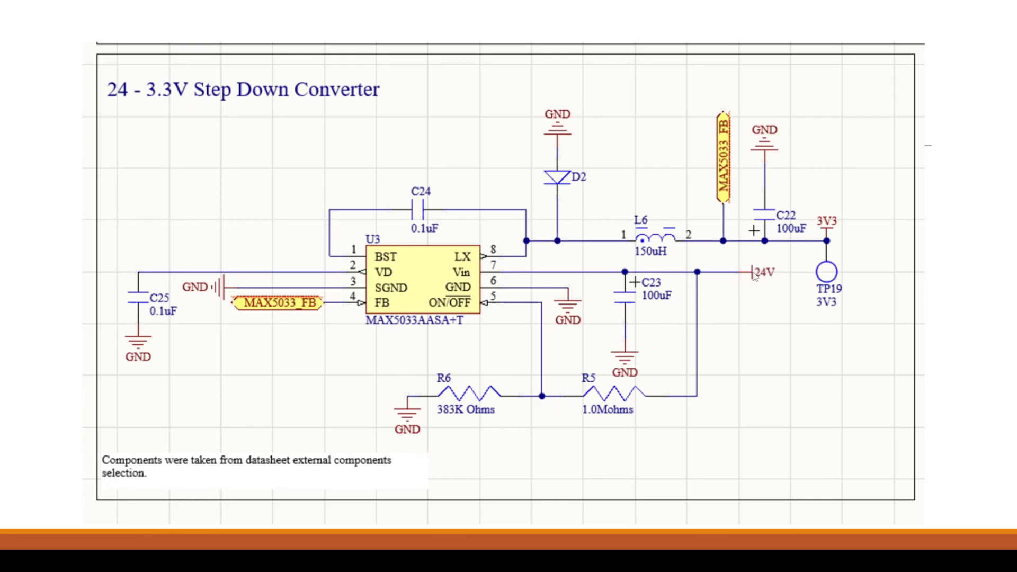
mouse_move(760, 289)
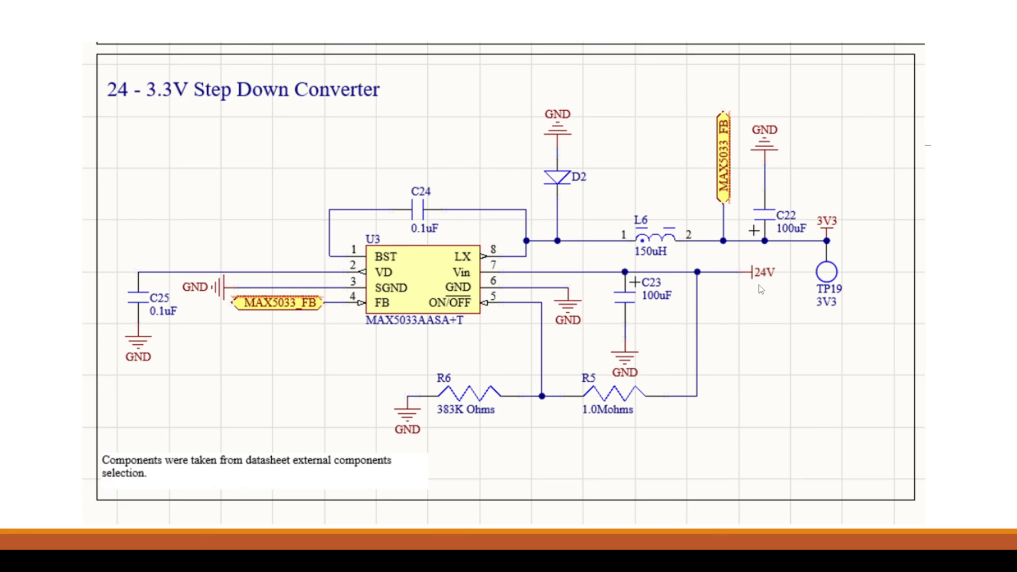
mouse_move(235, 285)
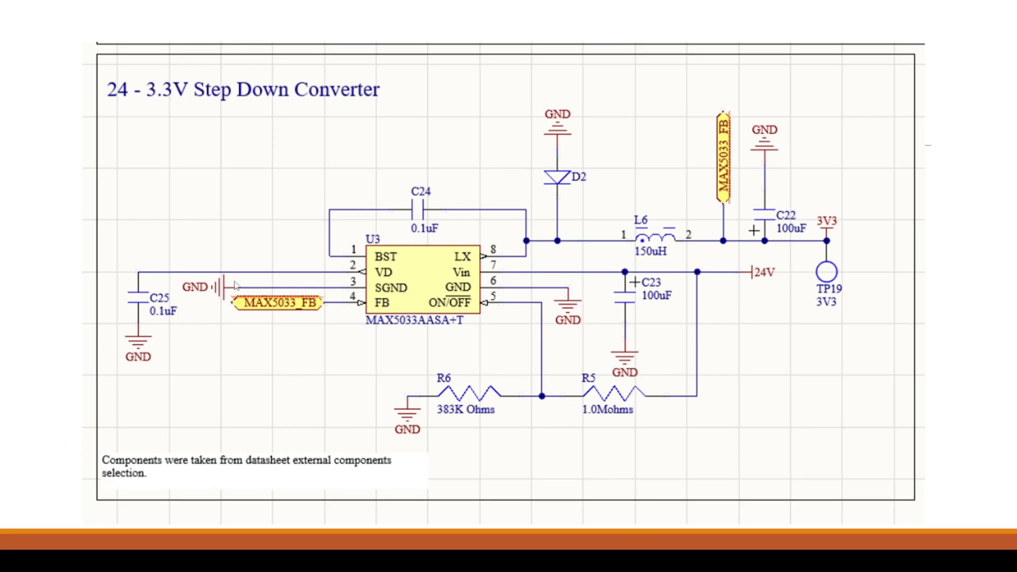
mouse_move(599, 118)
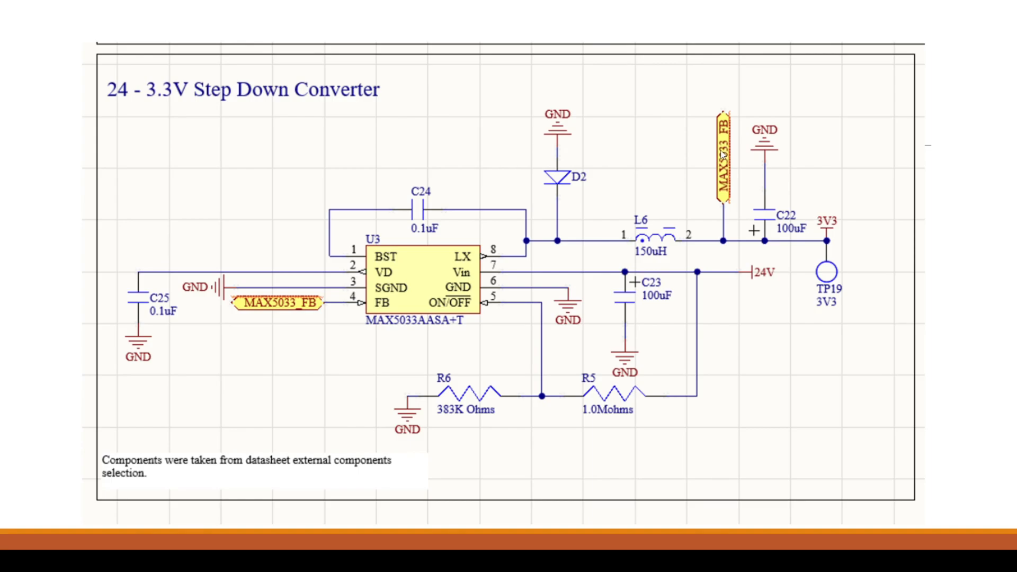
mouse_move(549, 200)
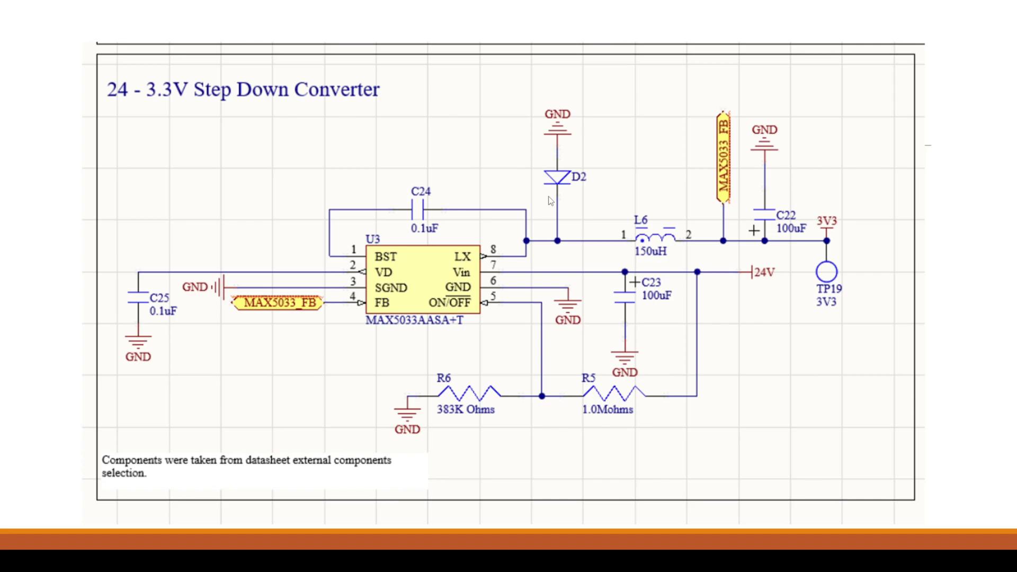
mouse_move(581, 252)
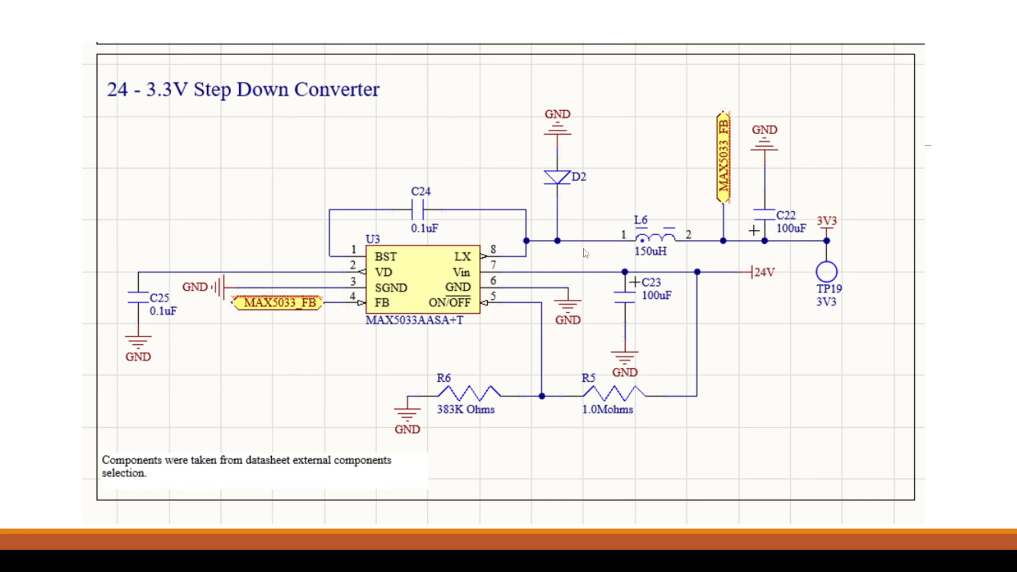
mouse_move(706, 278)
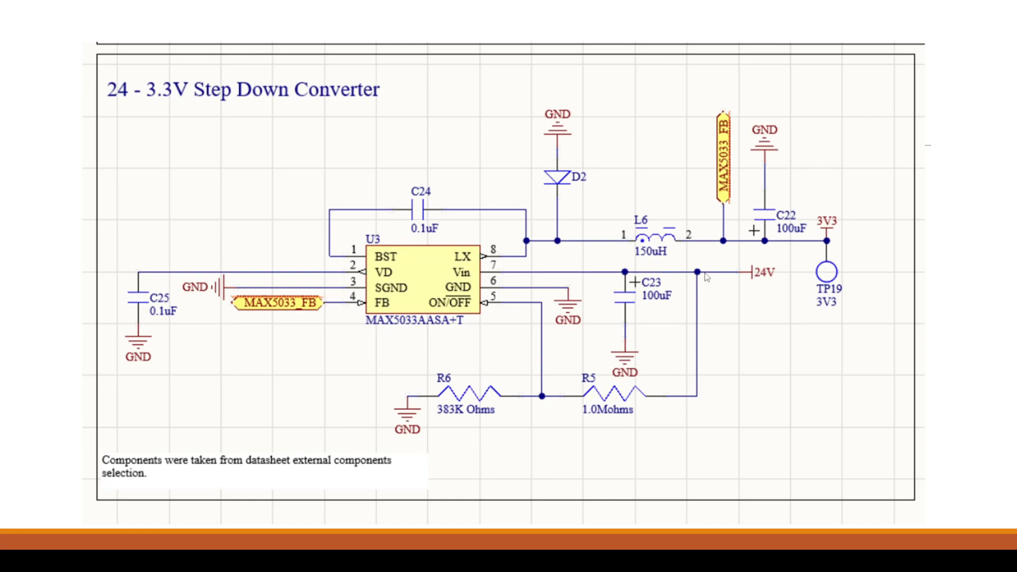
mouse_move(465, 274)
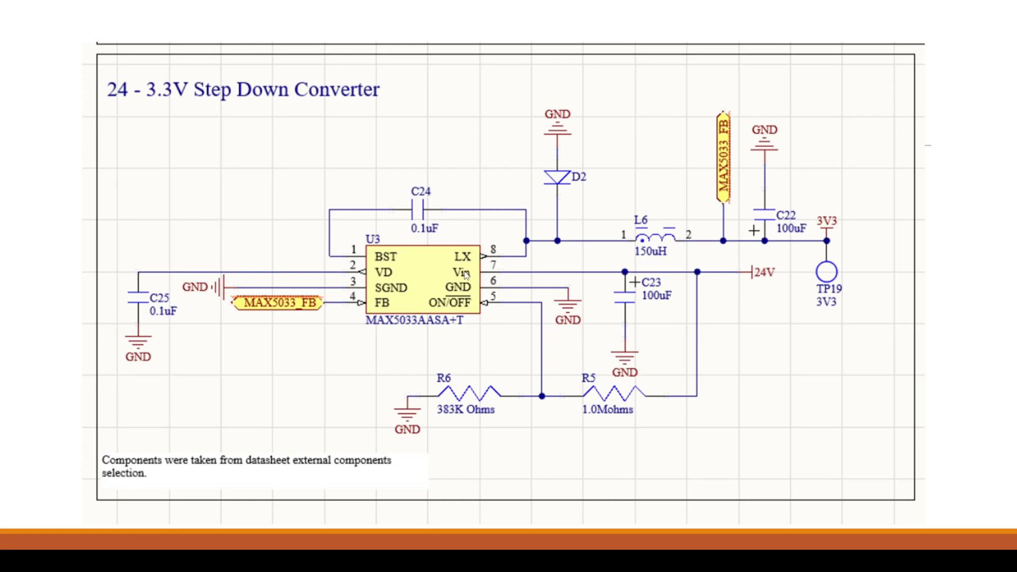
mouse_move(408, 273)
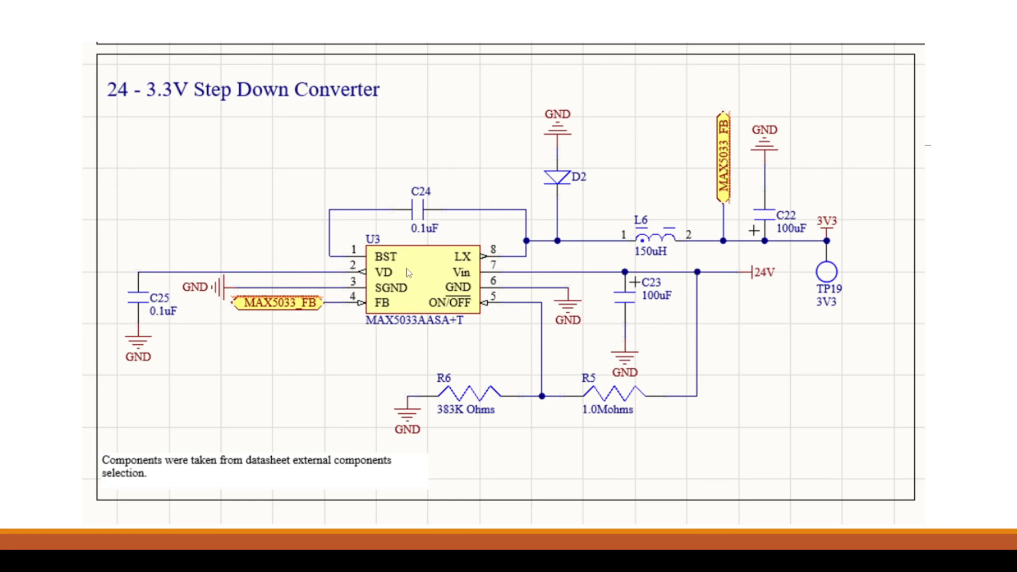
mouse_move(362, 306)
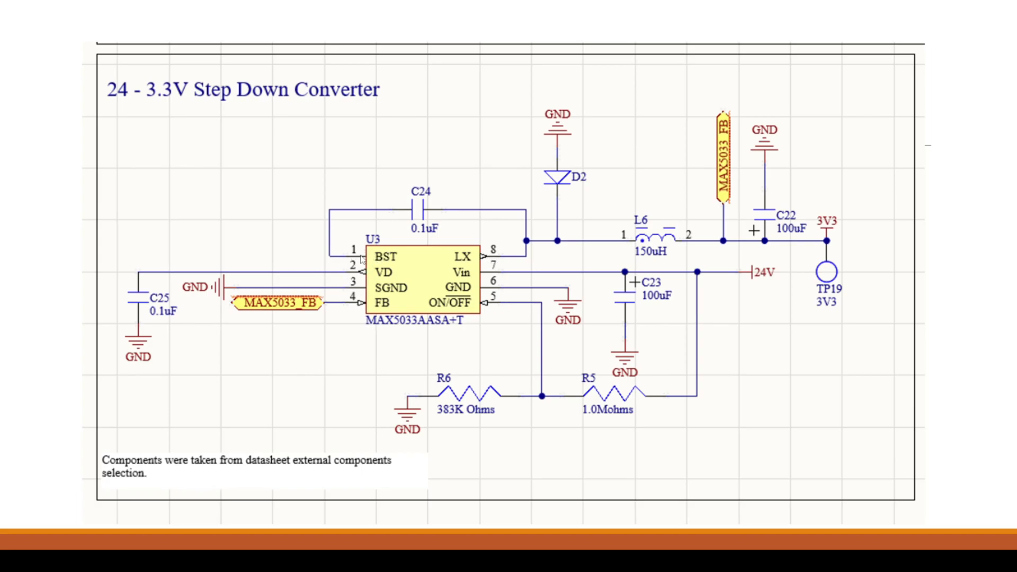
mouse_move(488, 268)
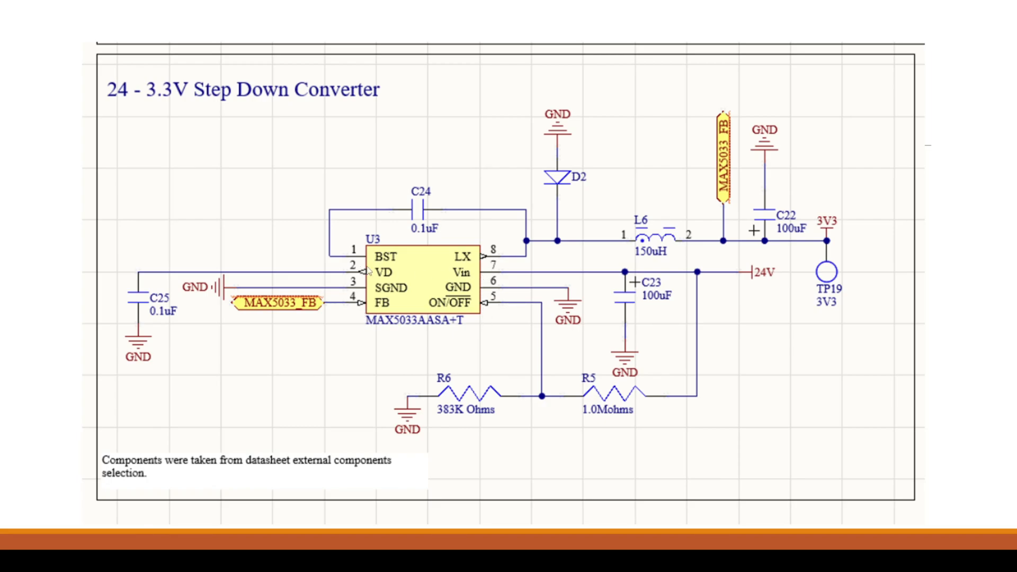
mouse_move(423, 261)
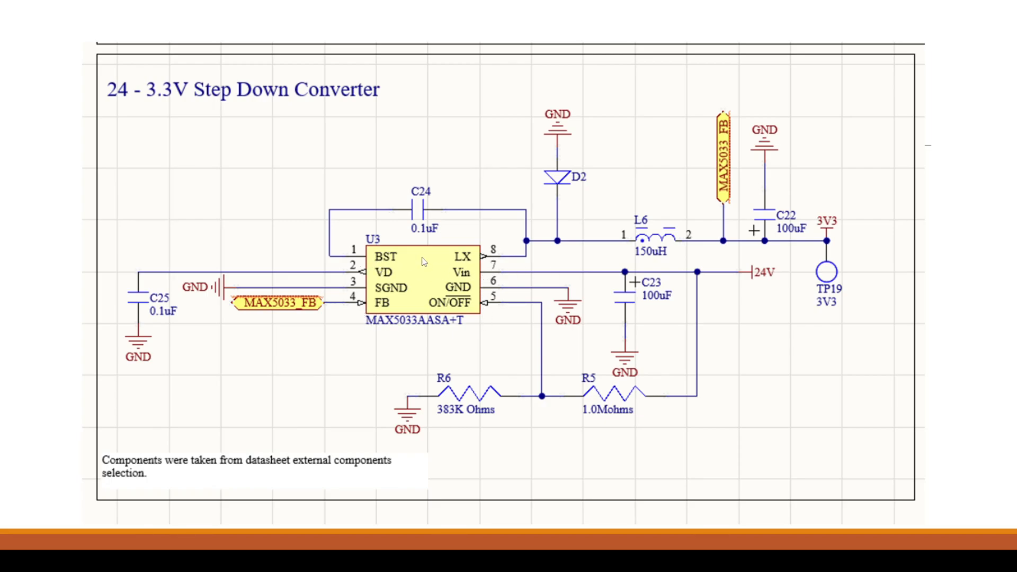
mouse_move(589, 224)
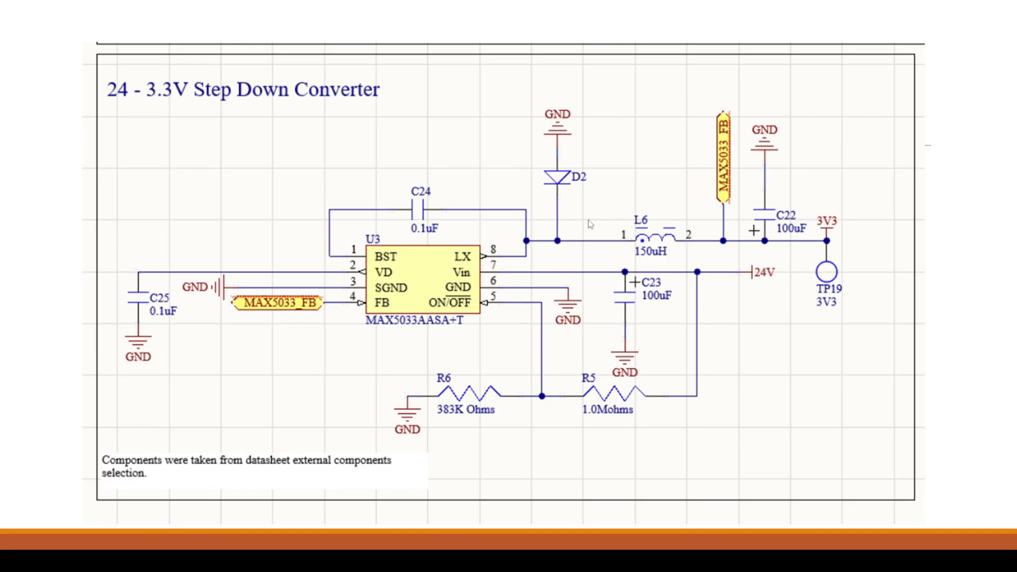
mouse_move(521, 362)
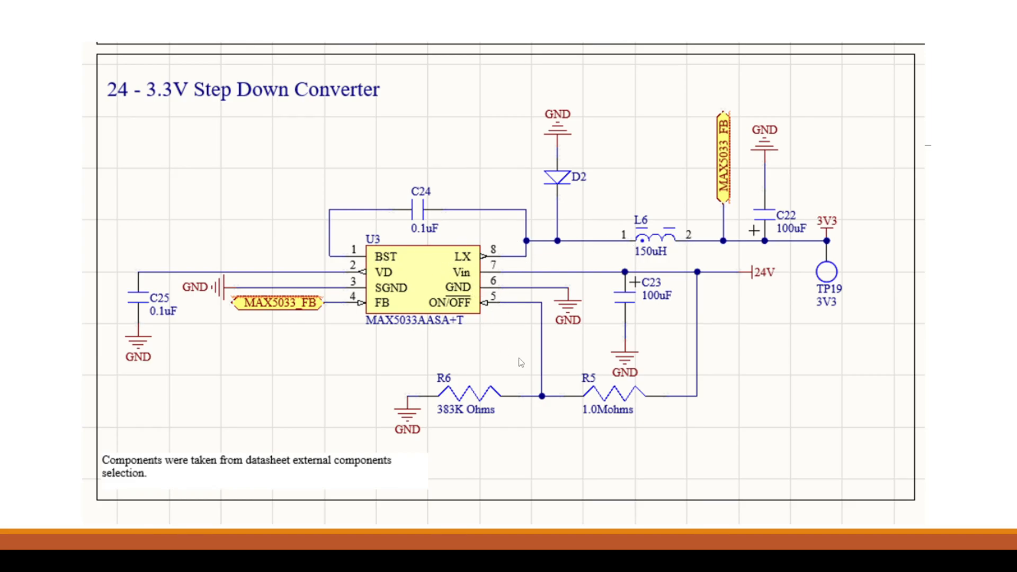
mouse_move(240, 268)
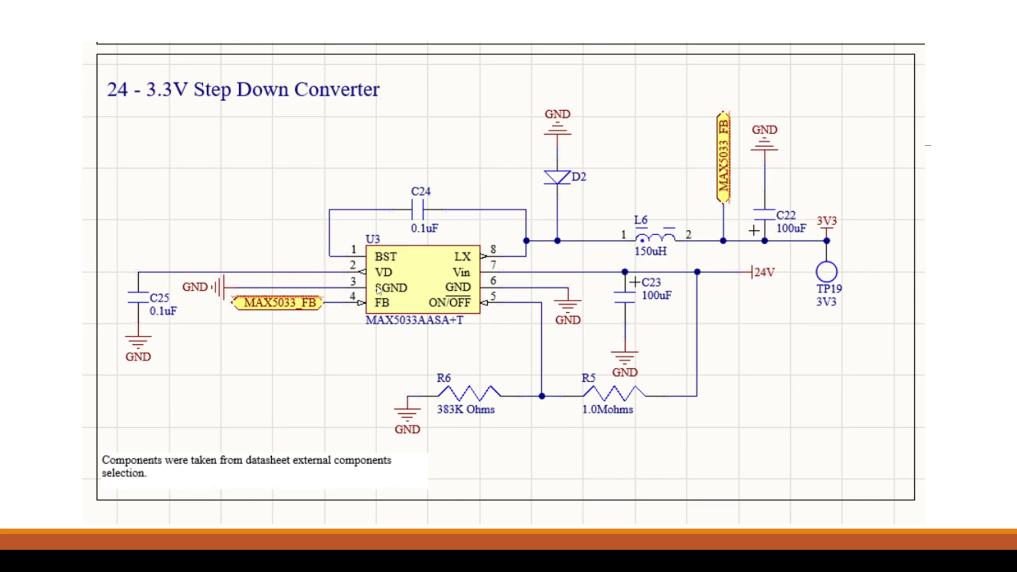
mouse_move(471, 305)
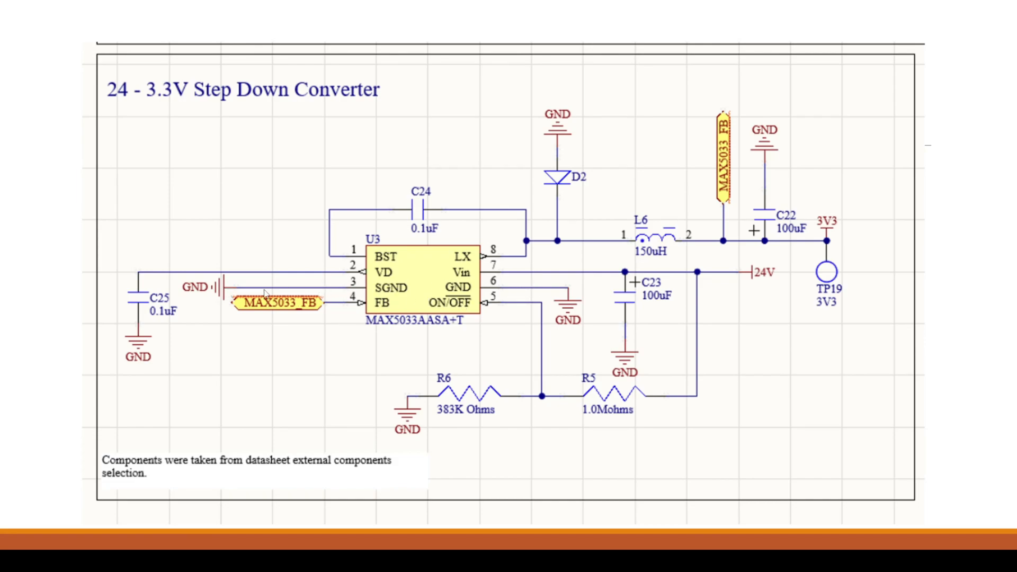
mouse_move(457, 297)
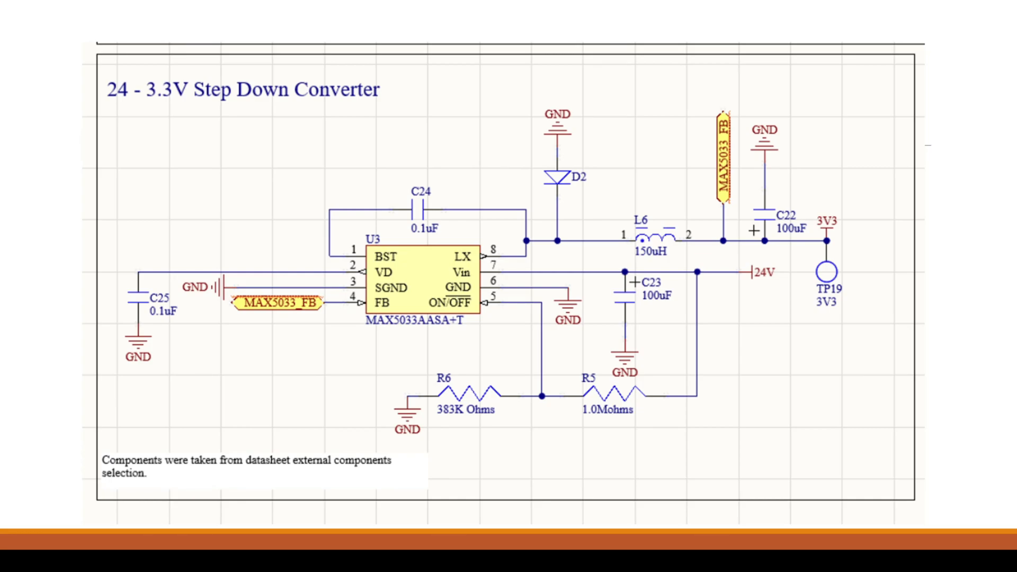
mouse_move(696, 211)
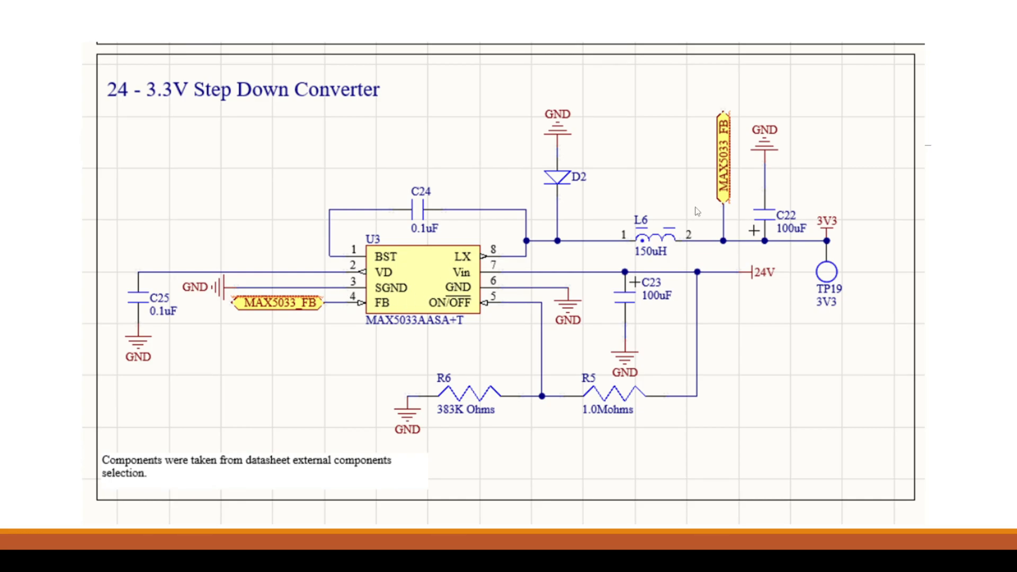
mouse_move(789, 76)
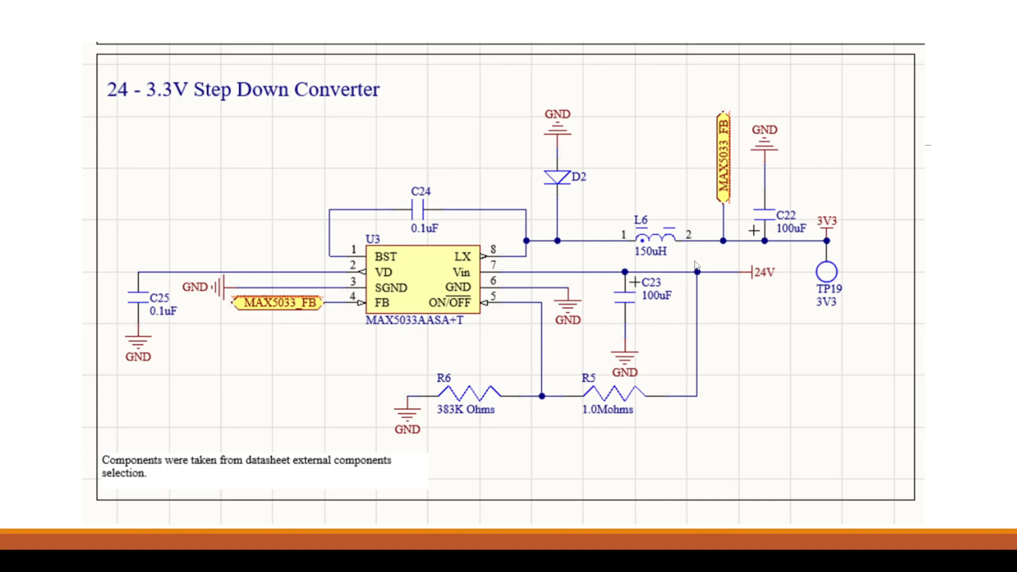
mouse_move(696, 266)
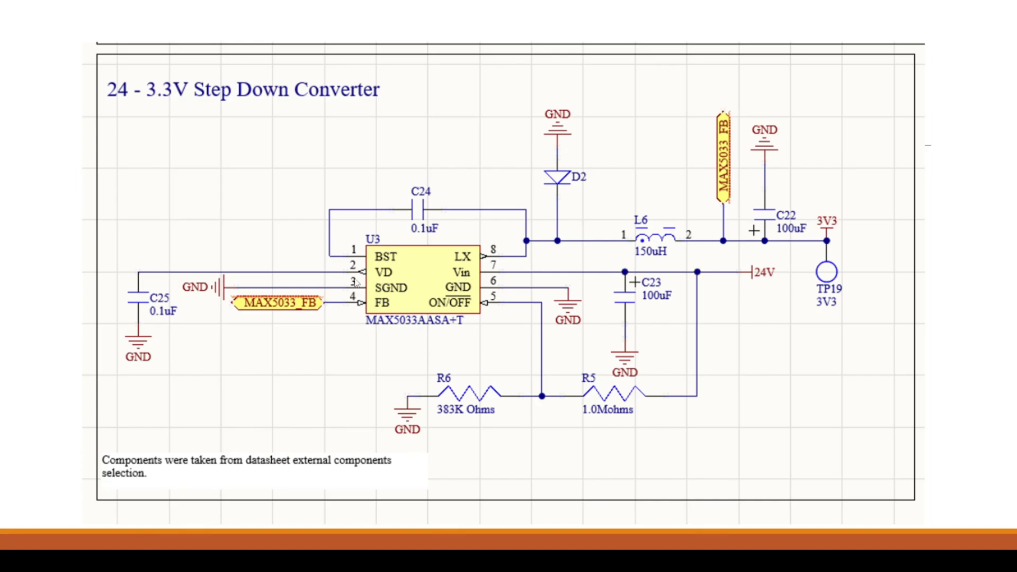
mouse_move(338, 266)
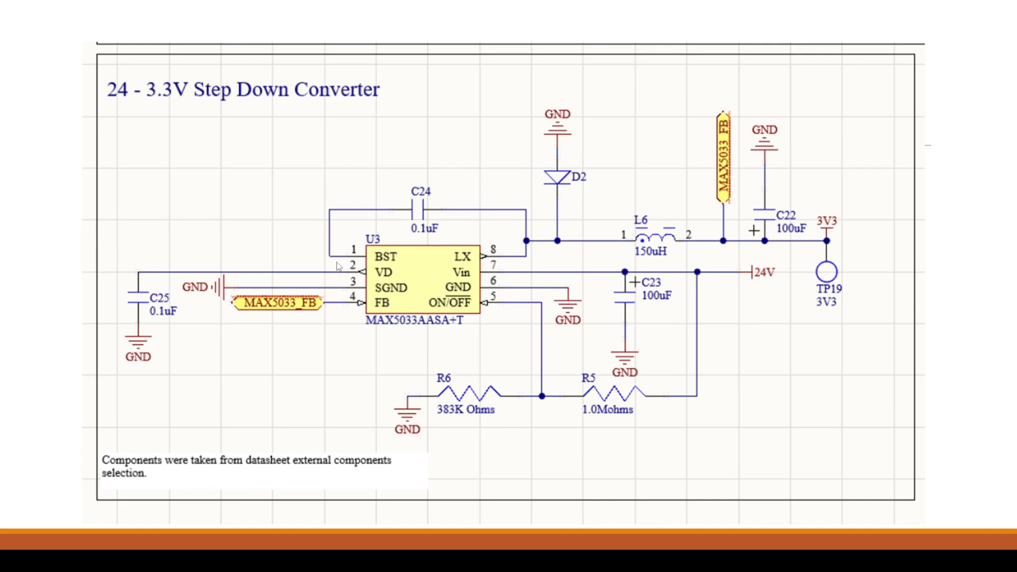
mouse_move(318, 274)
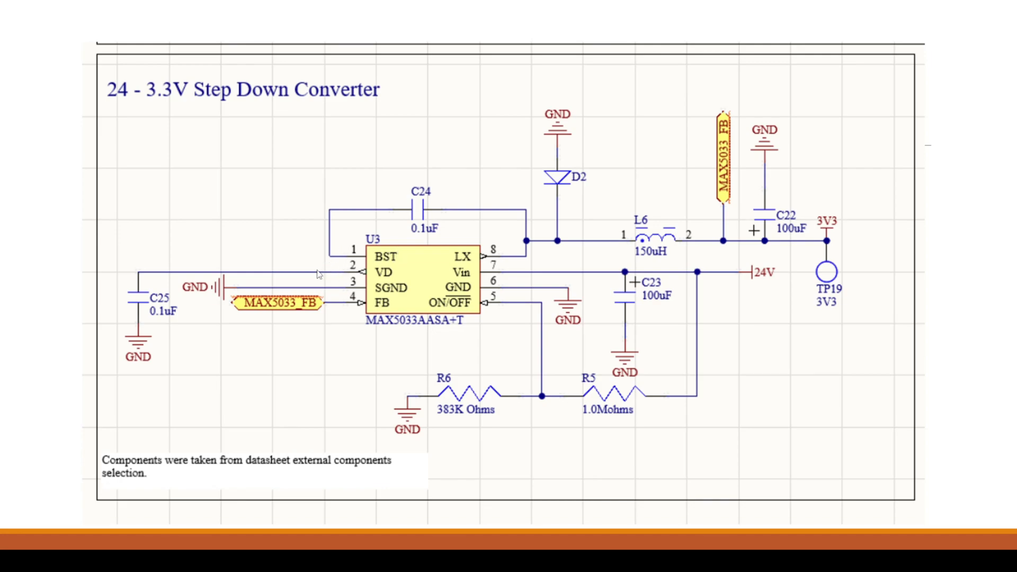
mouse_move(436, 245)
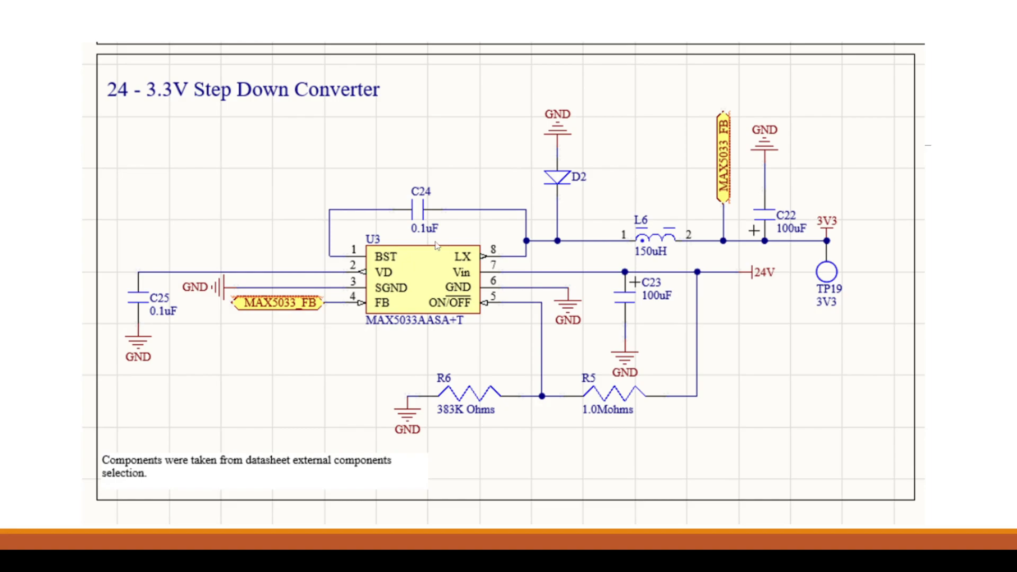
mouse_move(531, 261)
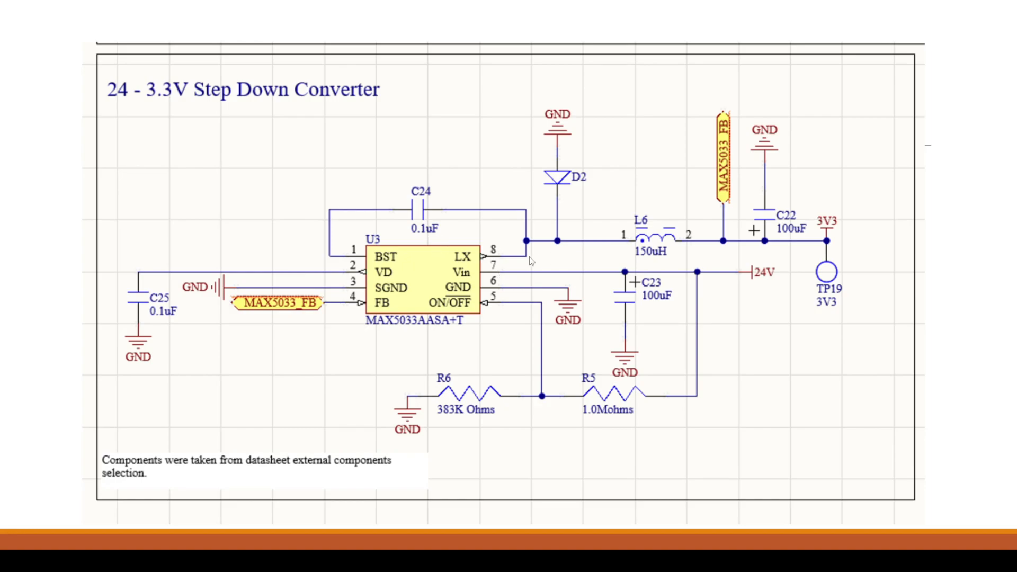
key(Right)
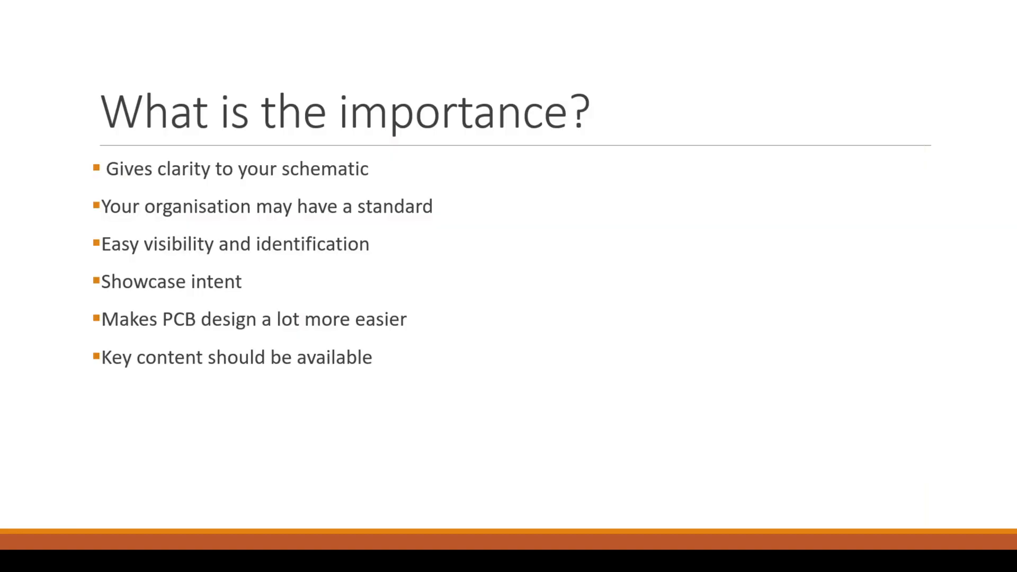
mouse_move(419, 299)
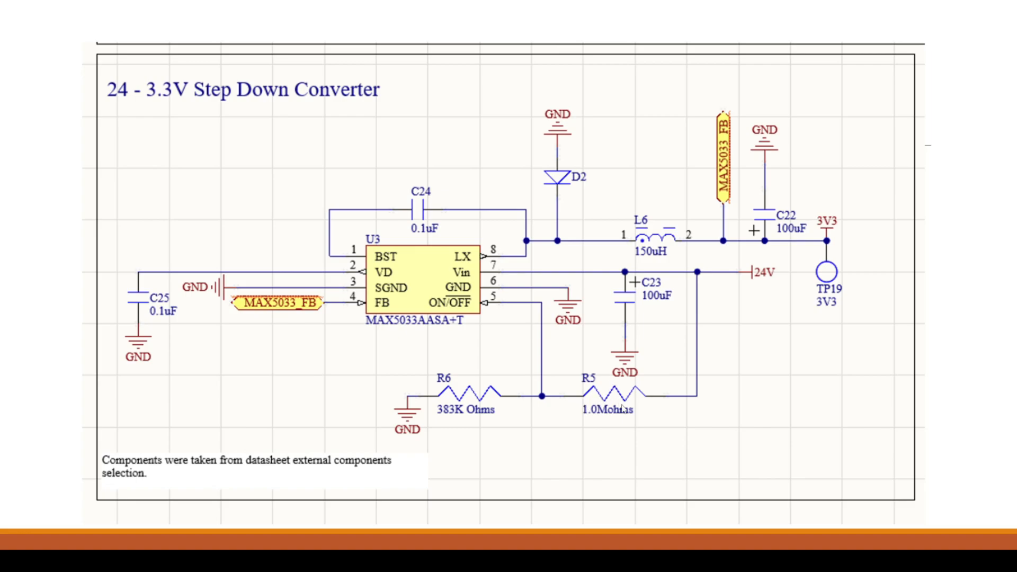
mouse_move(680, 391)
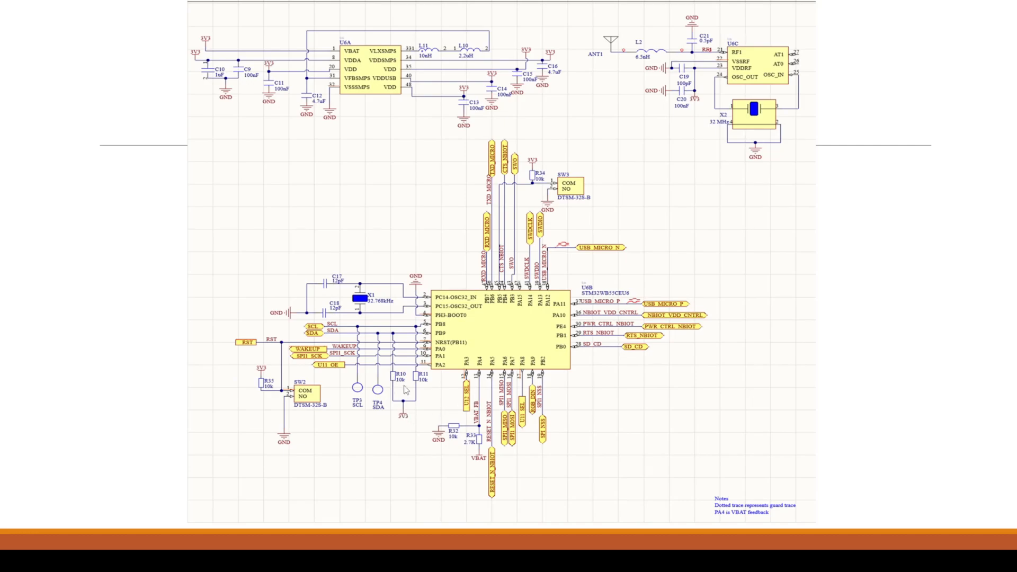
mouse_move(420, 438)
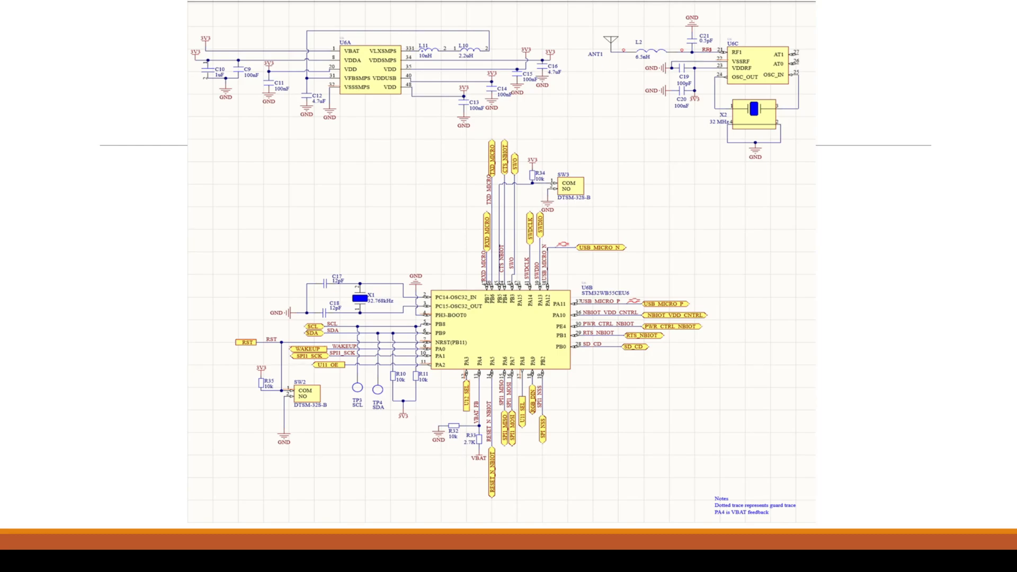
key(Right)
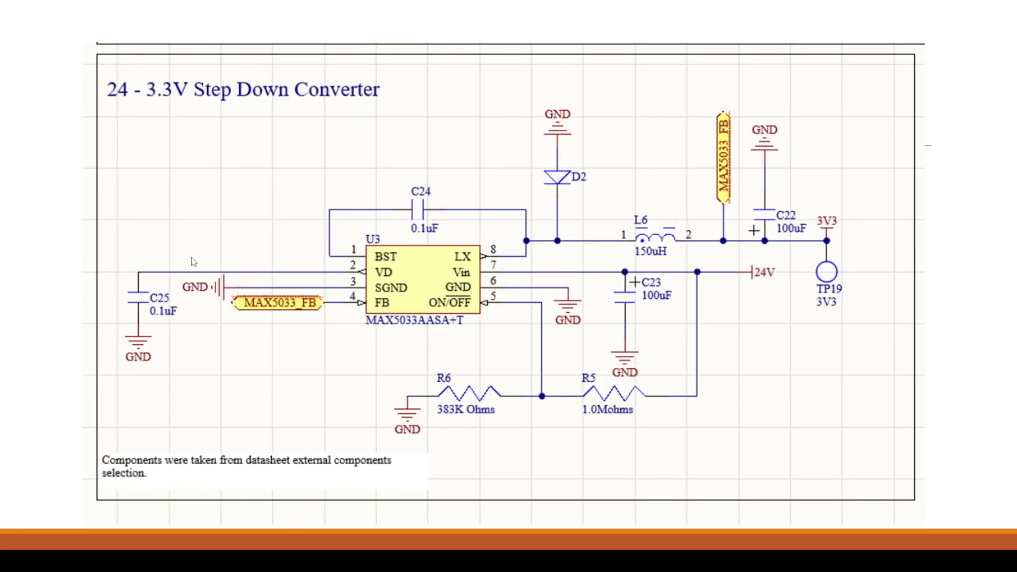
mouse_move(654, 188)
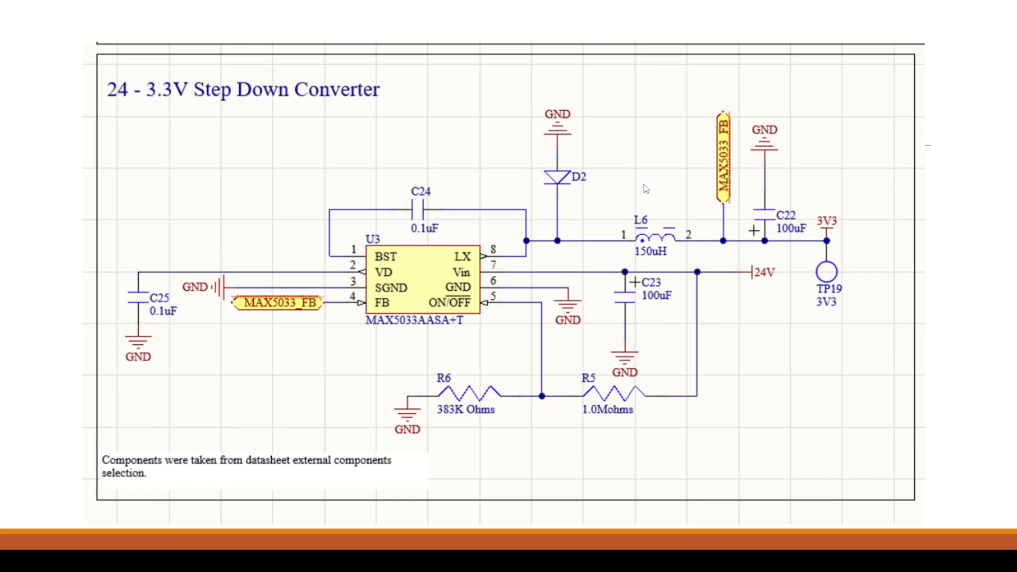
mouse_move(637, 187)
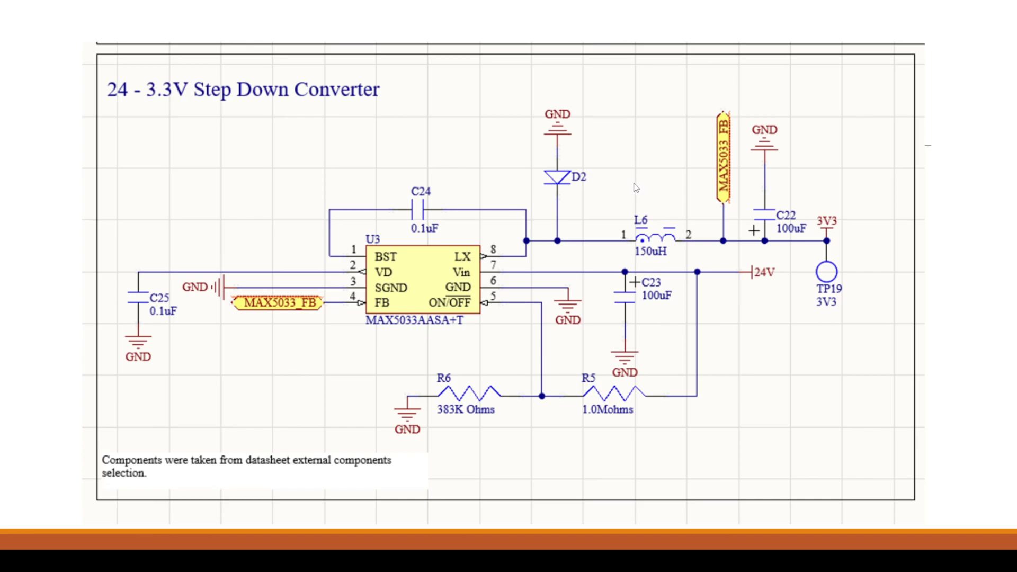
mouse_move(780, 194)
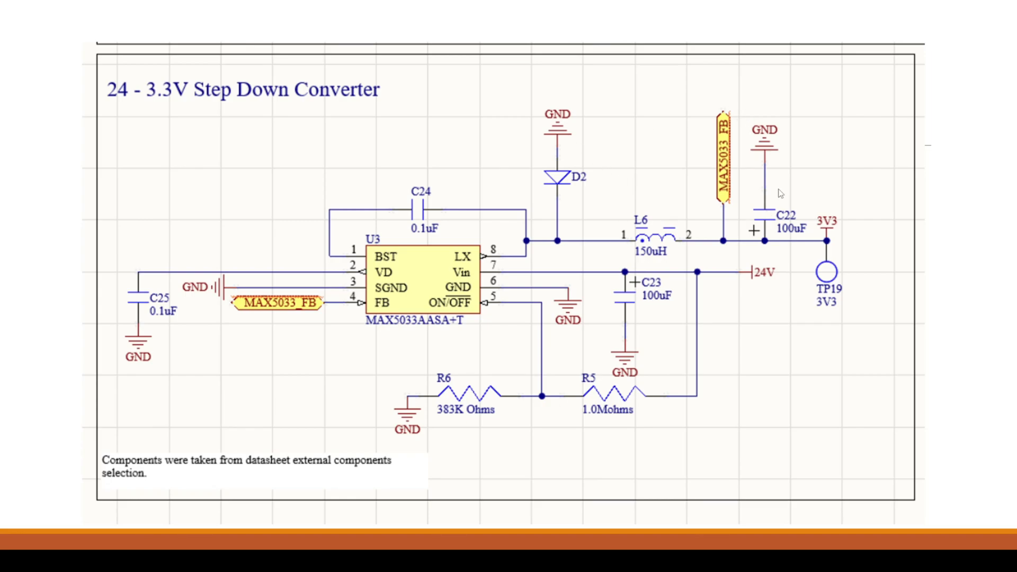
mouse_move(708, 294)
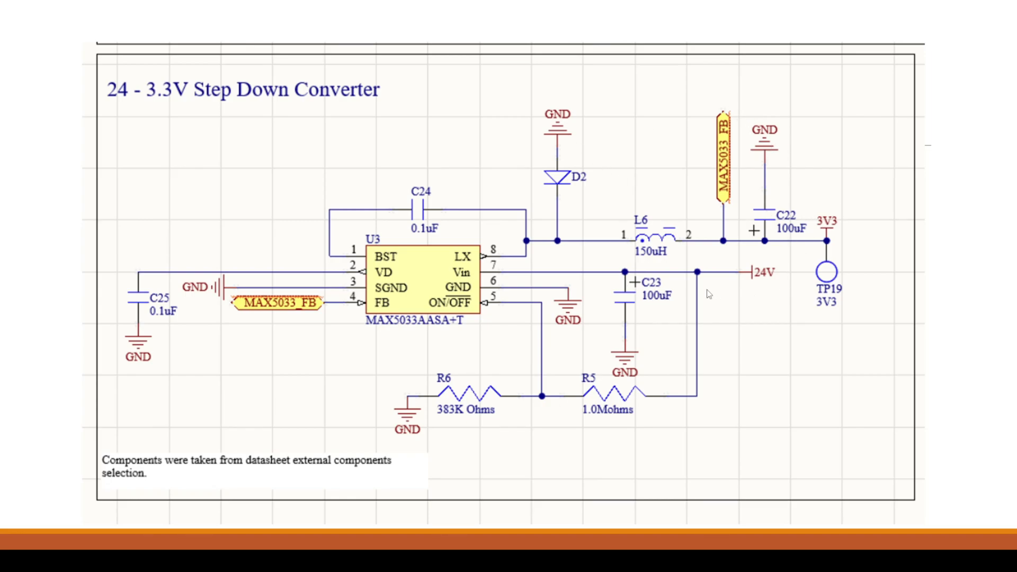
mouse_move(328, 261)
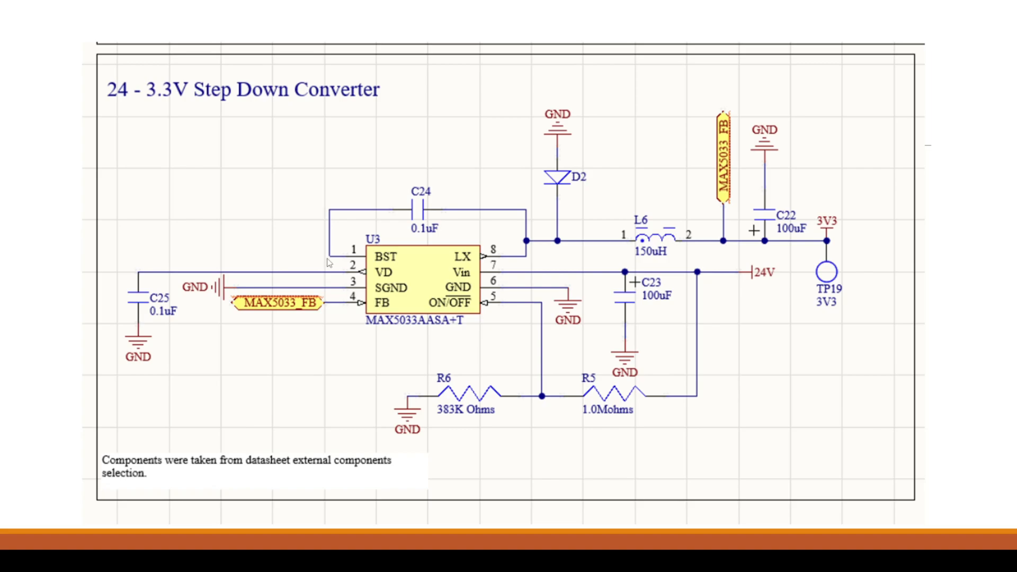
mouse_move(344, 255)
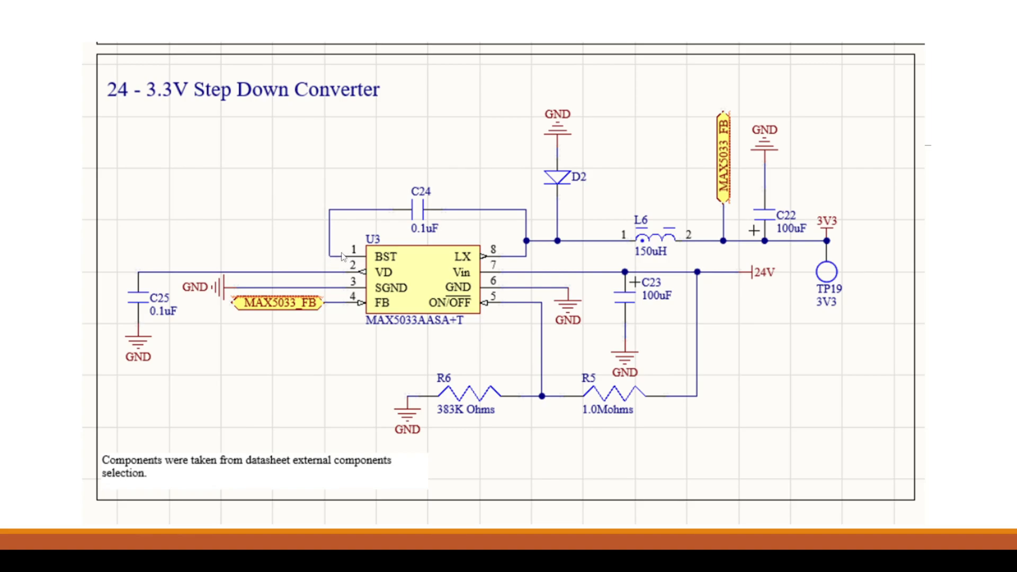
mouse_move(287, 279)
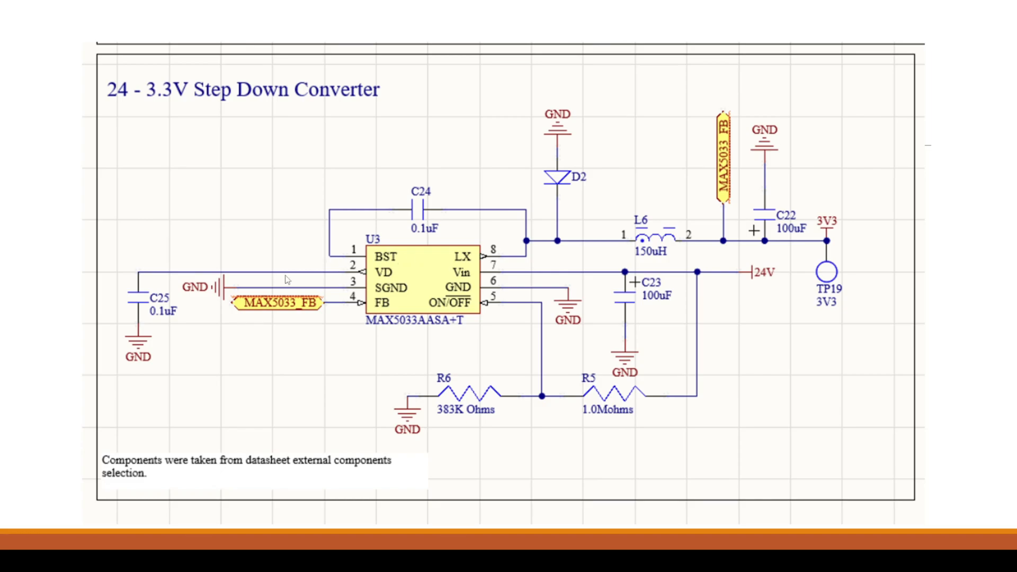
mouse_move(341, 277)
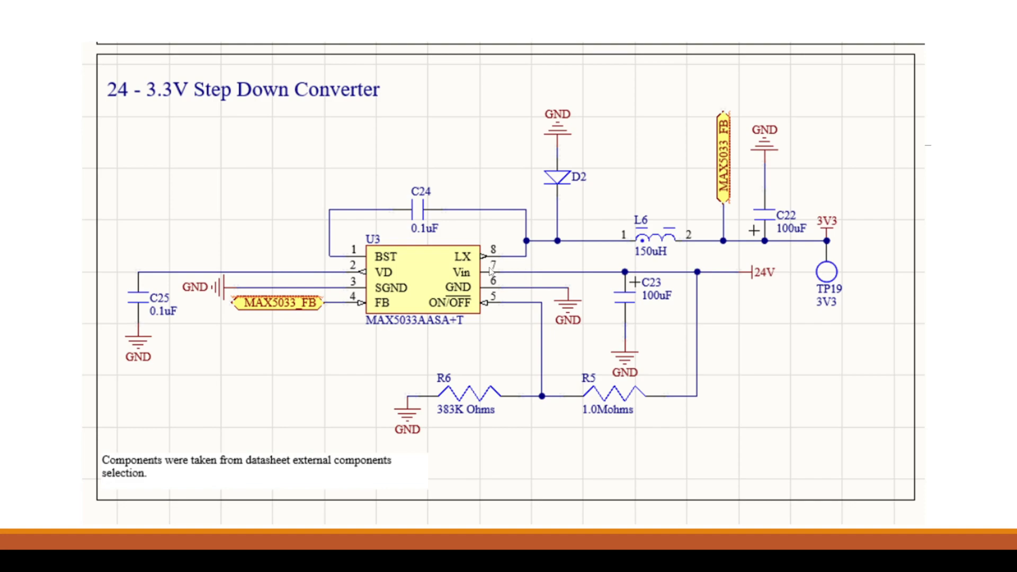
mouse_move(394, 218)
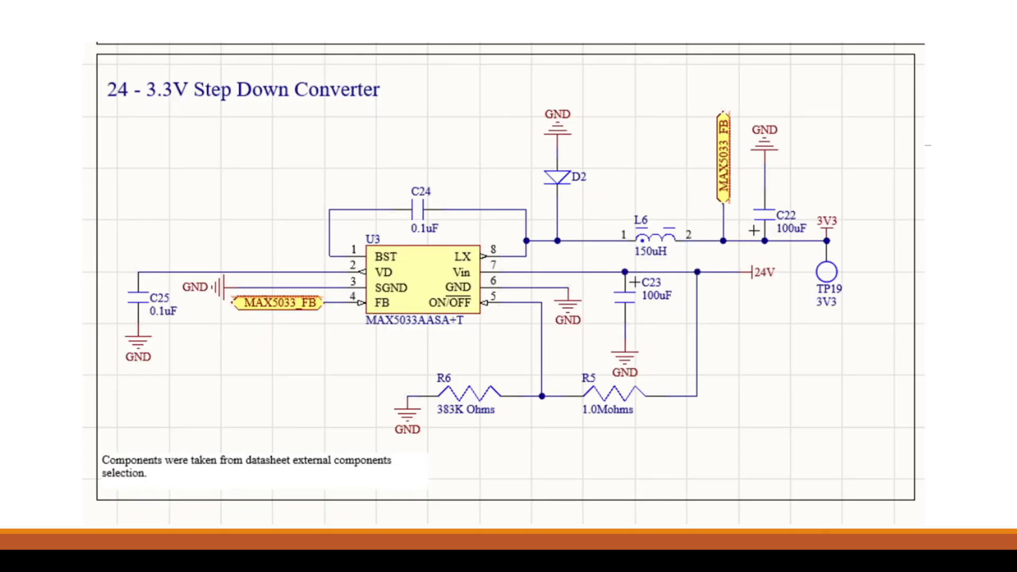
mouse_move(183, 107)
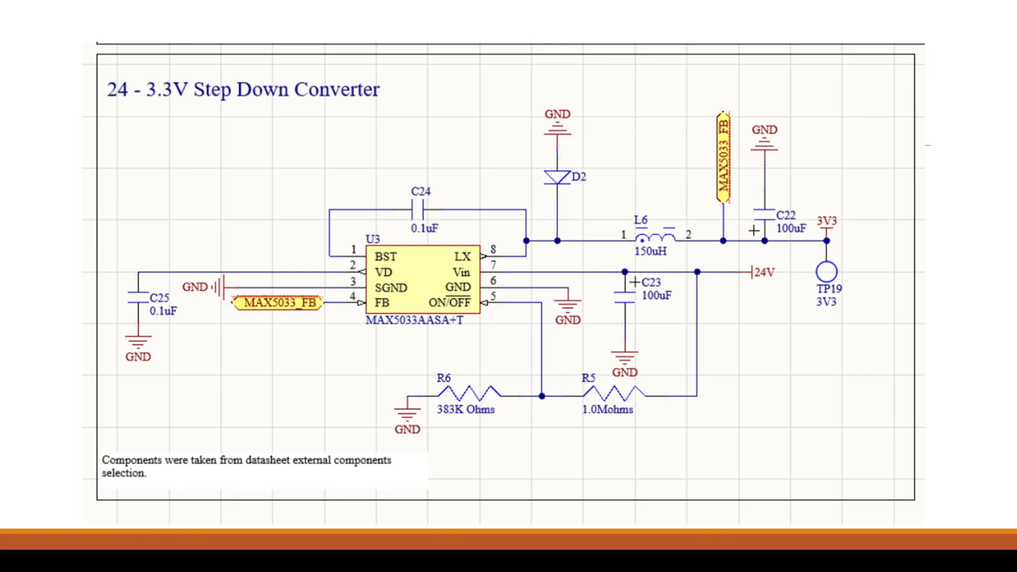
mouse_move(287, 223)
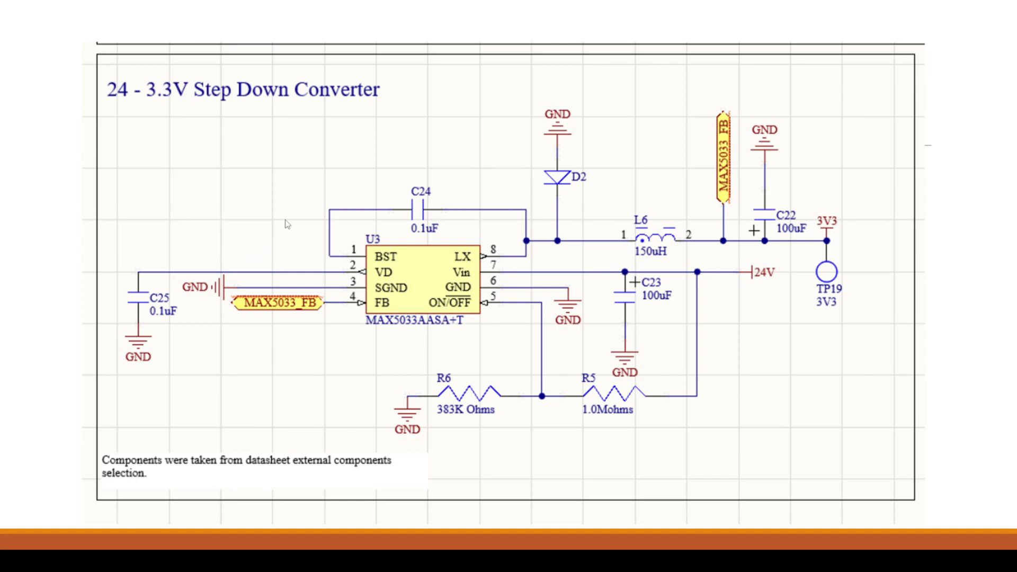
mouse_move(234, 467)
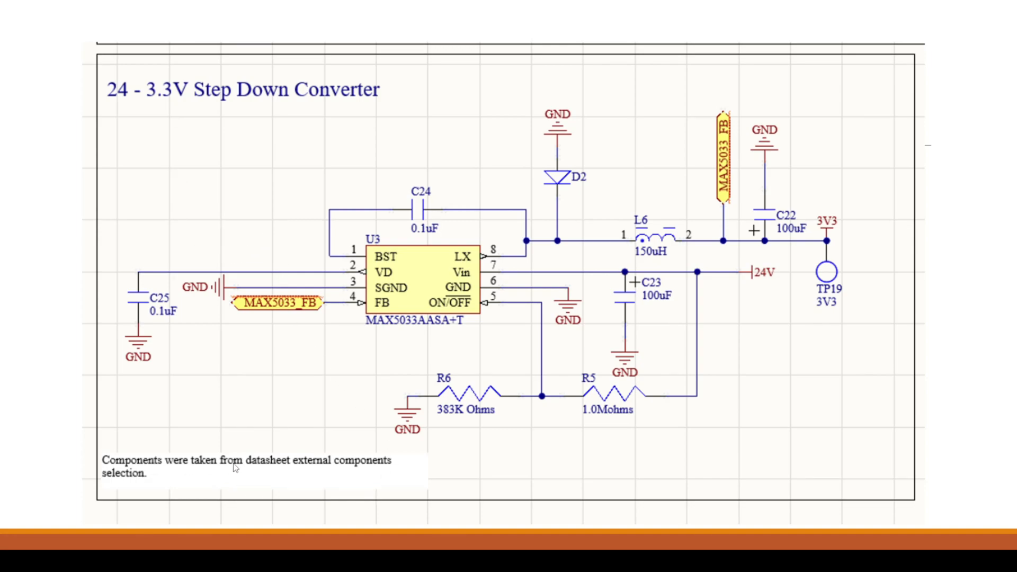
mouse_move(298, 453)
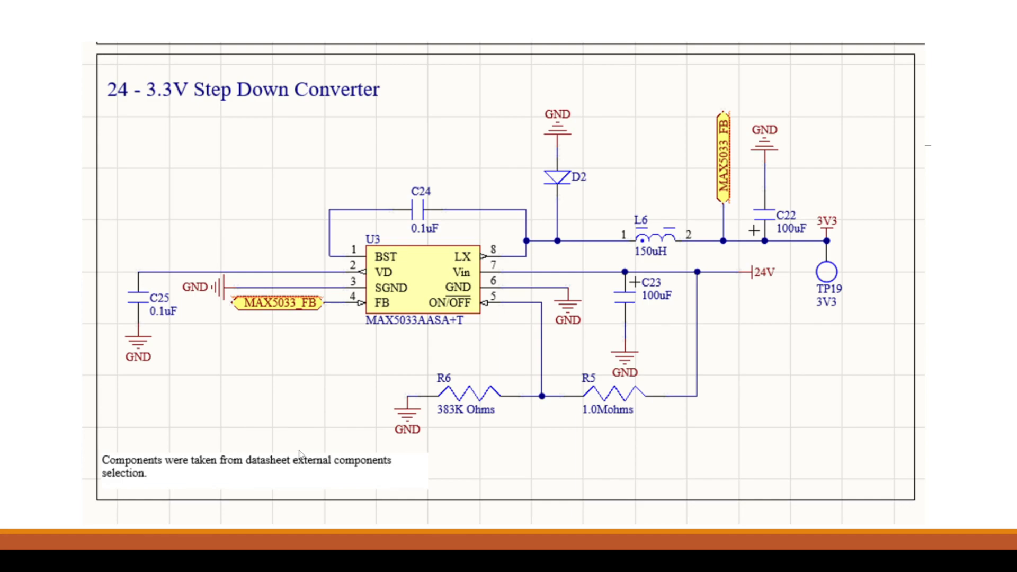
mouse_move(781, 173)
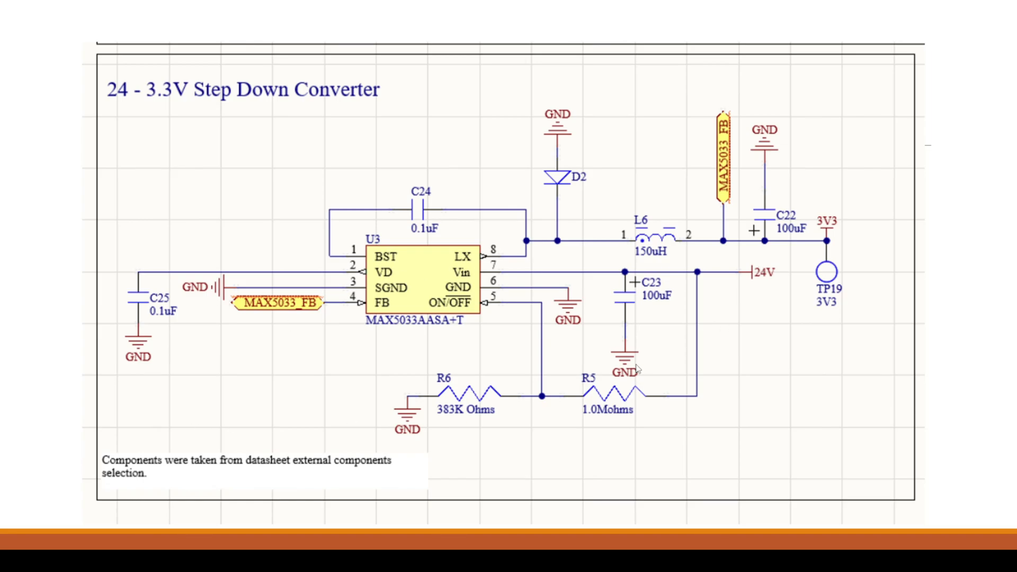
mouse_move(392, 385)
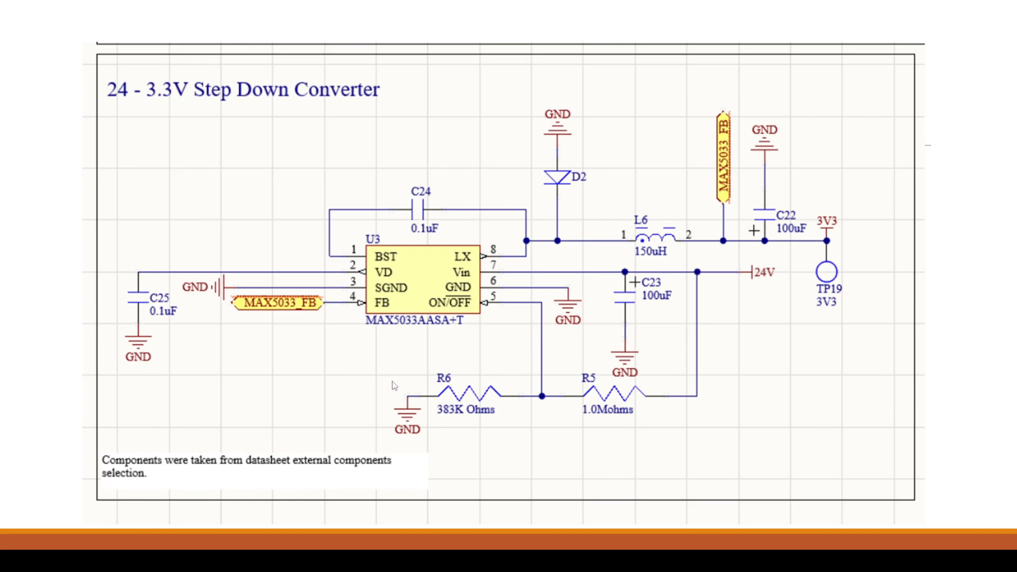
mouse_move(393, 384)
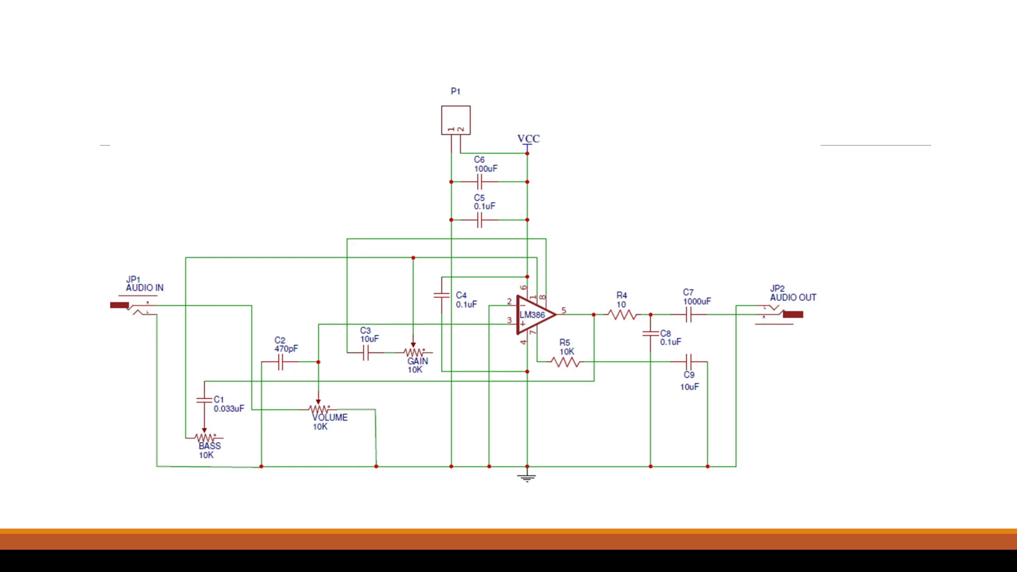
mouse_move(529, 326)
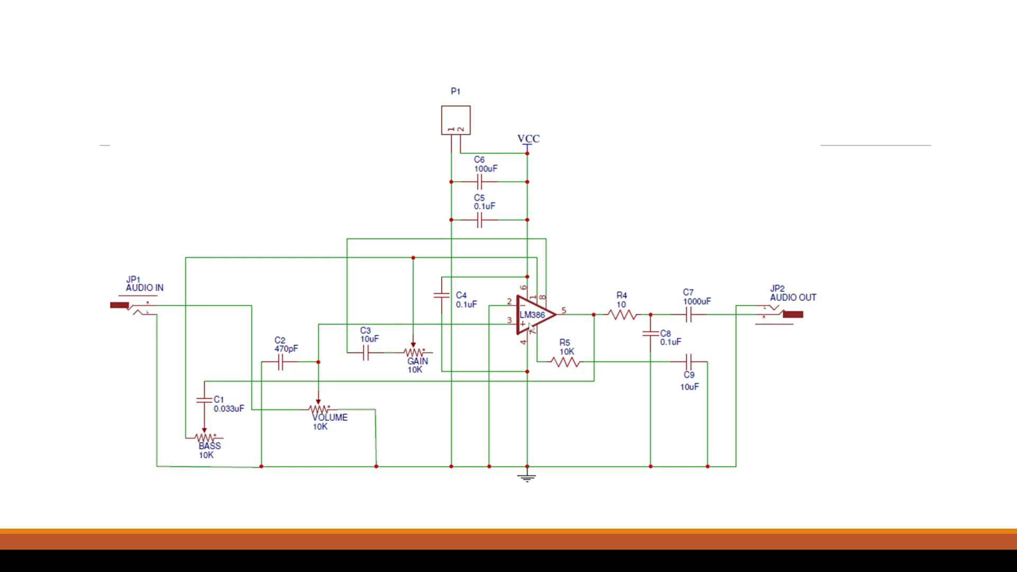
mouse_move(492, 329)
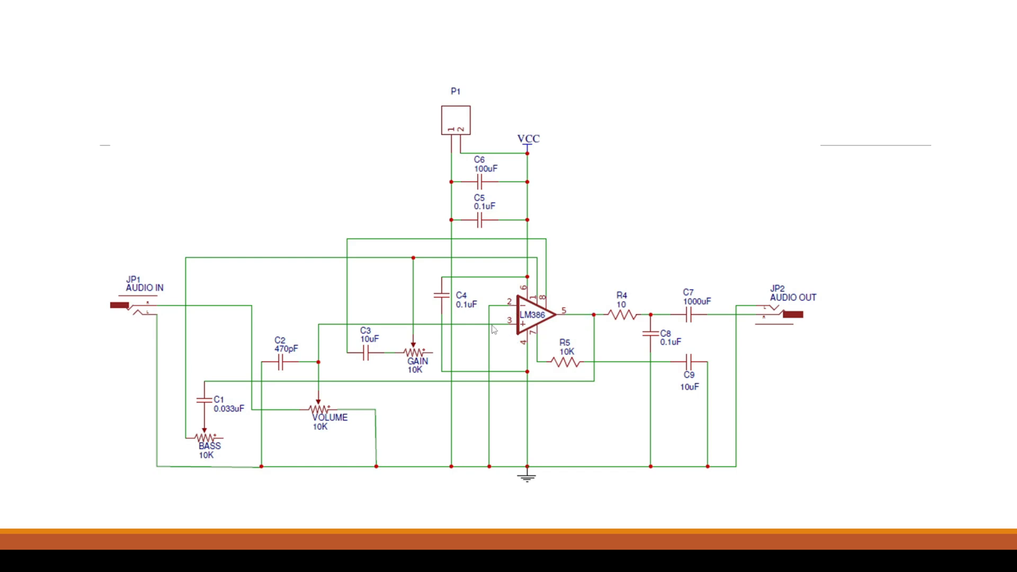
mouse_move(465, 325)
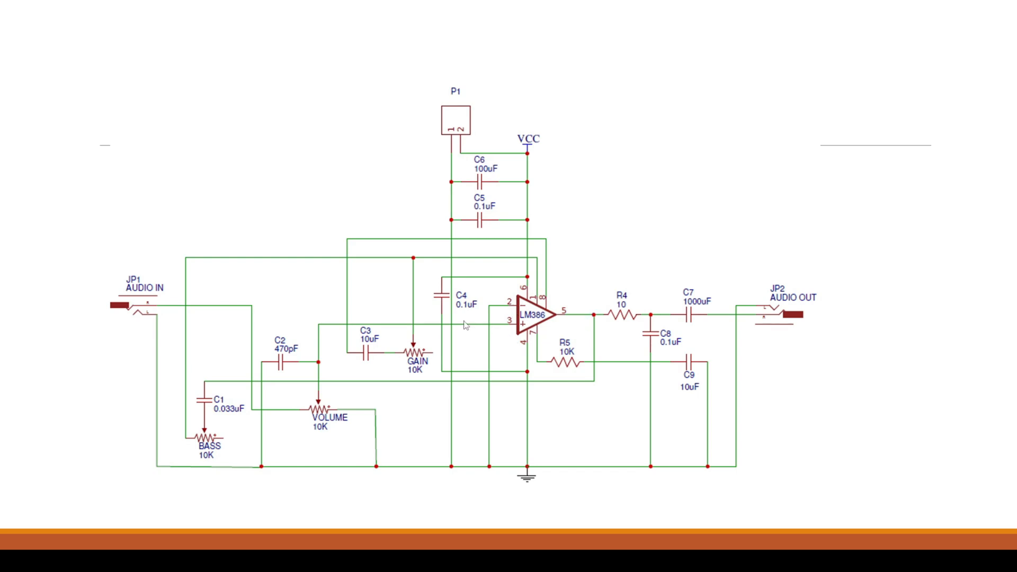
mouse_move(442, 402)
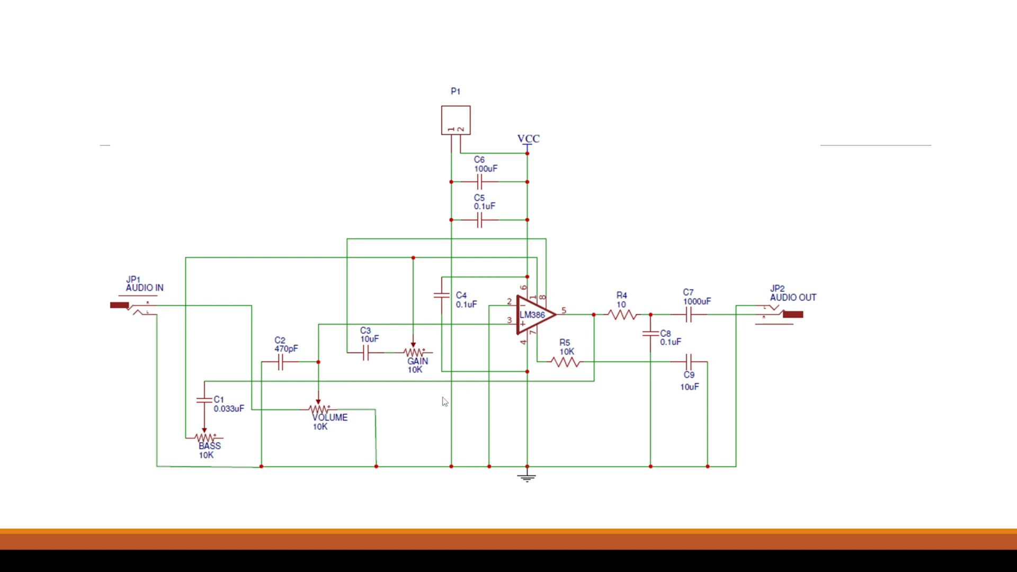
mouse_move(190, 313)
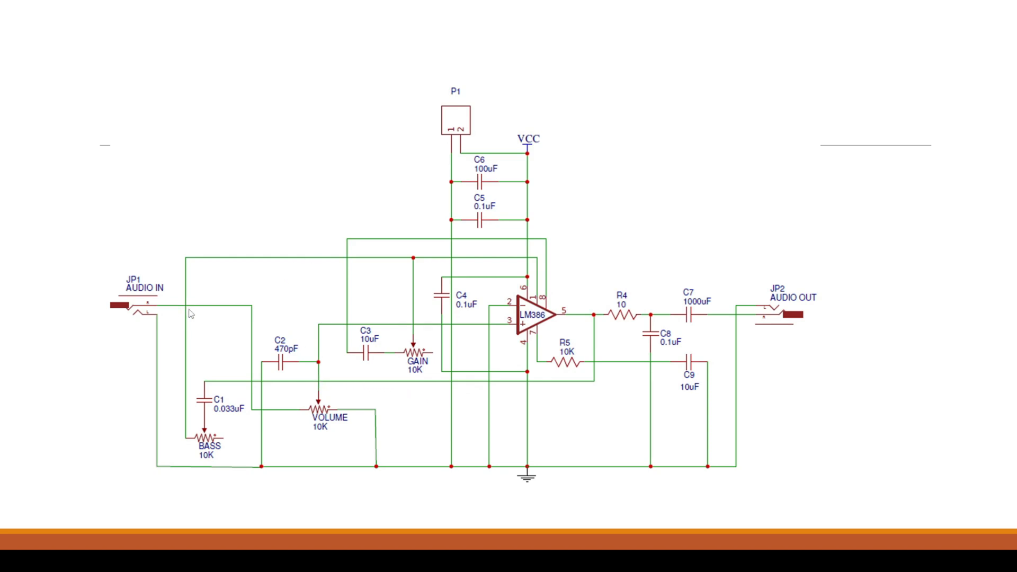
mouse_move(349, 276)
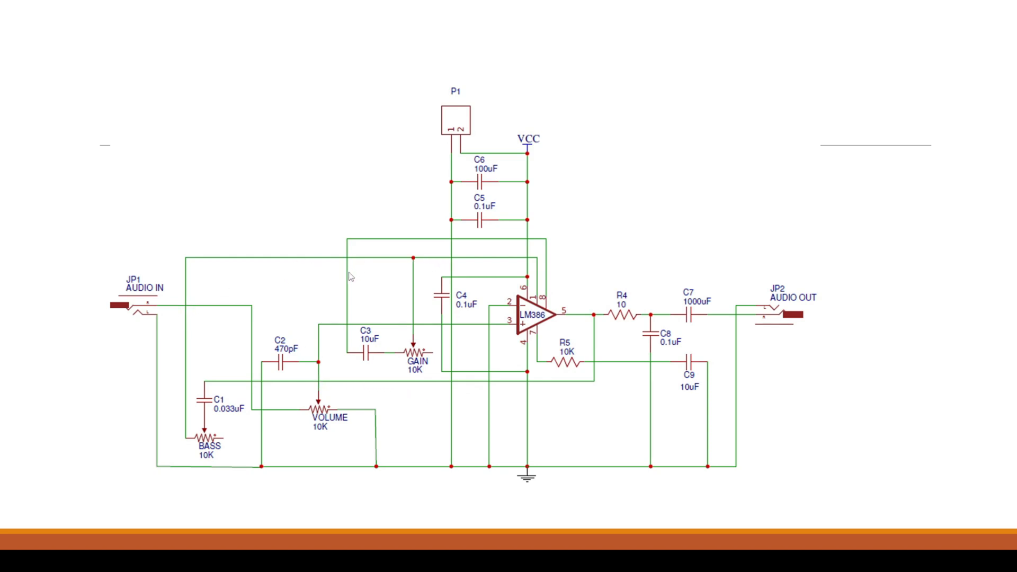
mouse_move(451, 222)
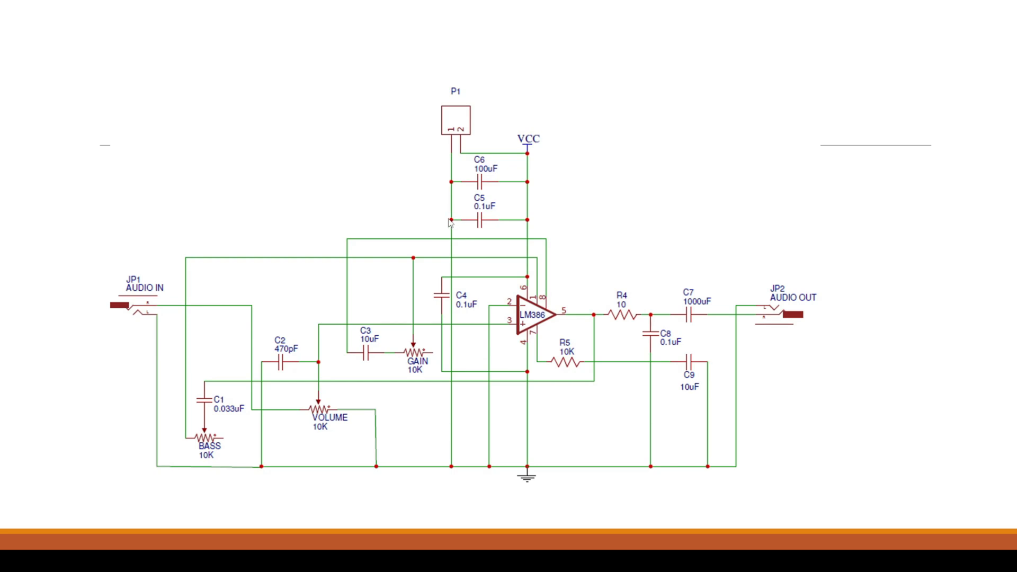
mouse_move(338, 249)
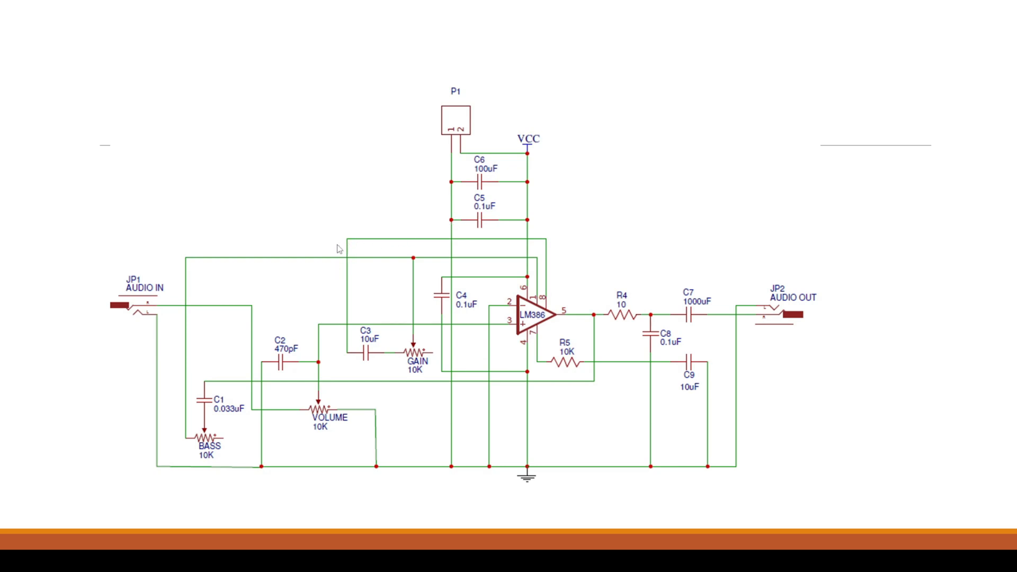
mouse_move(408, 362)
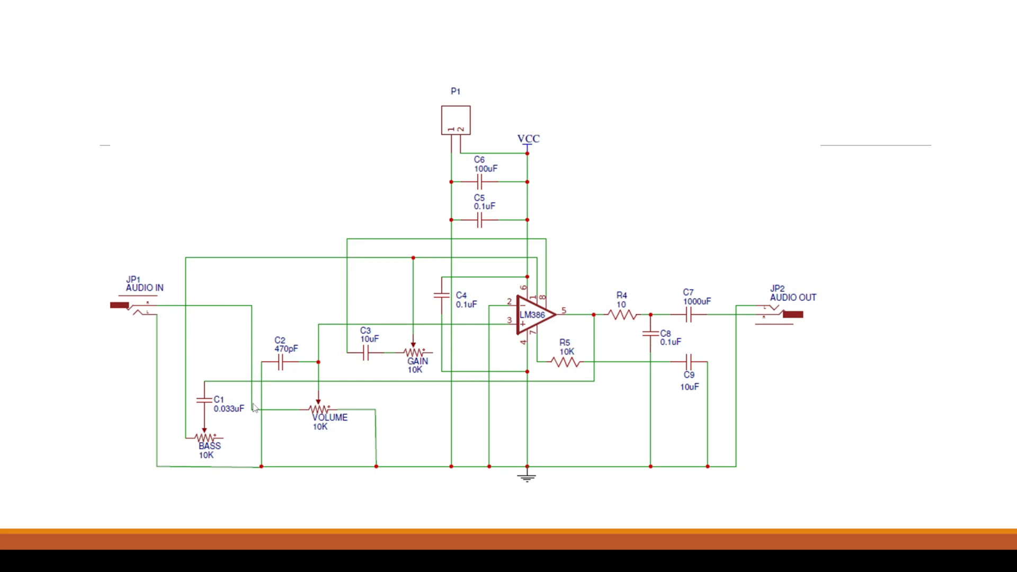
mouse_move(337, 361)
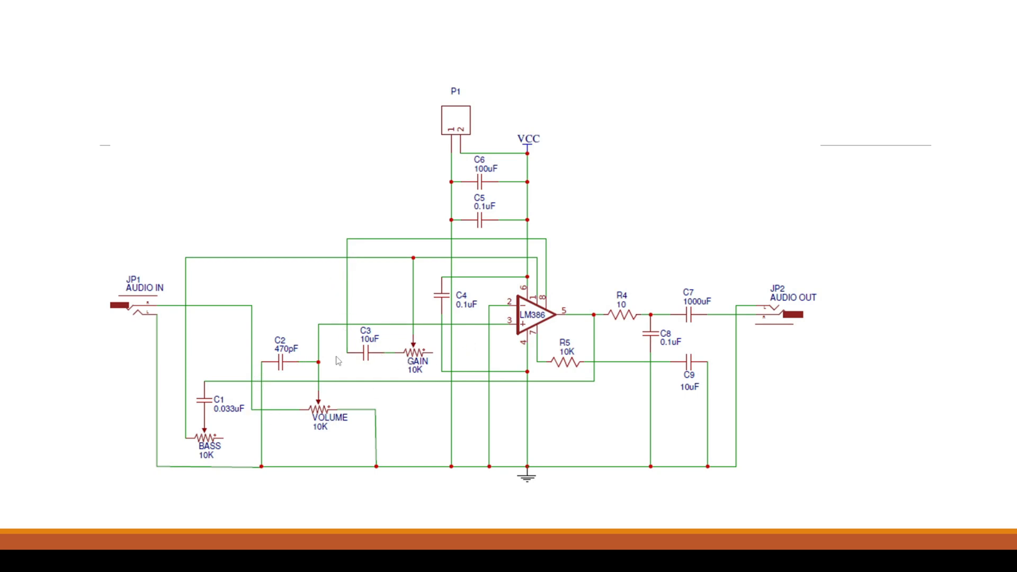
mouse_move(613, 428)
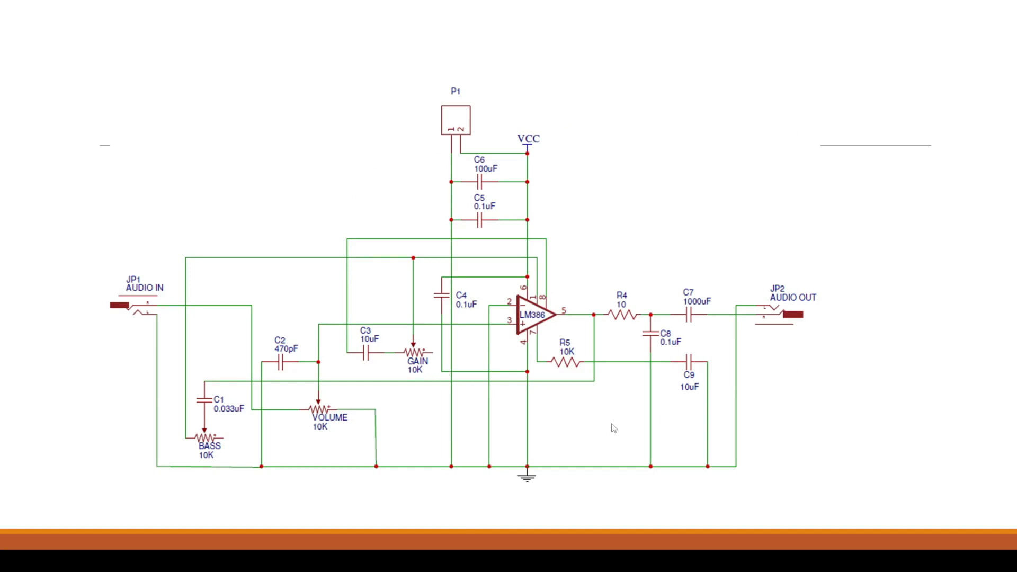
mouse_move(537, 362)
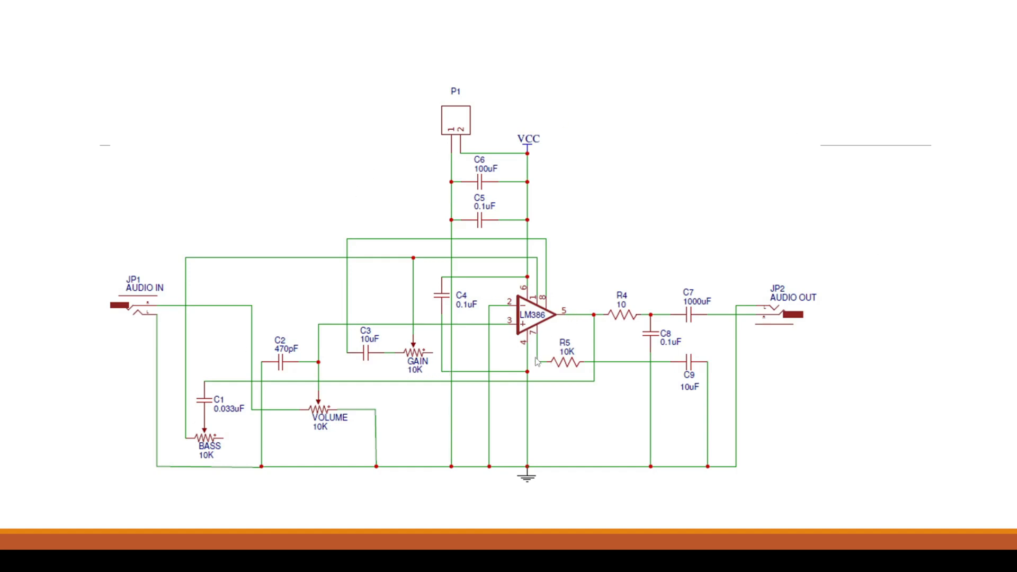
mouse_move(641, 294)
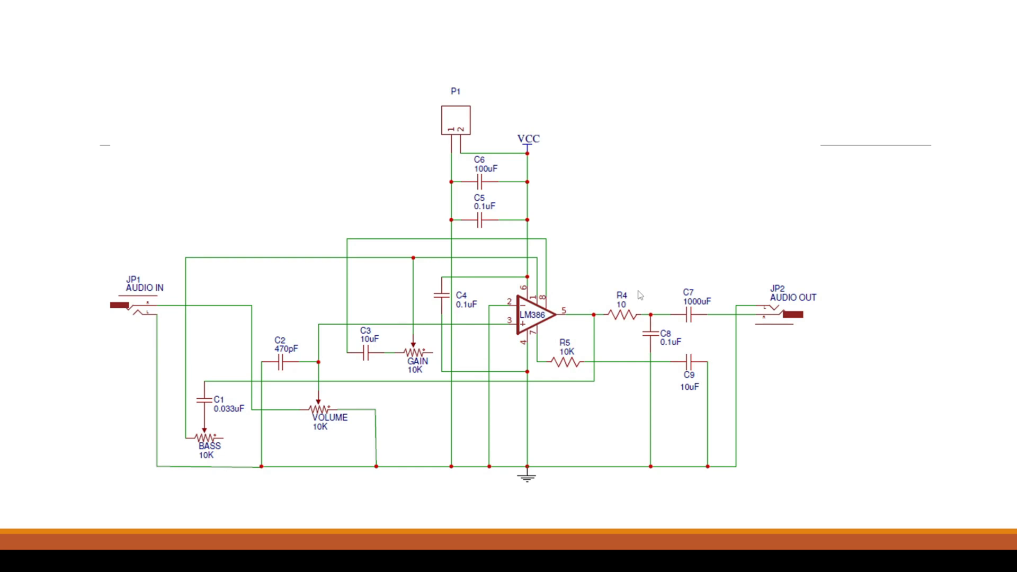
mouse_move(639, 295)
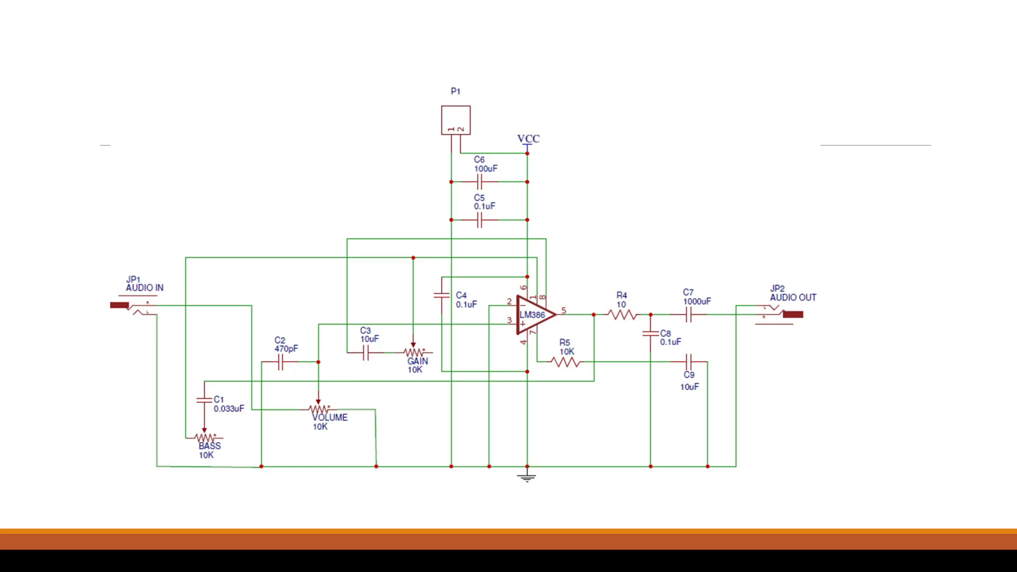
mouse_move(491, 144)
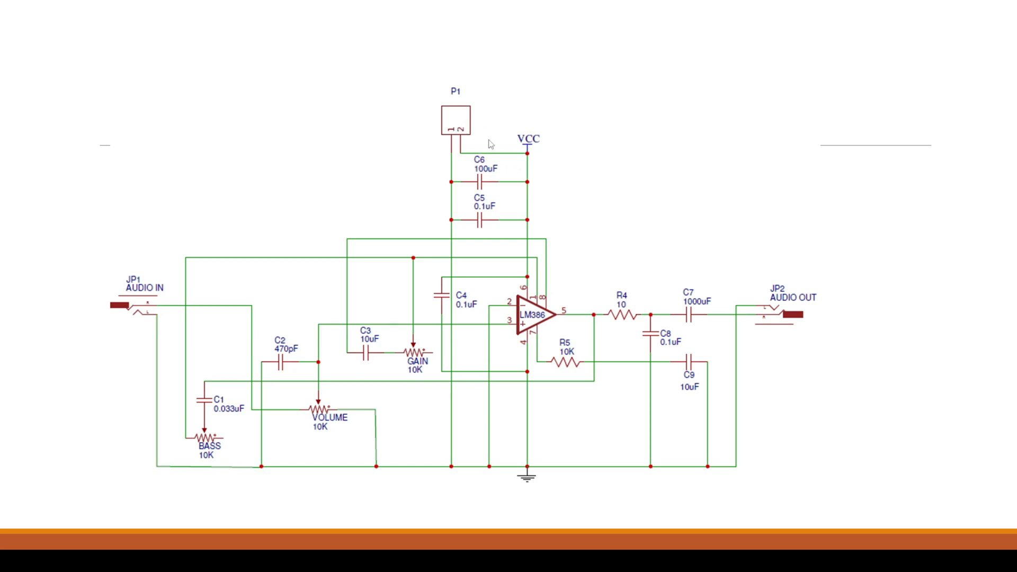
mouse_move(461, 159)
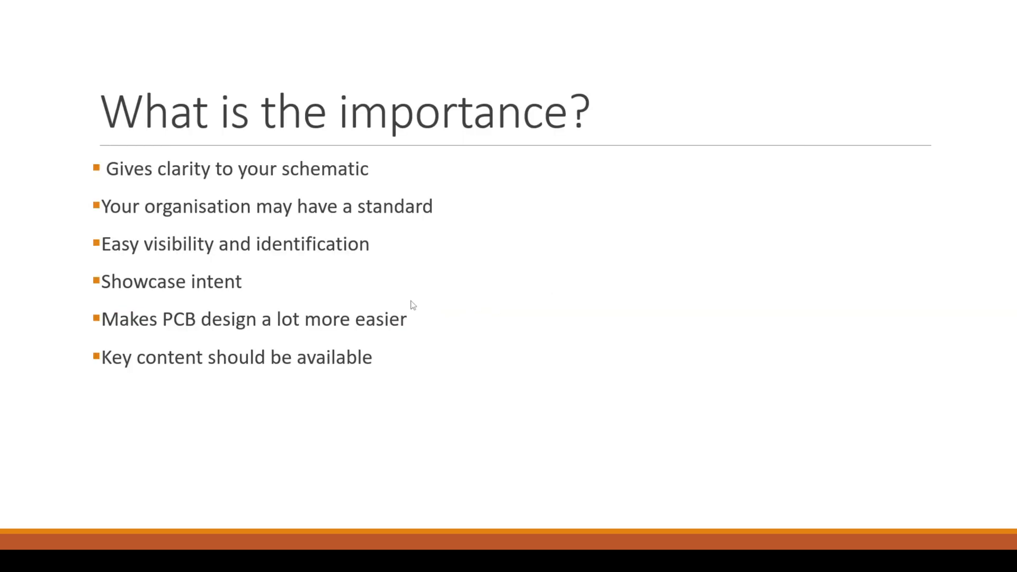
mouse_move(196, 189)
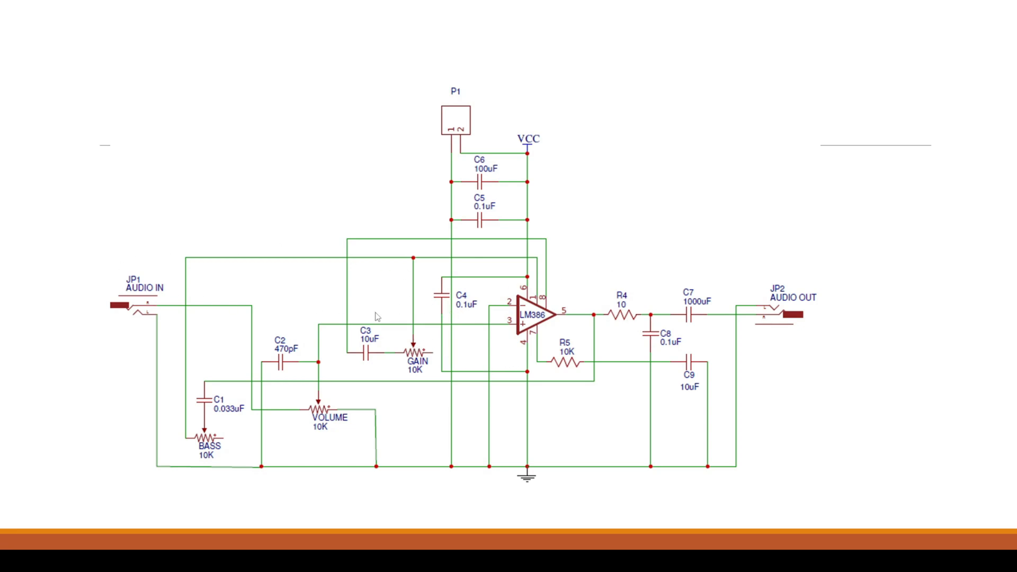
mouse_move(388, 292)
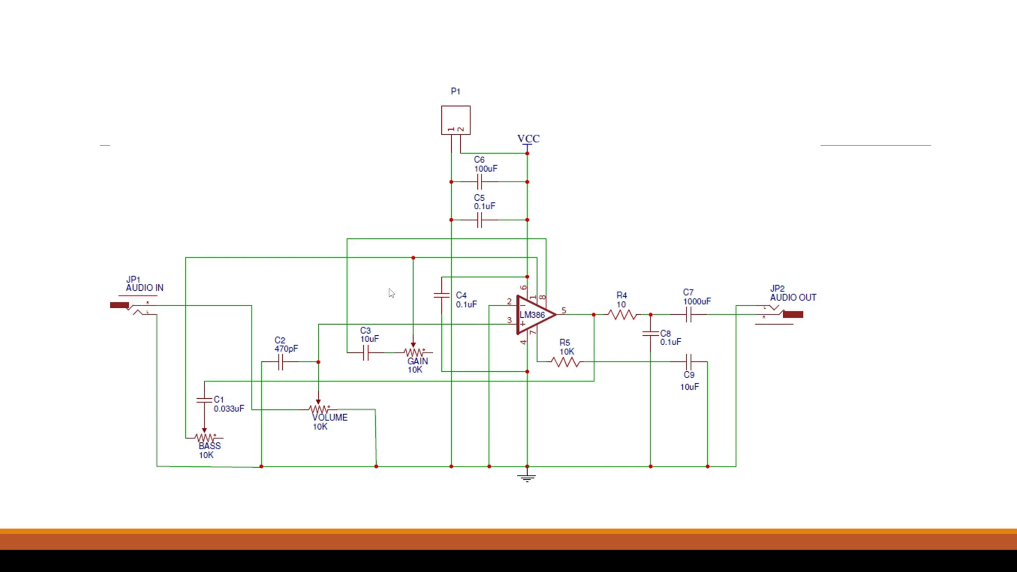
mouse_move(628, 364)
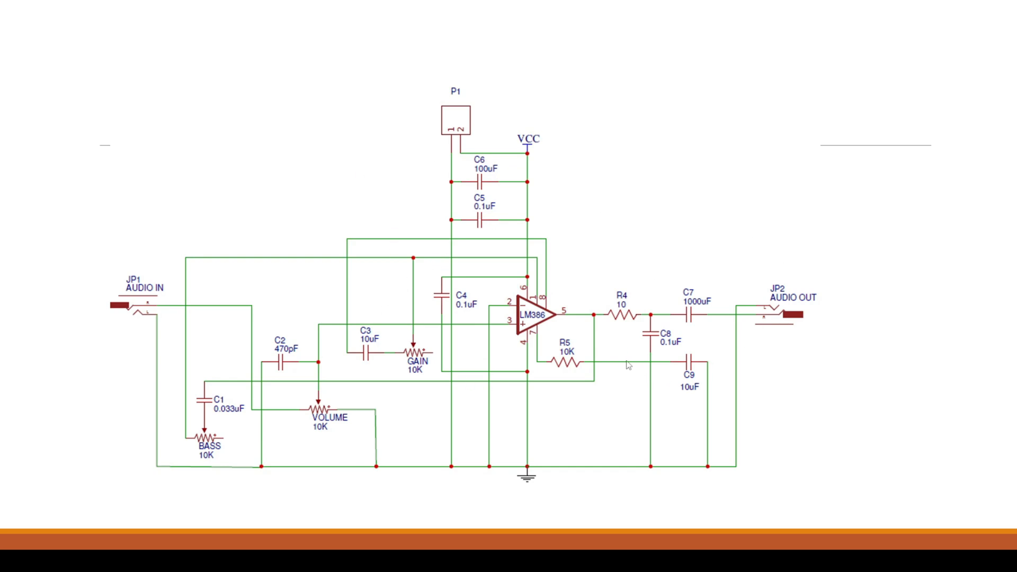
mouse_move(225, 337)
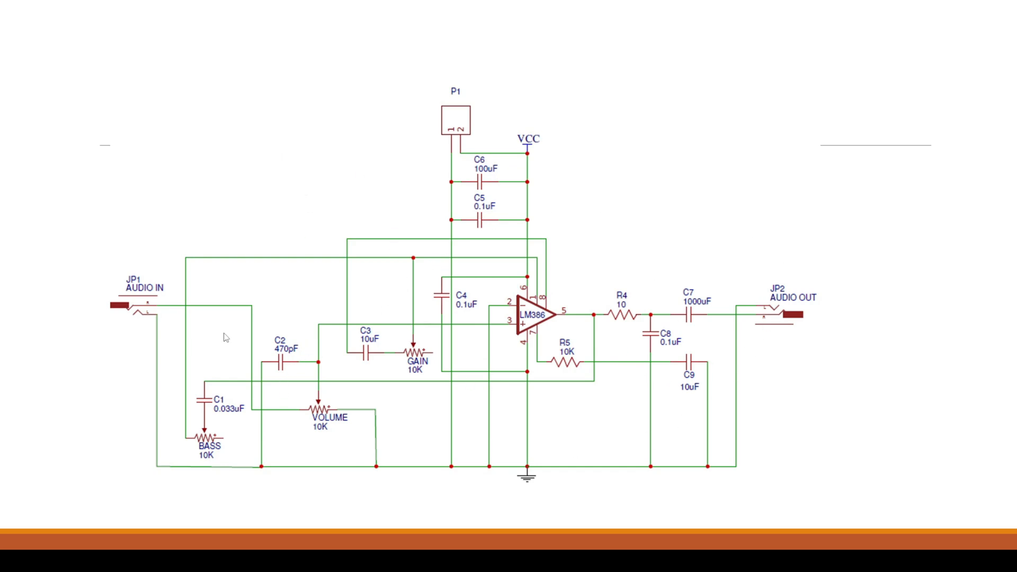
mouse_move(408, 166)
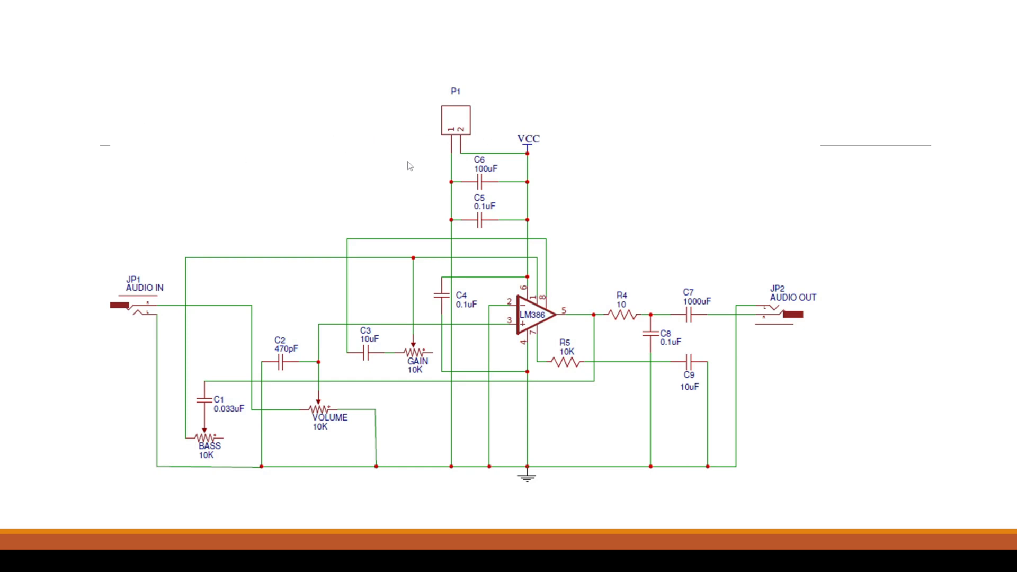
mouse_move(138, 107)
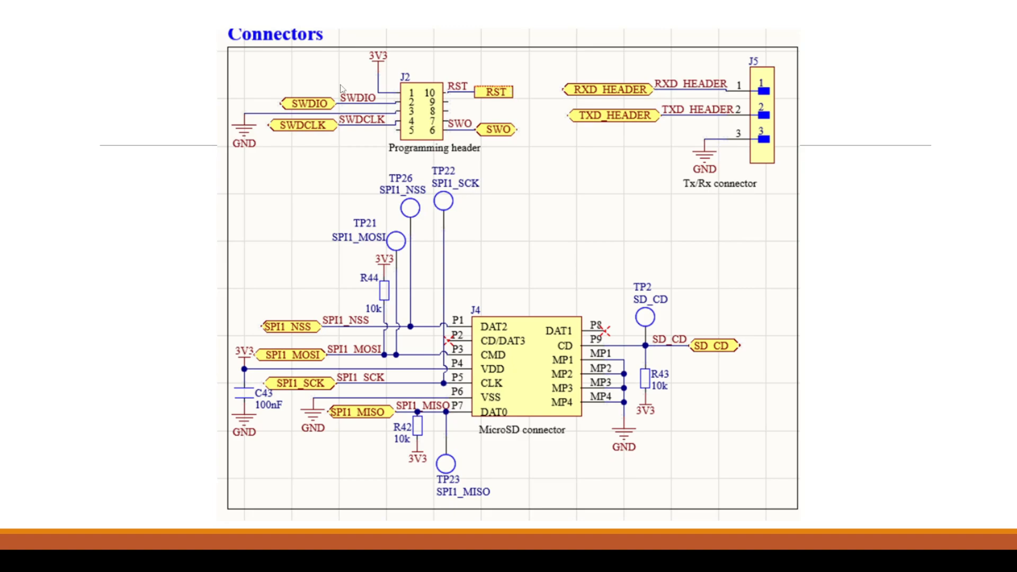
mouse_move(273, 104)
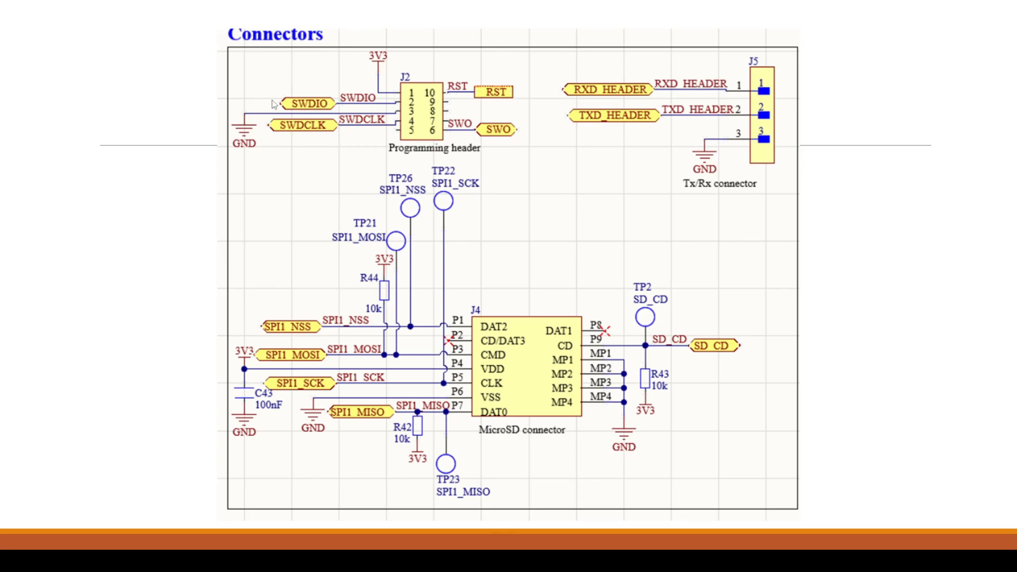
mouse_move(282, 144)
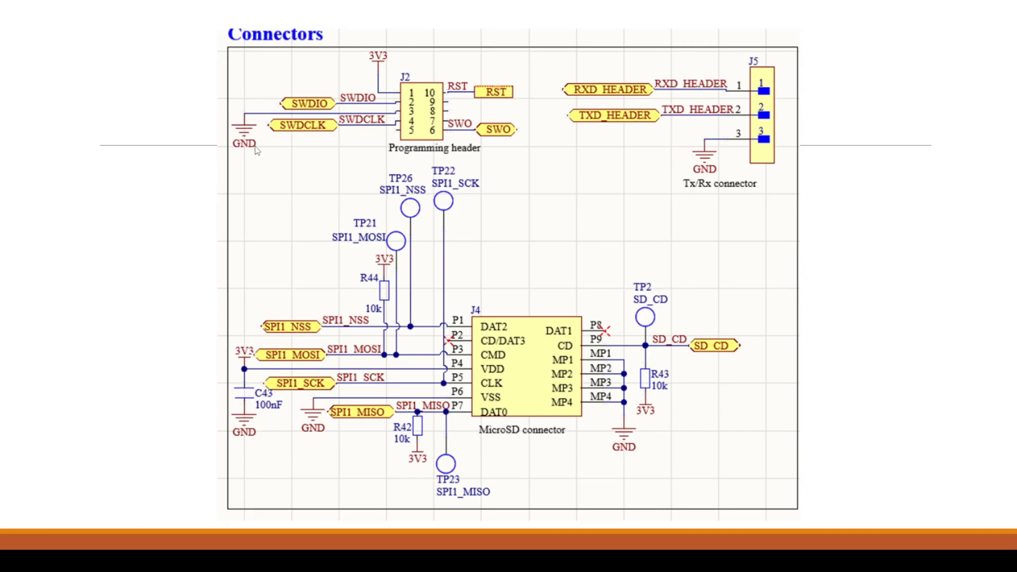
mouse_move(386, 107)
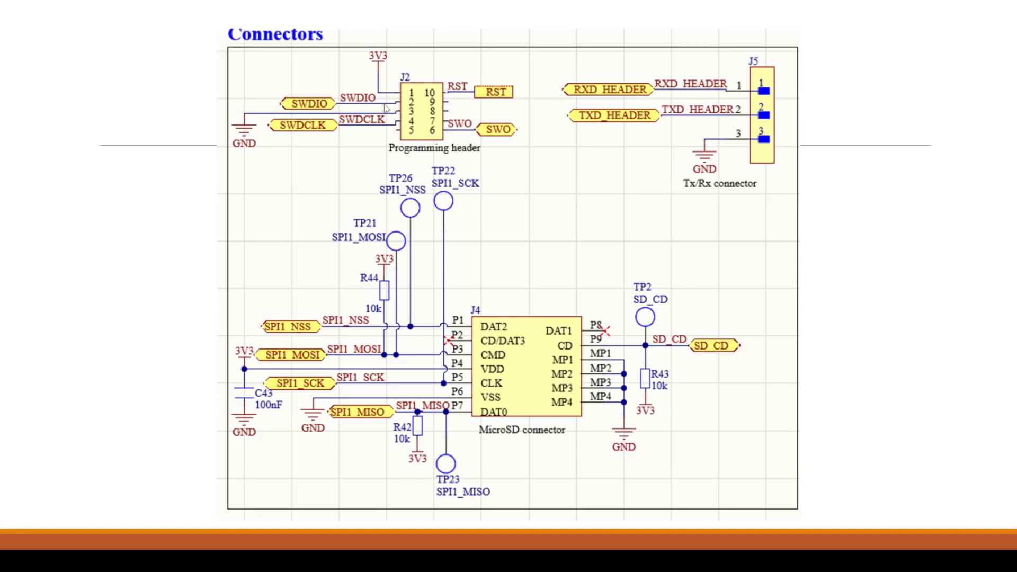
mouse_move(399, 460)
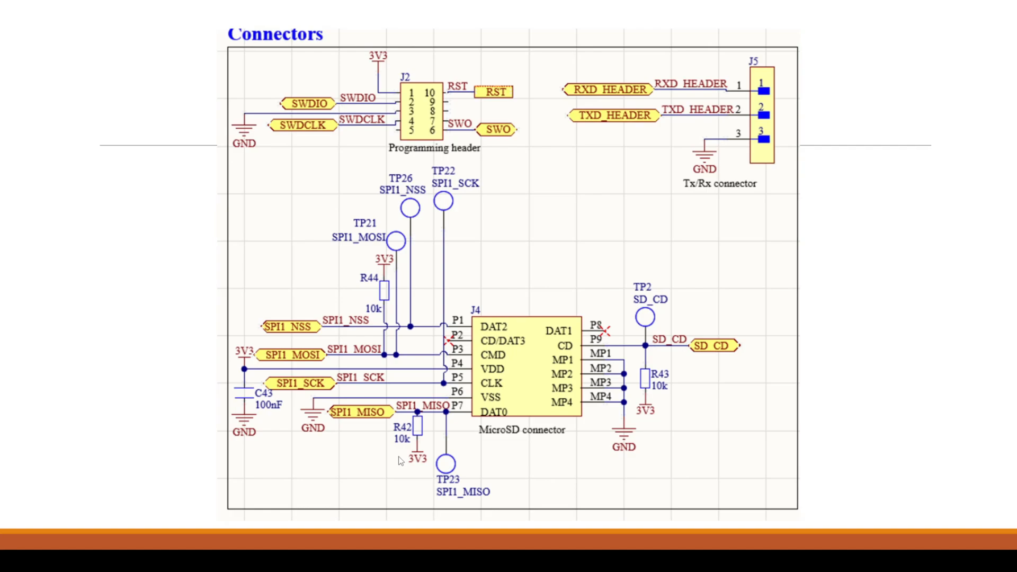
mouse_move(405, 439)
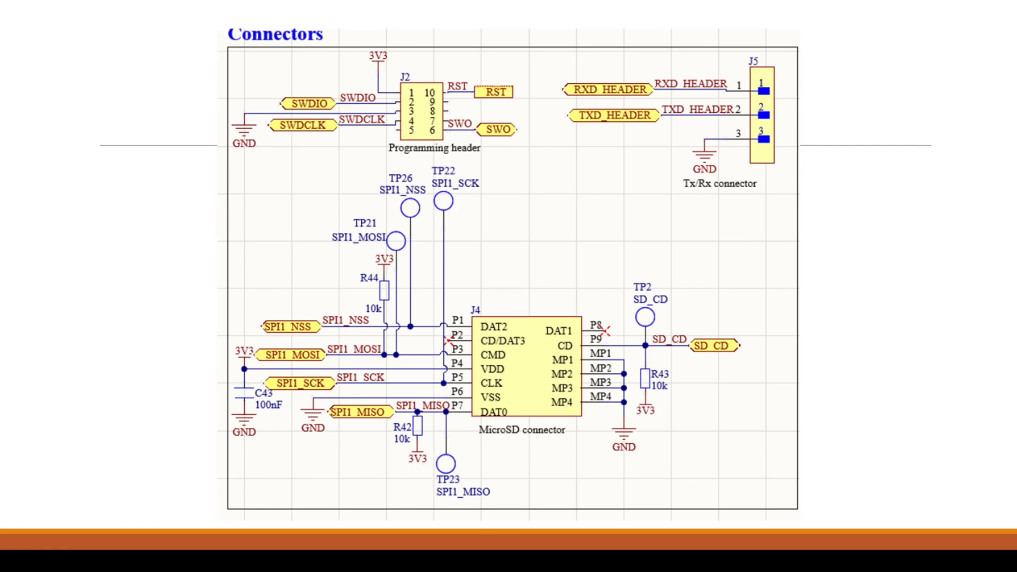
mouse_move(396, 105)
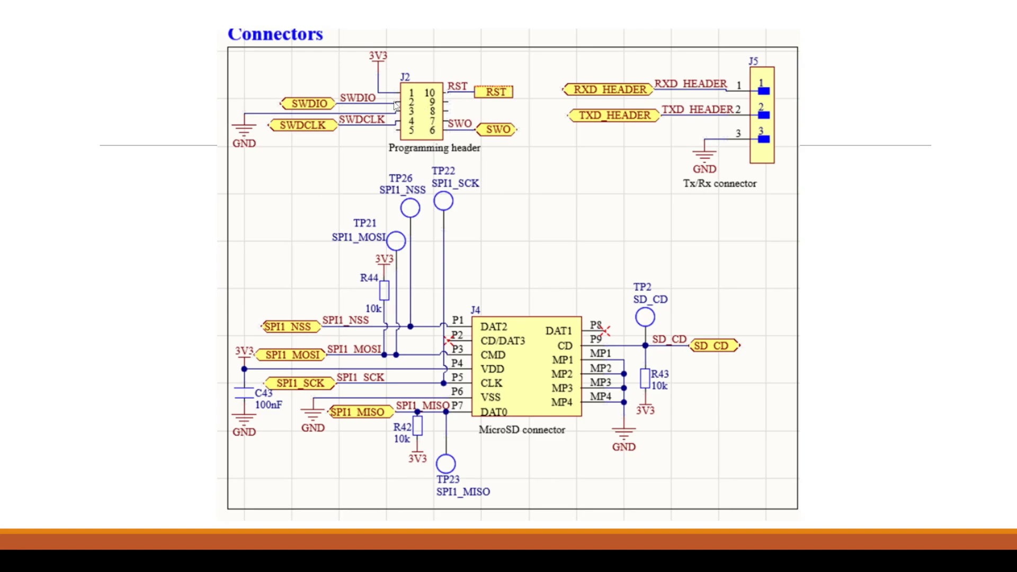
mouse_move(280, 125)
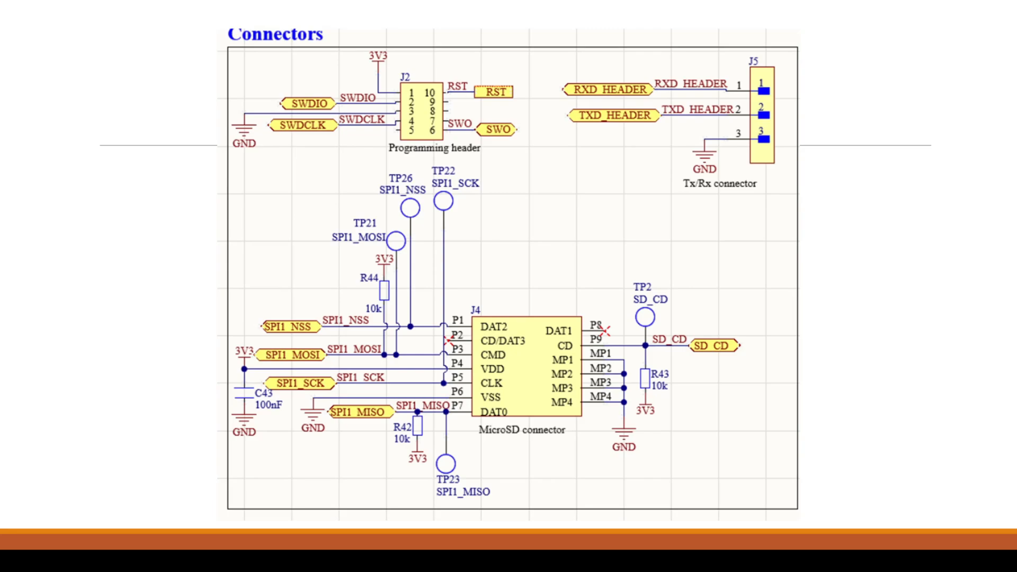
Advance the slideshow to the 24–3.3V step-down converter schematic slide.
key(right)
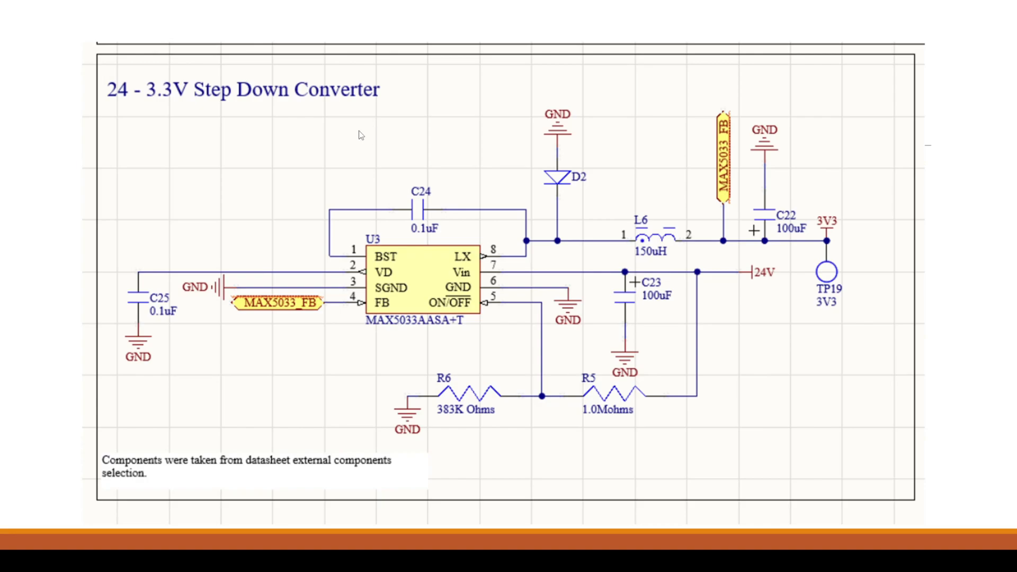
mouse_move(220, 489)
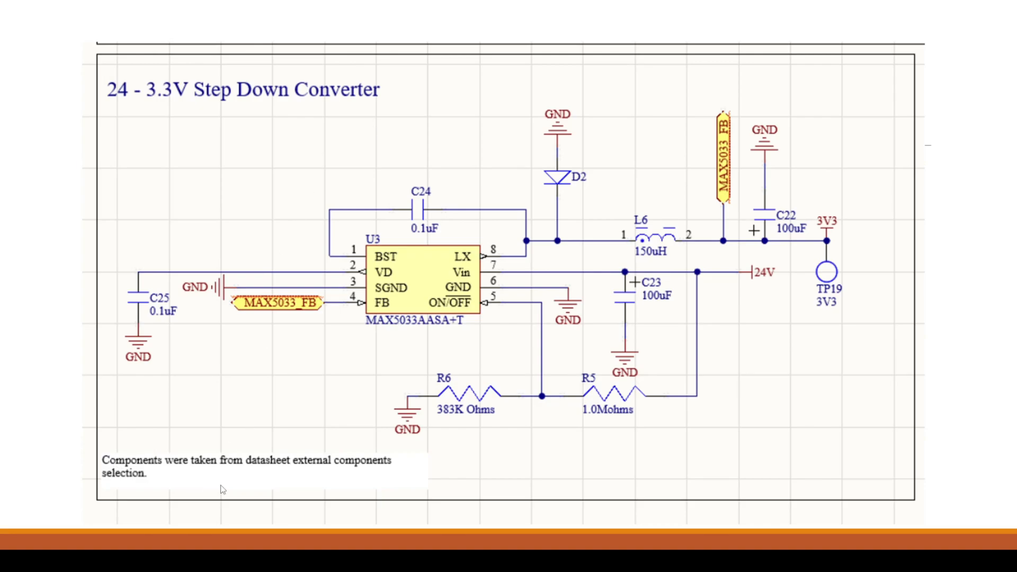
mouse_move(332, 468)
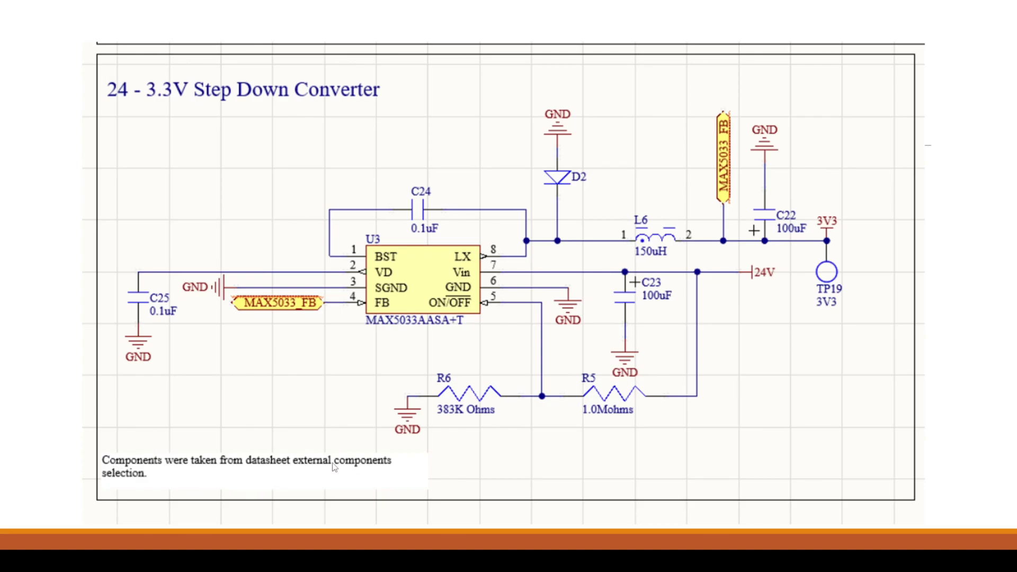
mouse_move(569, 263)
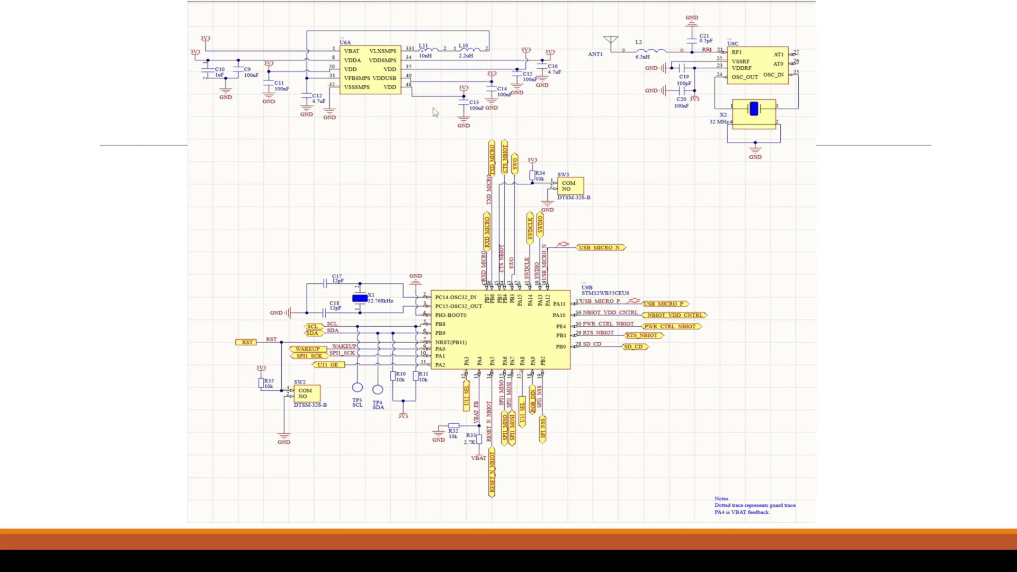
mouse_move(433, 115)
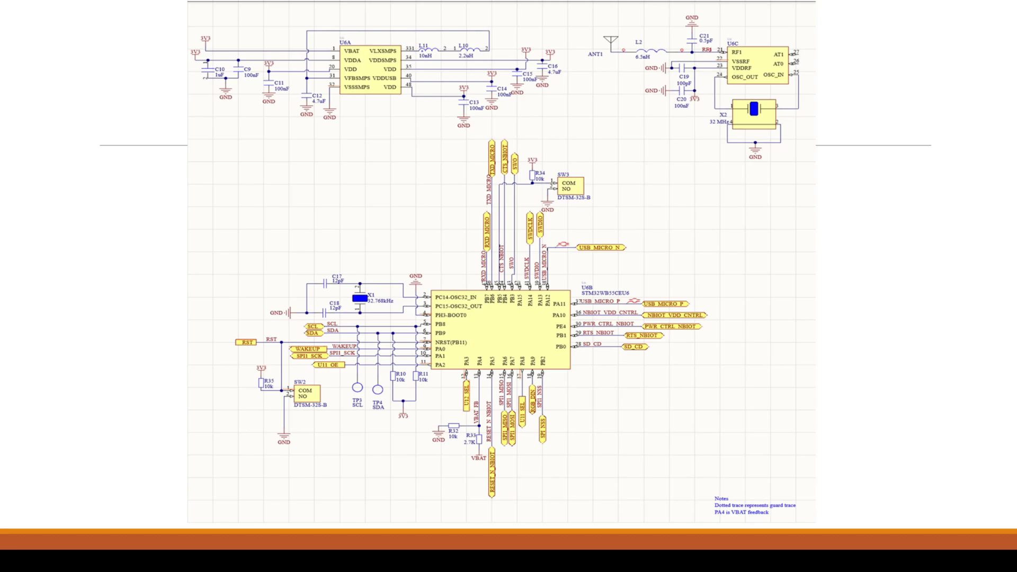
mouse_move(702, 468)
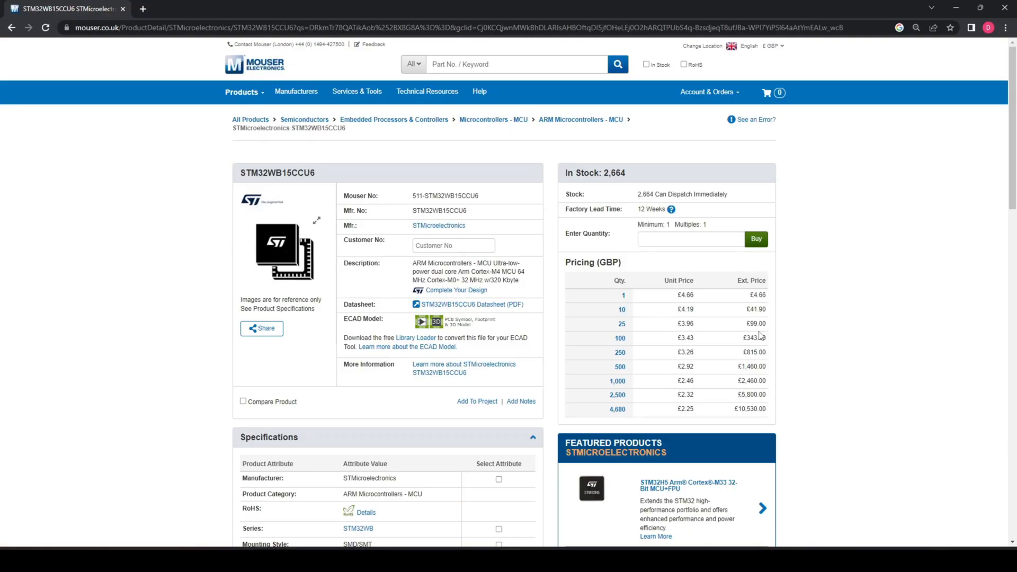
mouse_move(497, 287)
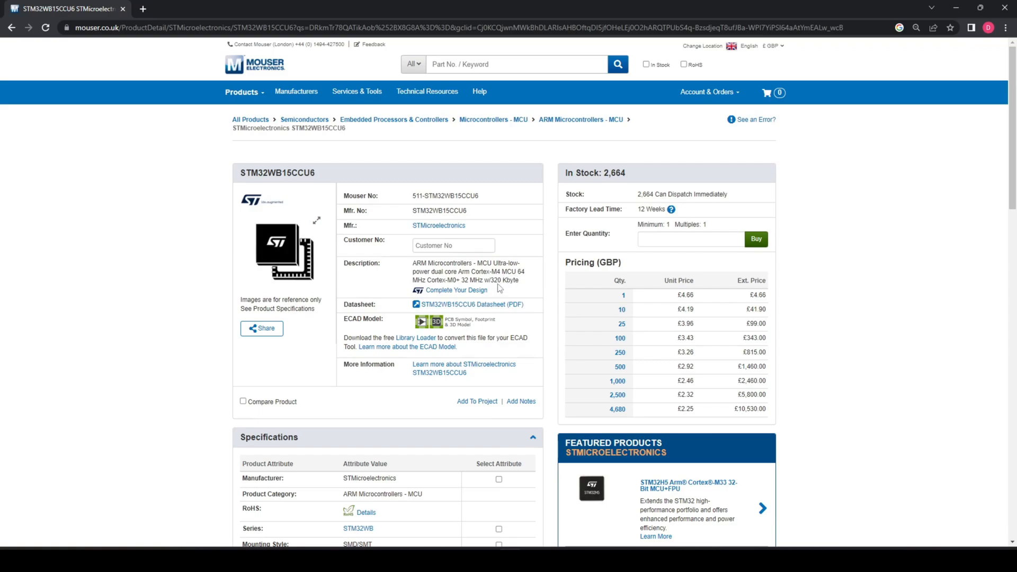
mouse_move(347, 320)
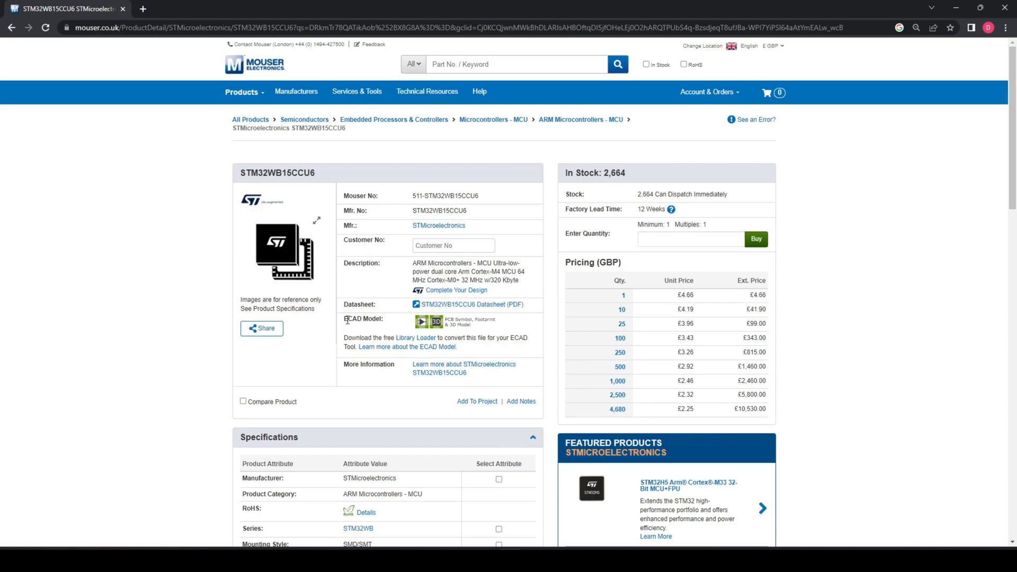
mouse_move(283, 235)
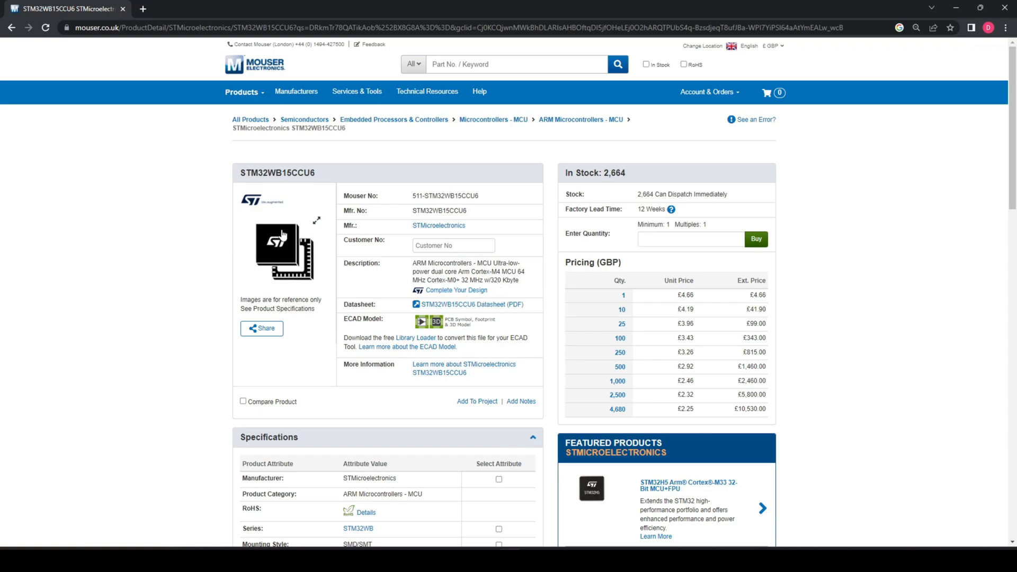
mouse_move(439, 333)
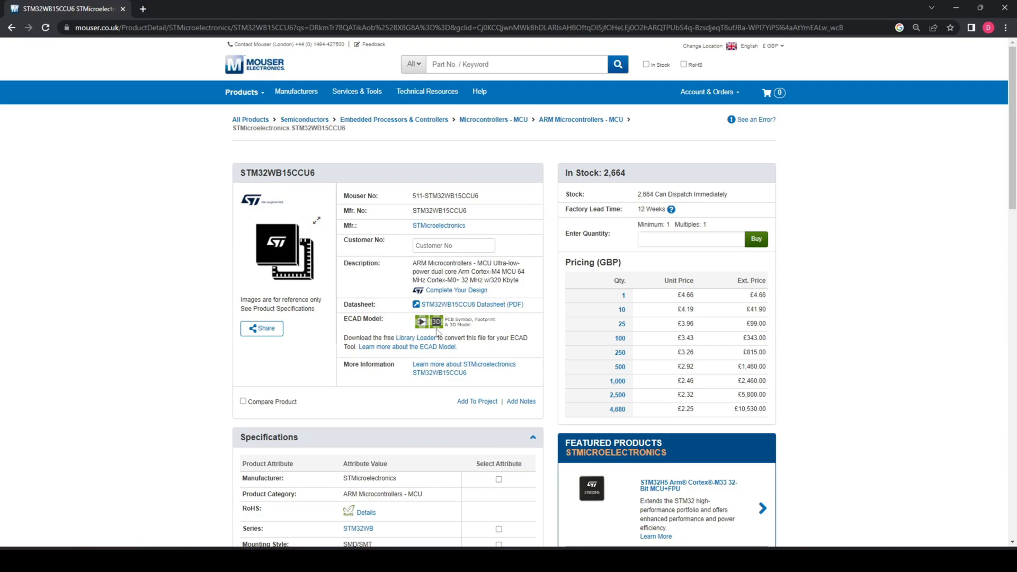
Open the STM32WB15CCU6 SamacSys preview of symbol, footprint and 3D model.
click(436, 322)
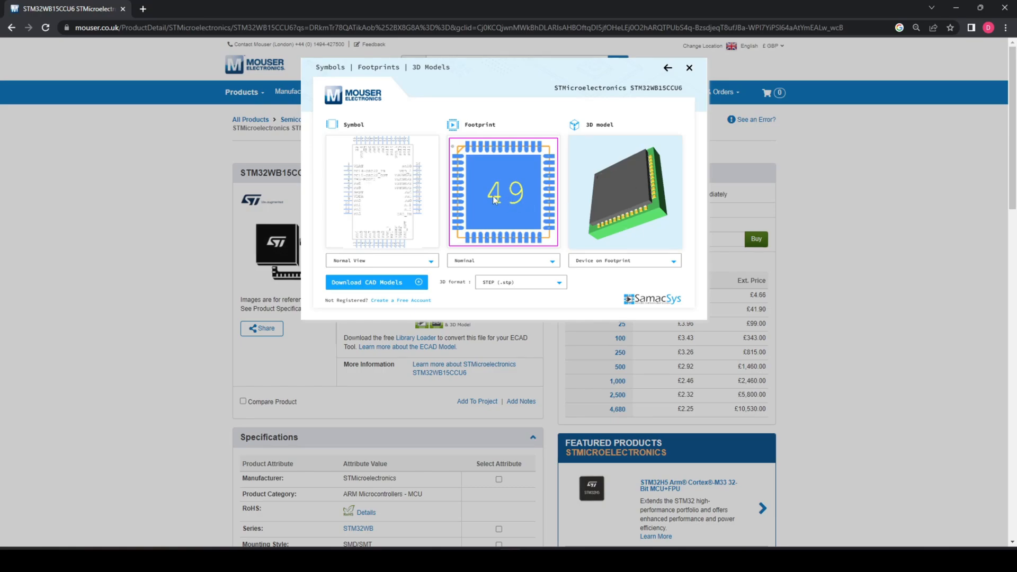
mouse_move(373, 223)
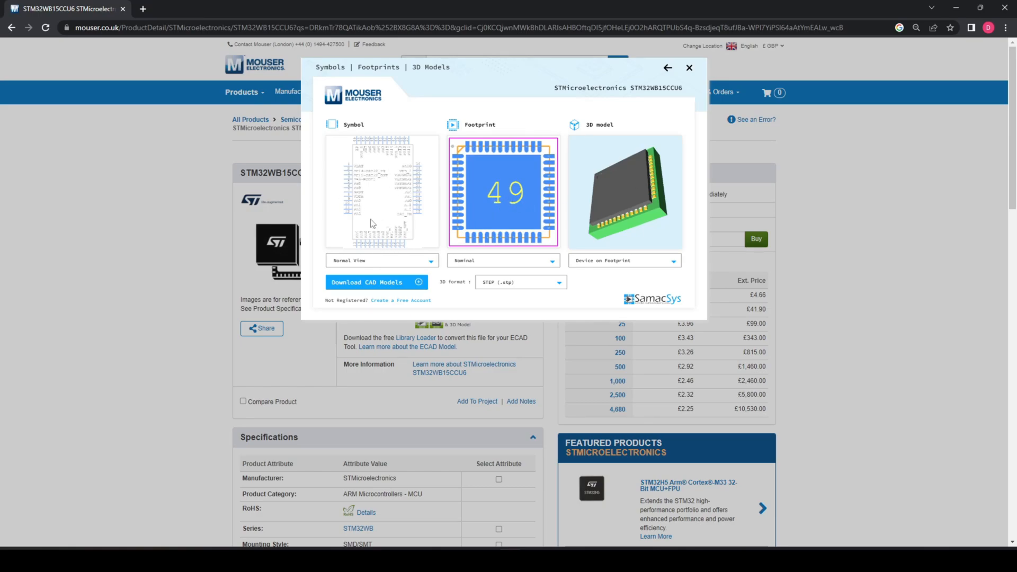
mouse_move(350, 244)
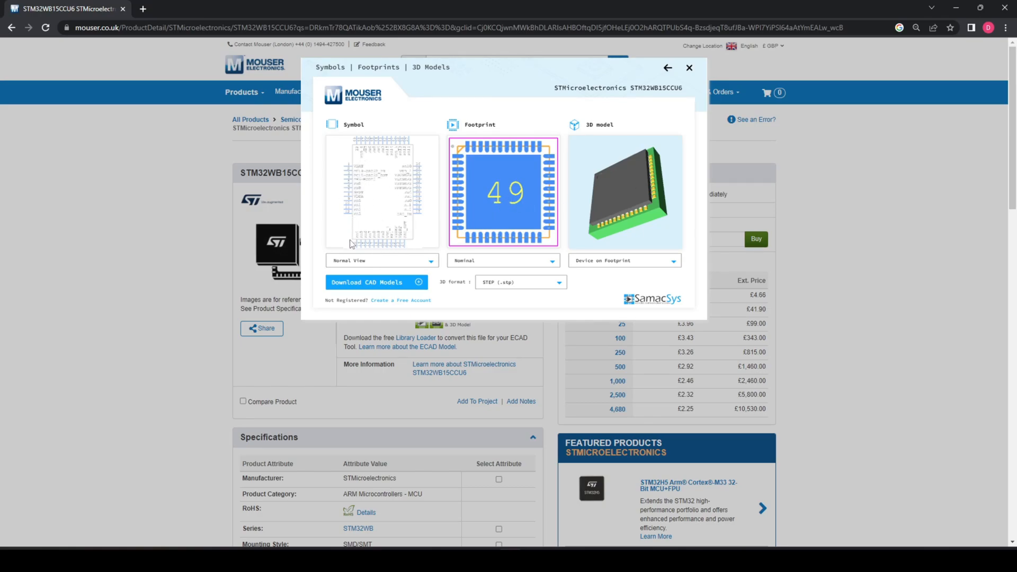
mouse_move(414, 155)
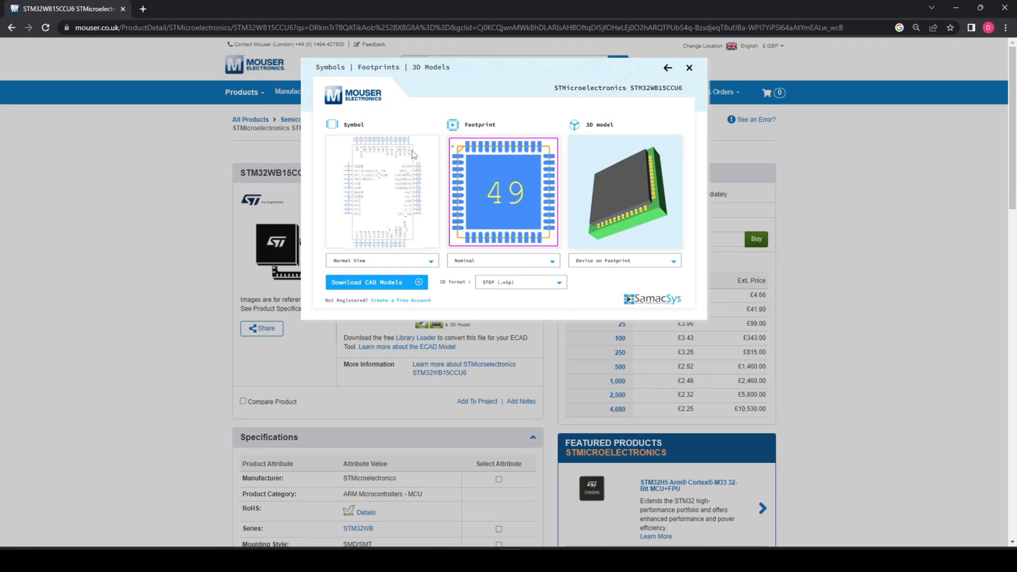
mouse_move(358, 159)
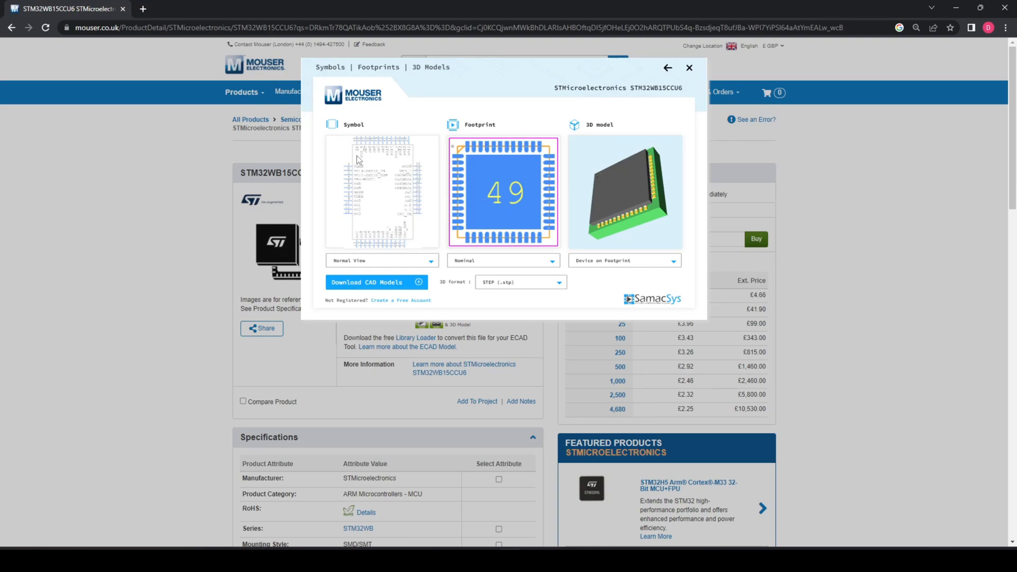
mouse_move(393, 252)
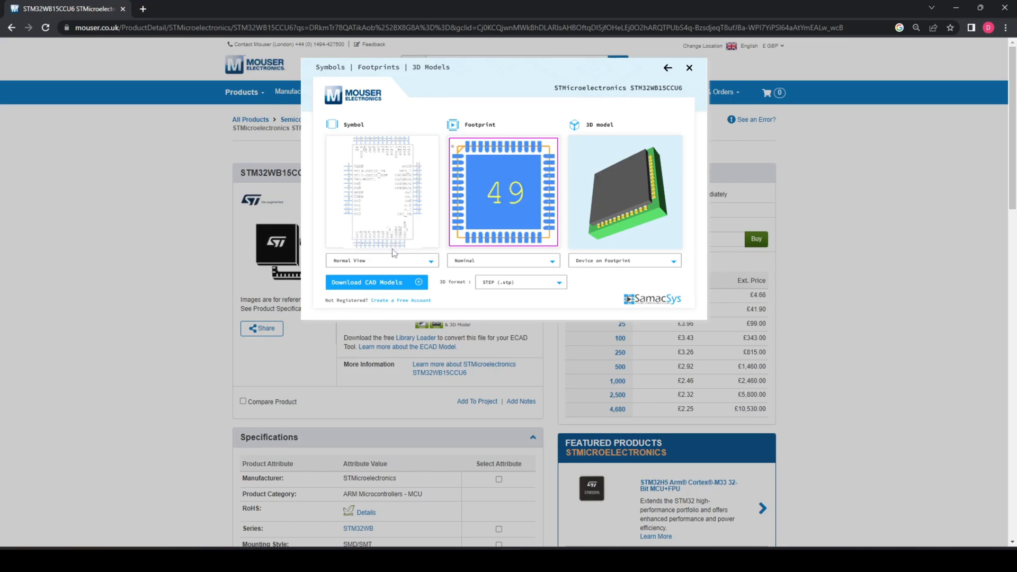
mouse_move(360, 156)
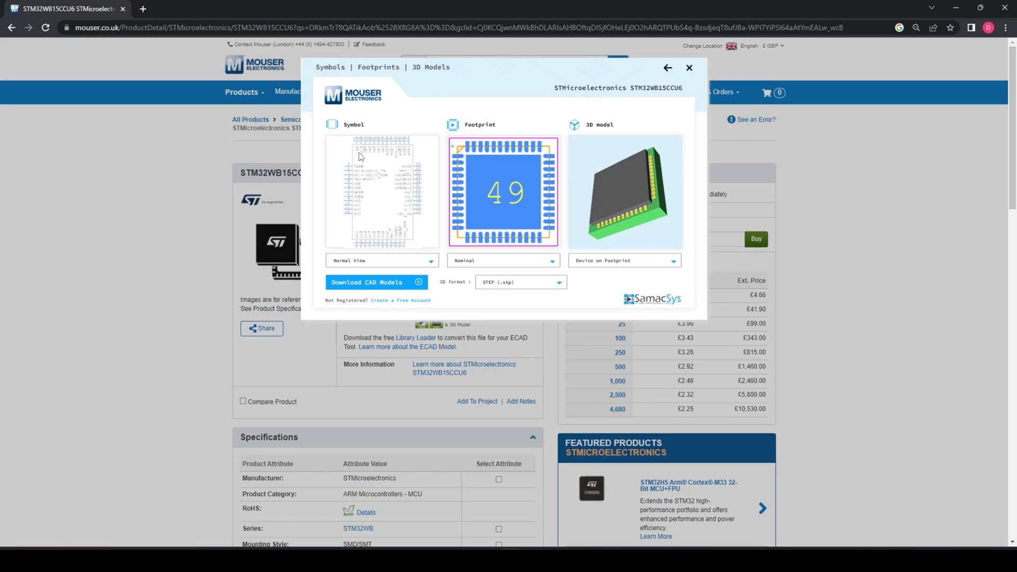
mouse_move(412, 249)
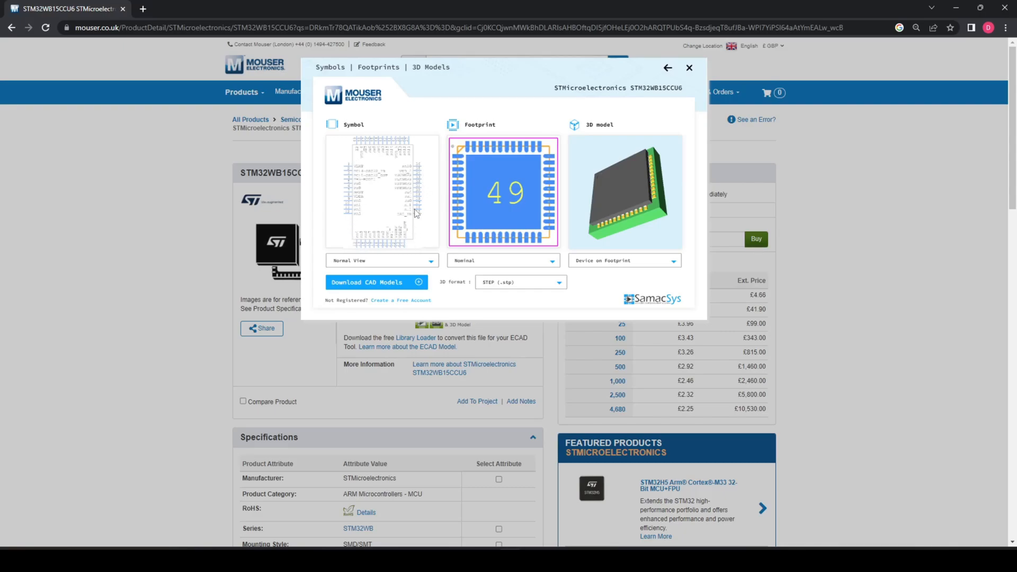
mouse_move(399, 200)
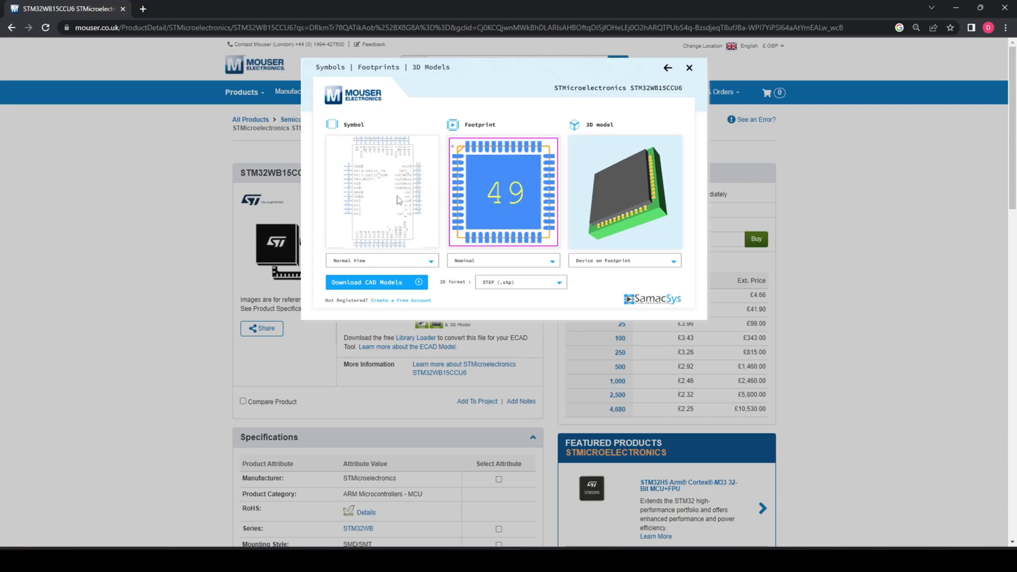
mouse_move(399, 191)
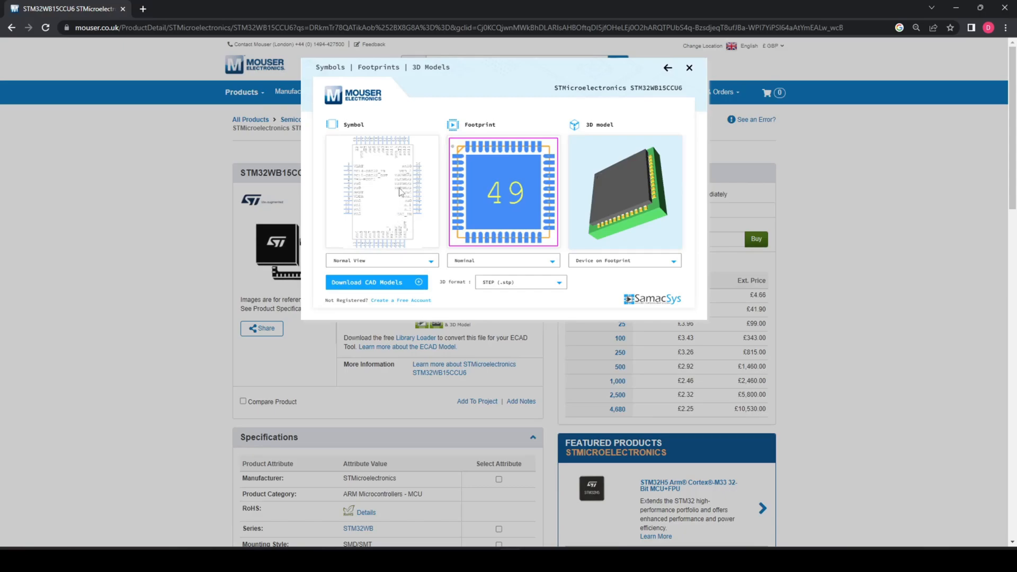
mouse_move(400, 188)
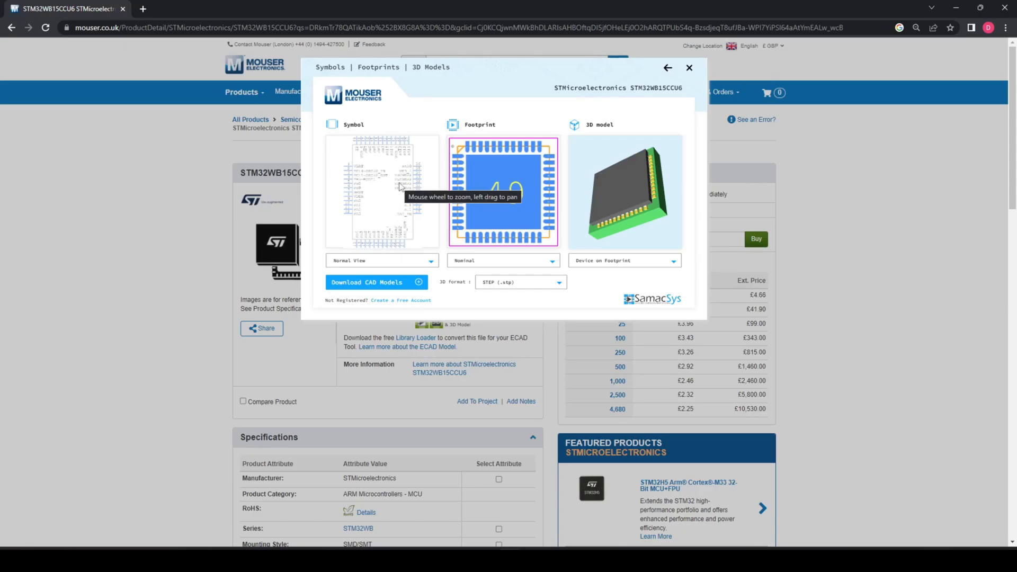
mouse_move(368, 169)
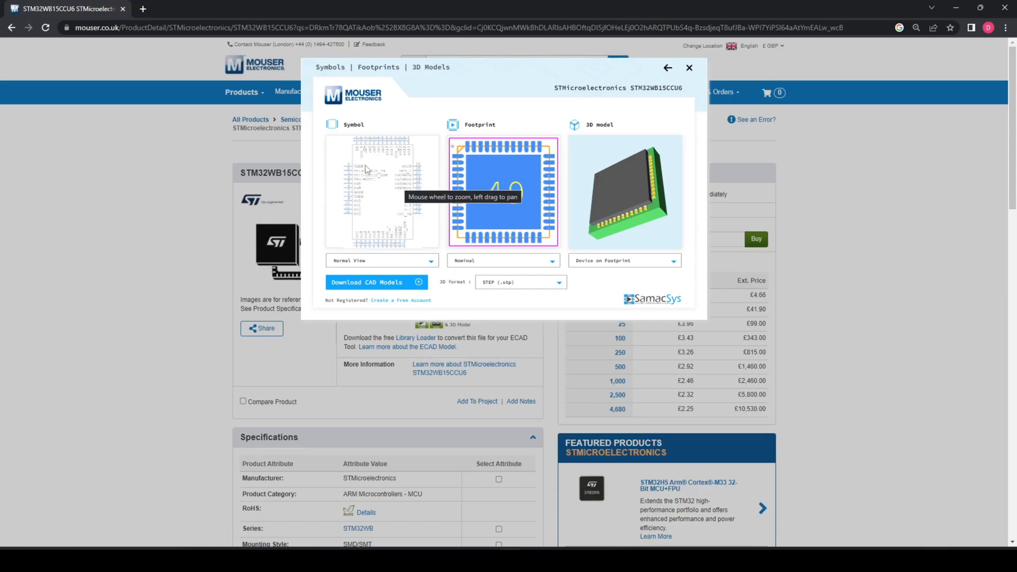
mouse_move(355, 182)
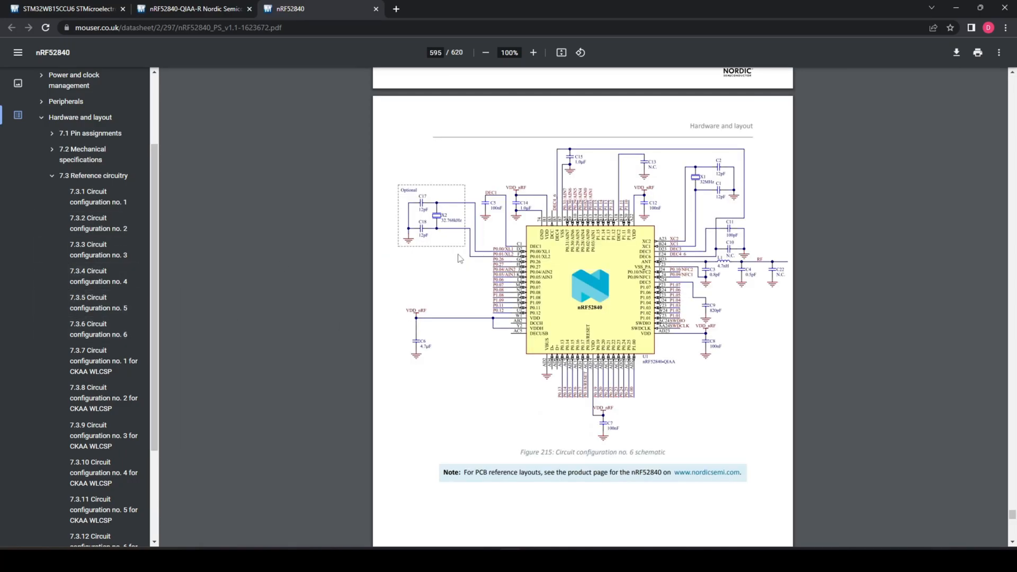
Scroll to Figure 215 and zoom the configuration no. 6 schematic to 195%.
scroll(up, 3)
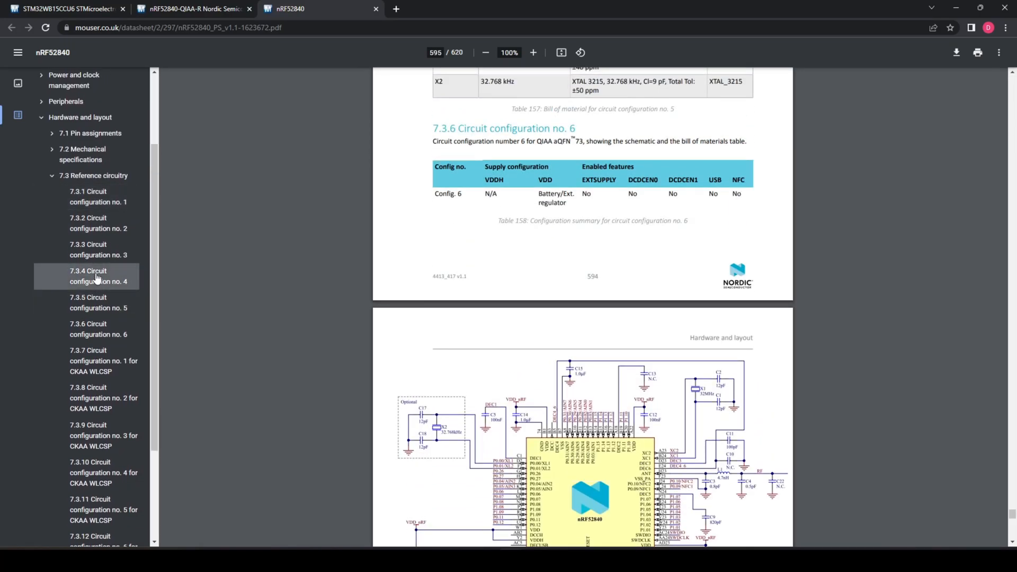
scroll(down, 3)
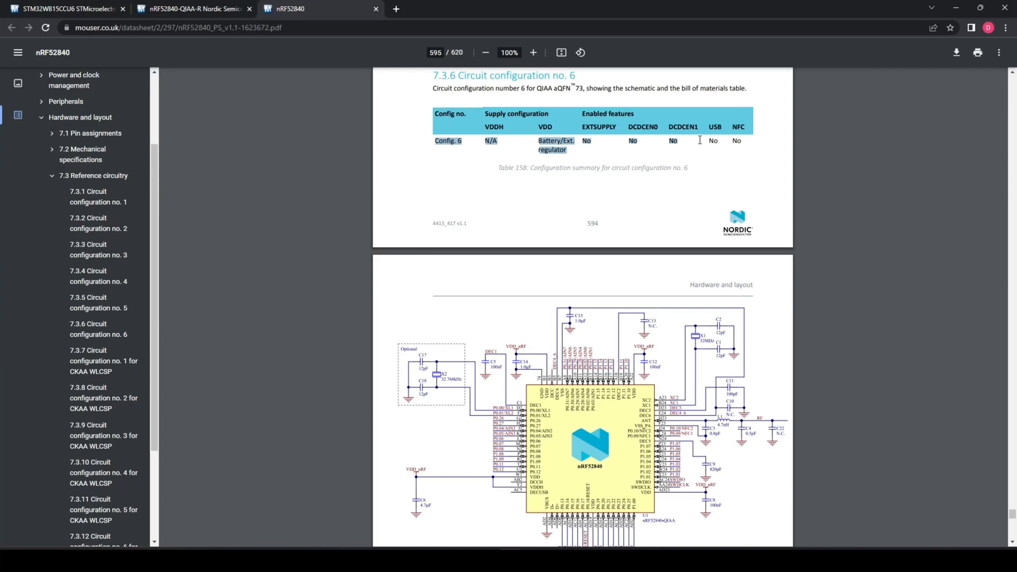
scroll(up, 3)
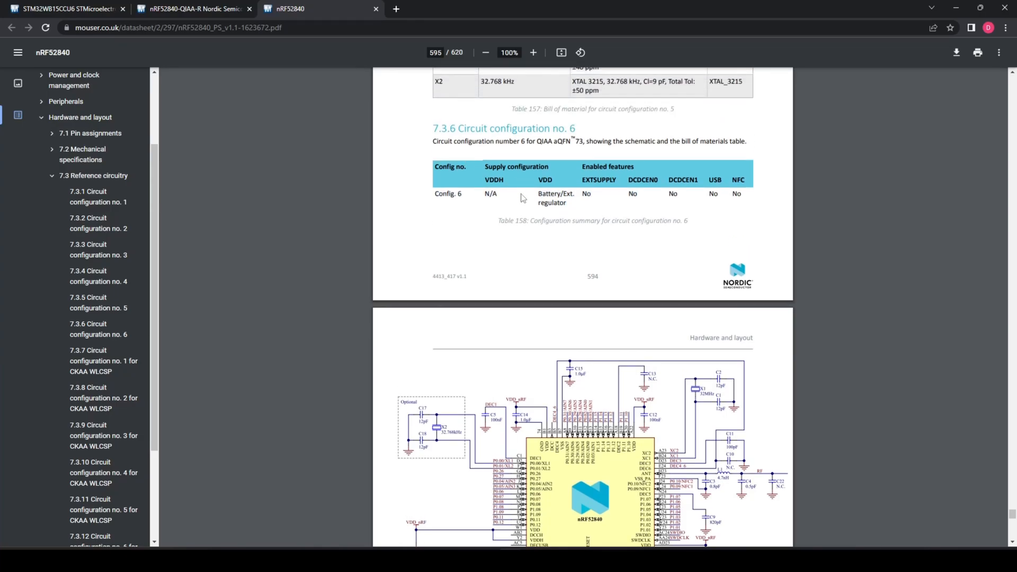
scroll(down, 3)
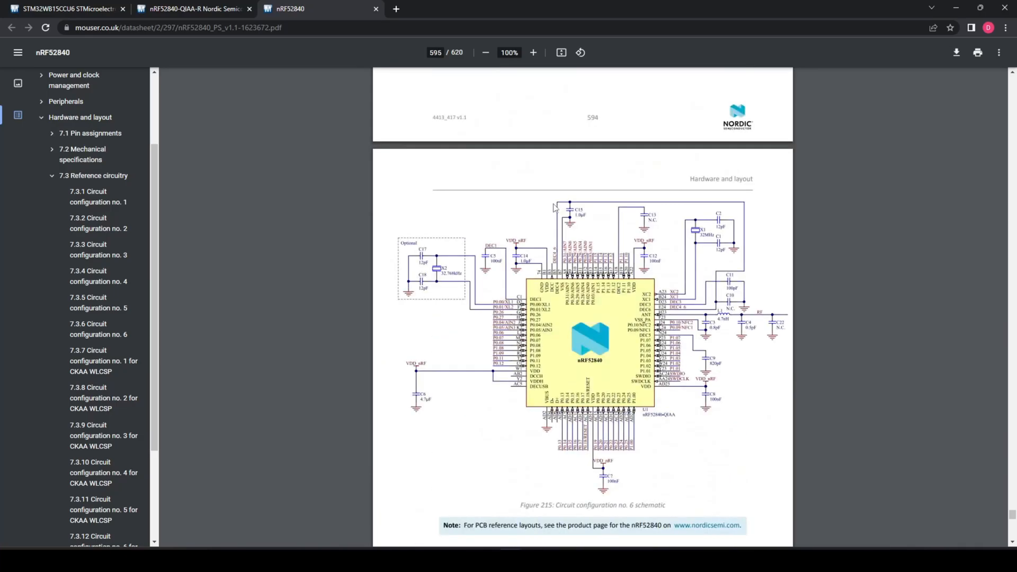
click(532, 52)
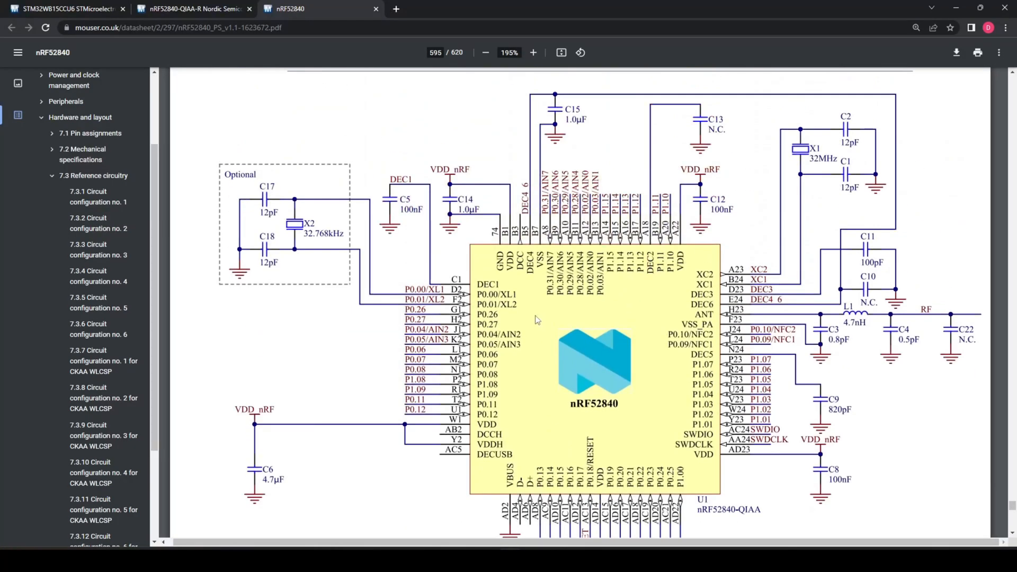
Pan around the enlarged schematic, then return to the nRF52840-QIAA-R product page.
scroll(down, 3)
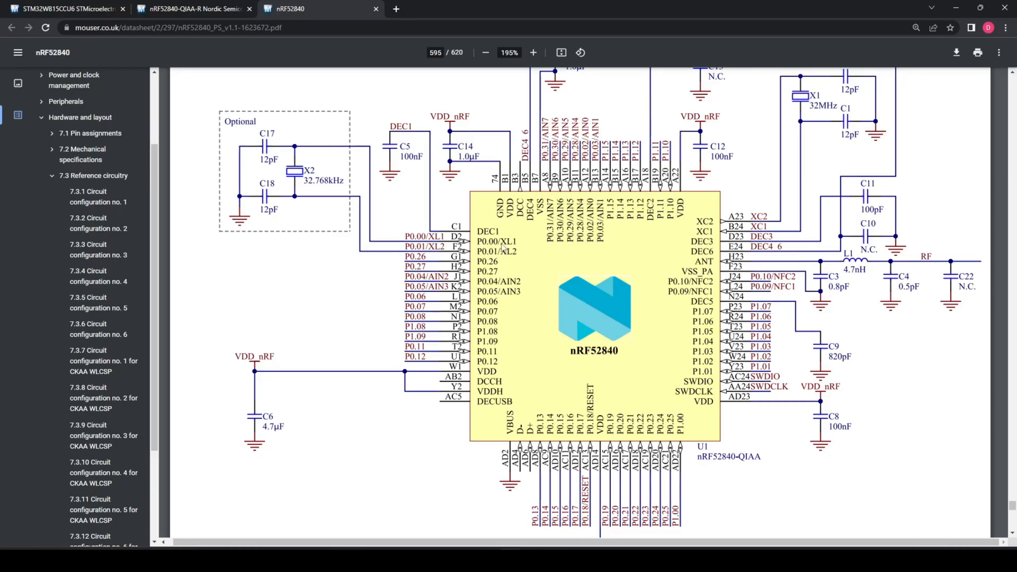
scroll(down, 3)
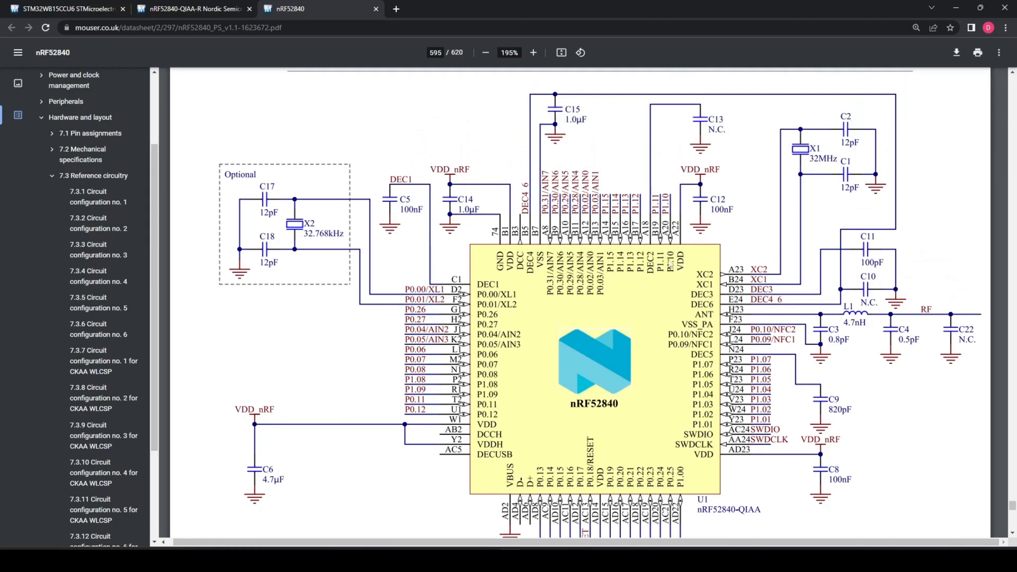
scroll(down, 3)
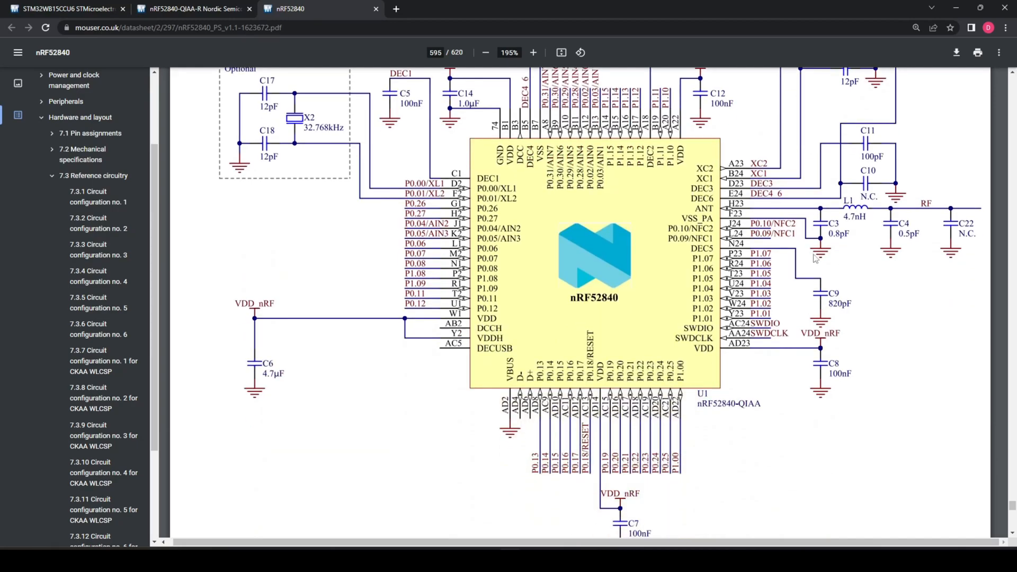
mouse_move(691, 375)
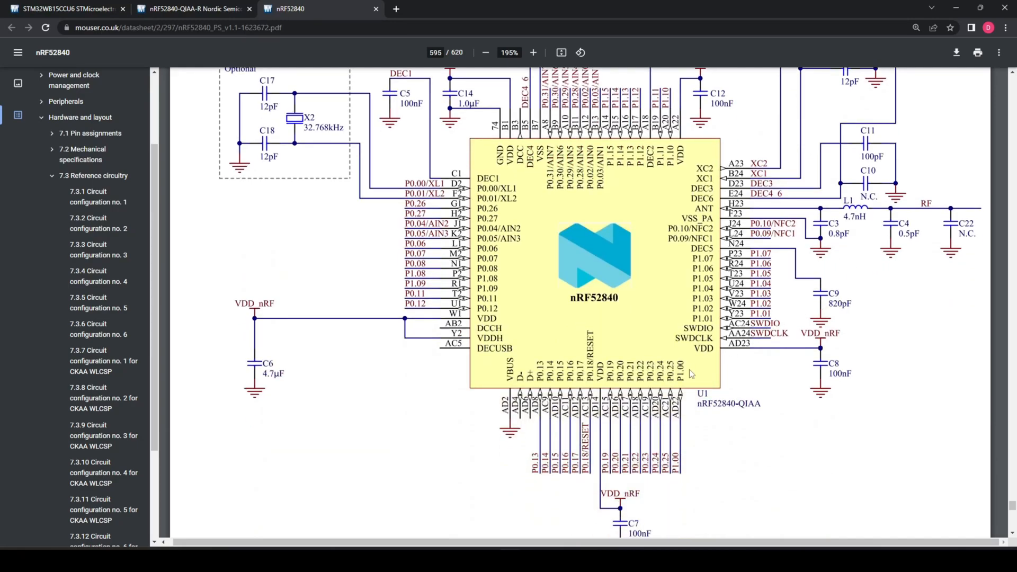
scroll(up, 3)
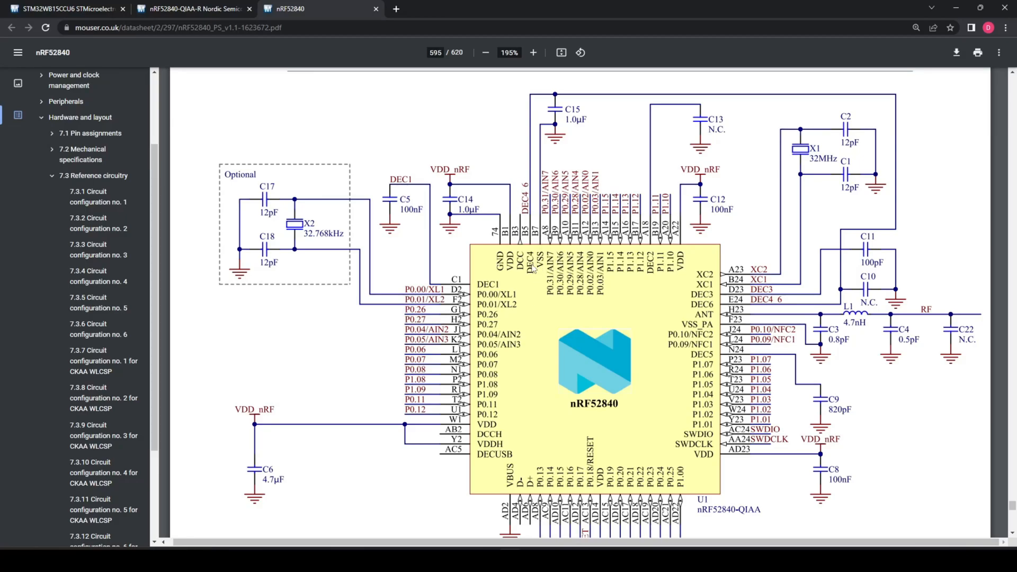
scroll(down, 3)
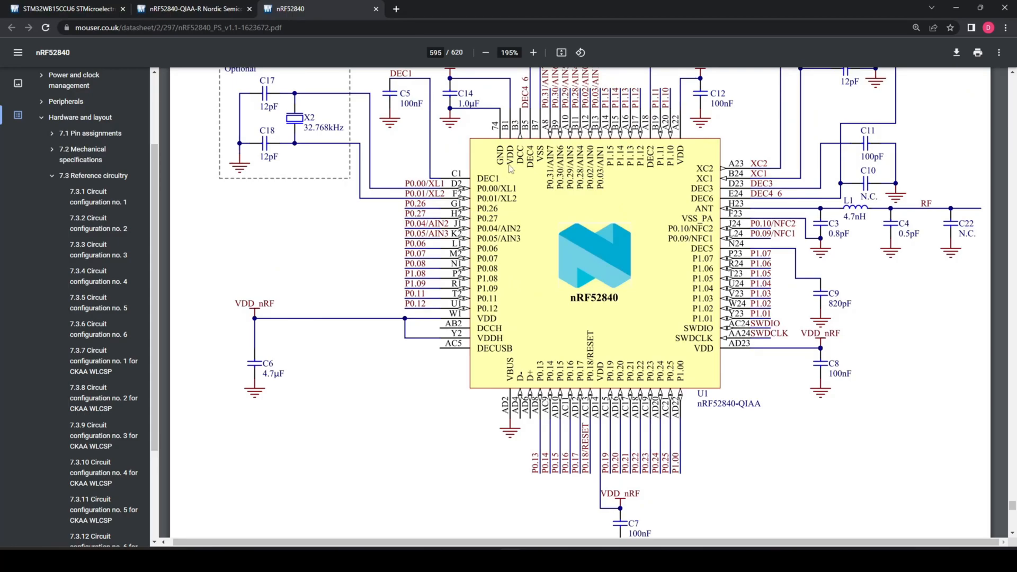
mouse_move(328, 188)
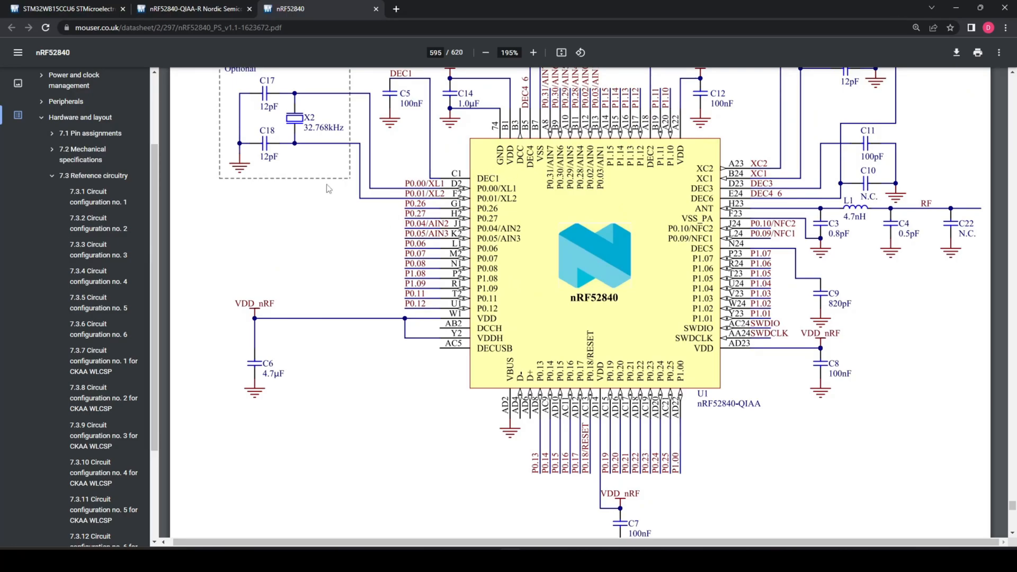
click(191, 8)
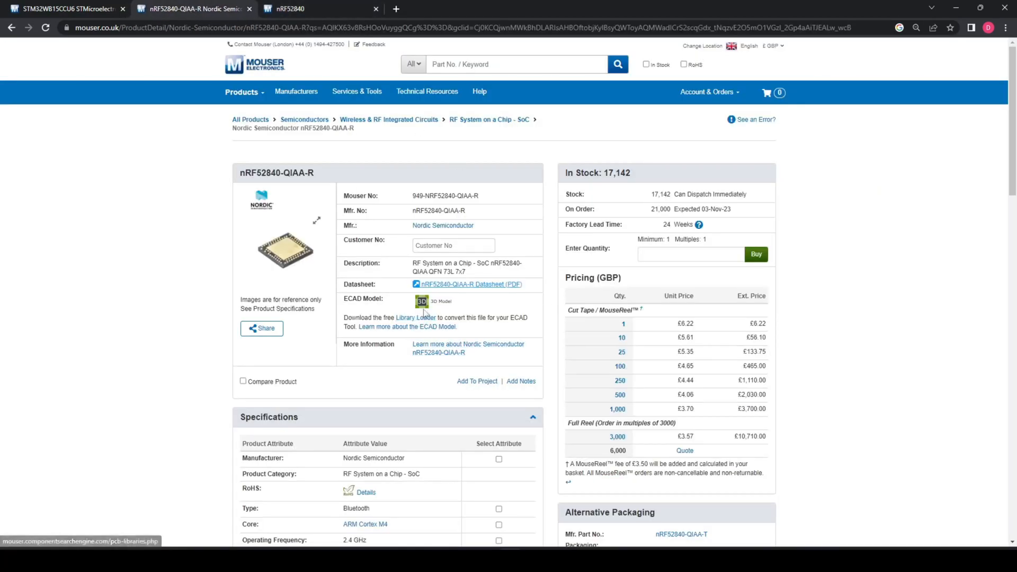
View the nRF52840-QIAA-R ECAD model downloads, then close the download window.
click(422, 301)
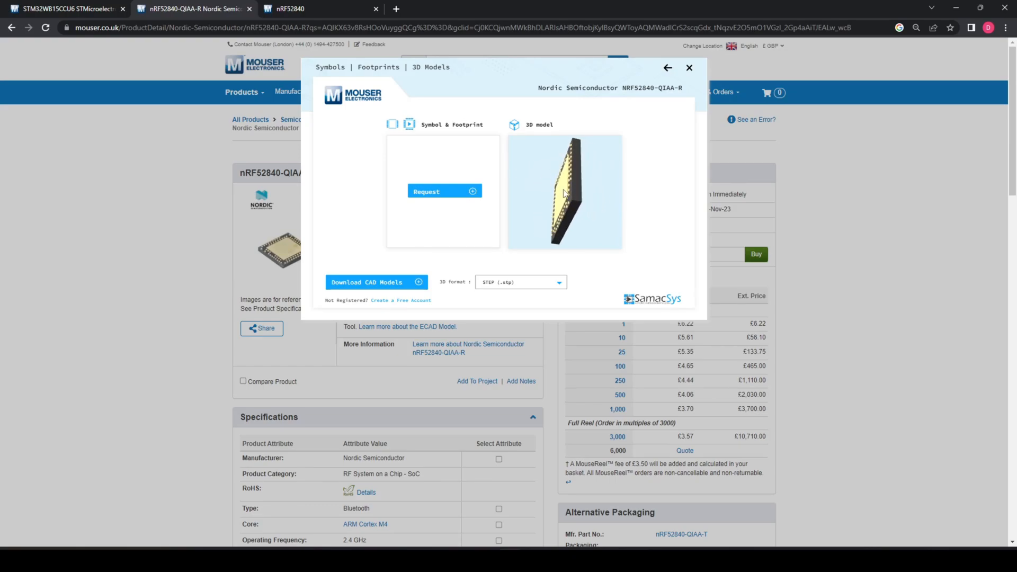
click(305, 9)
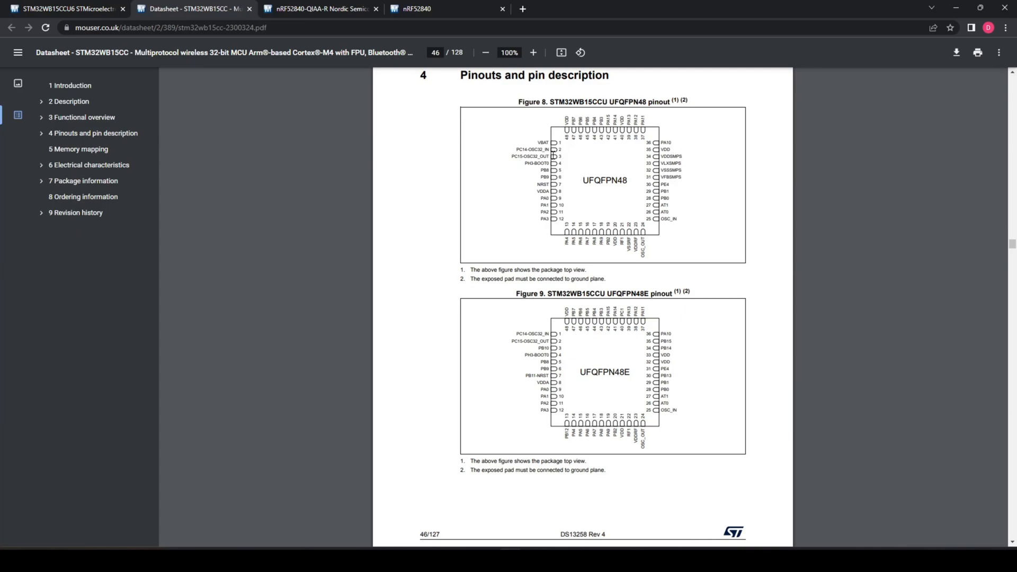
Scroll to the STM32WB15CC Table 15 pin definitions, then create blank Component_1.
scroll(down, 3)
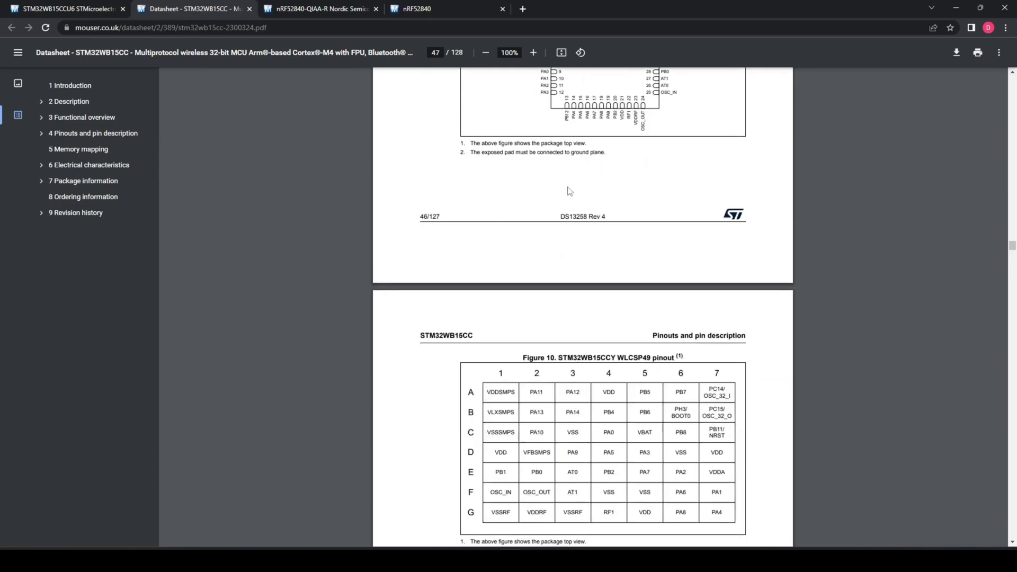
scroll(down, 3)
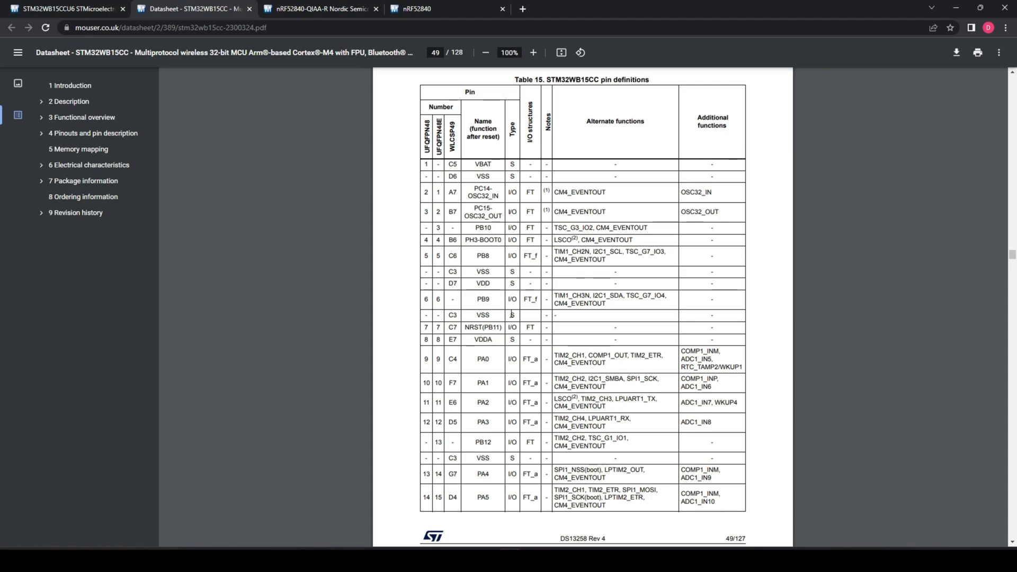
mouse_move(364, 194)
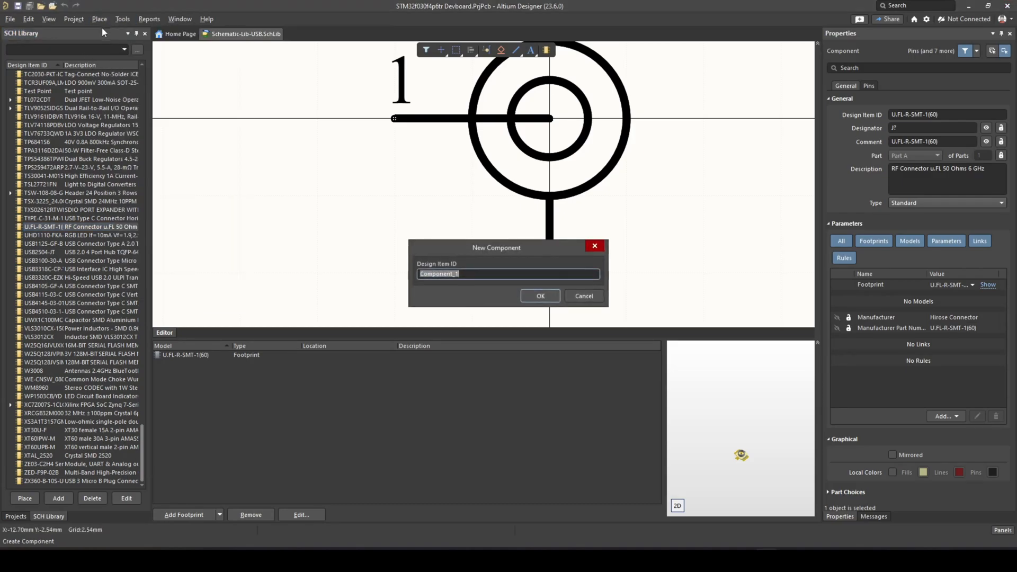
click(540, 295)
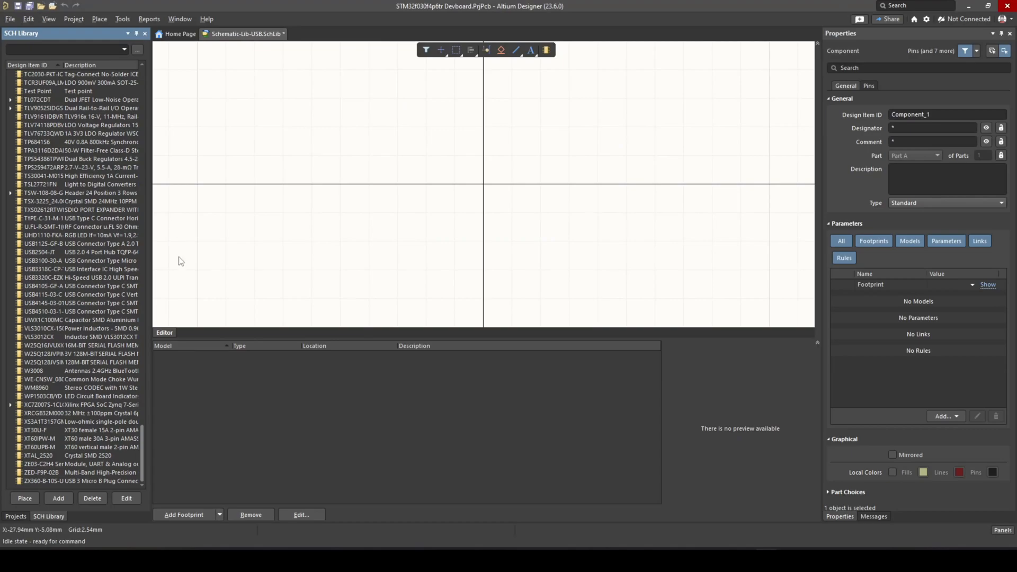
click(122, 18)
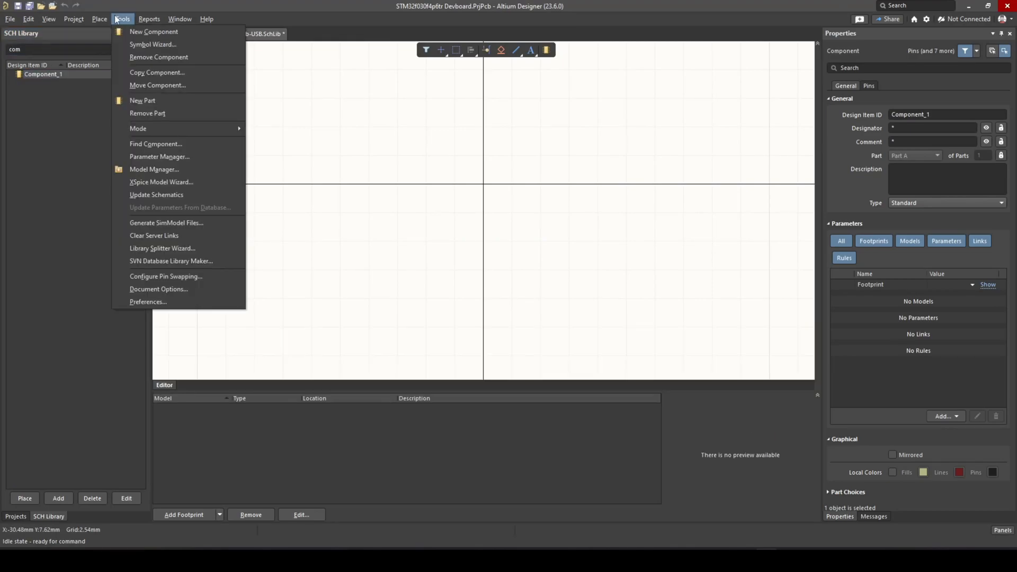
In the Symbol Wizard, make pin 1 VDD Power, pin 2 GND, and pin 3 PB1 I/O.
click(152, 44)
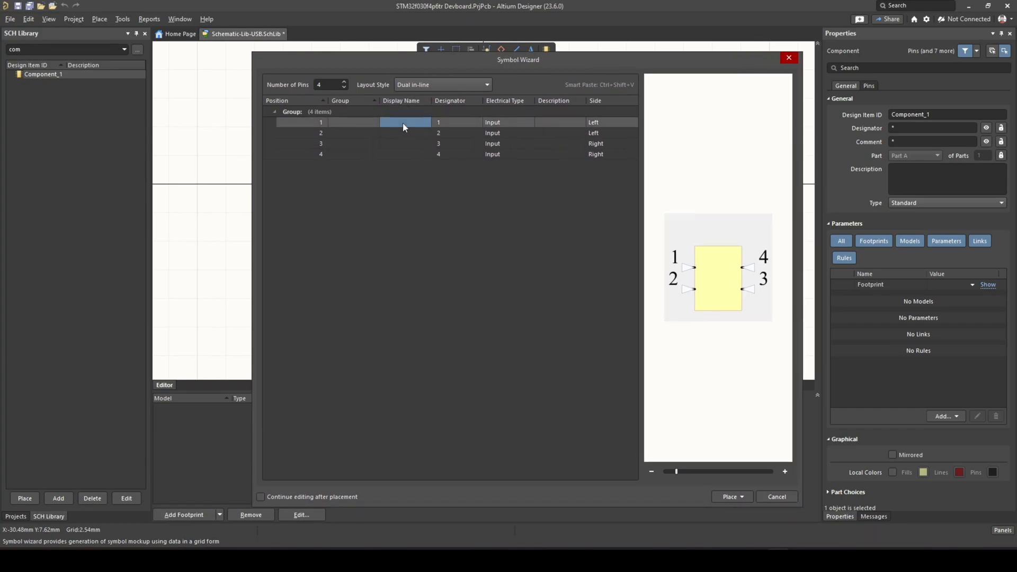
text(VDD)
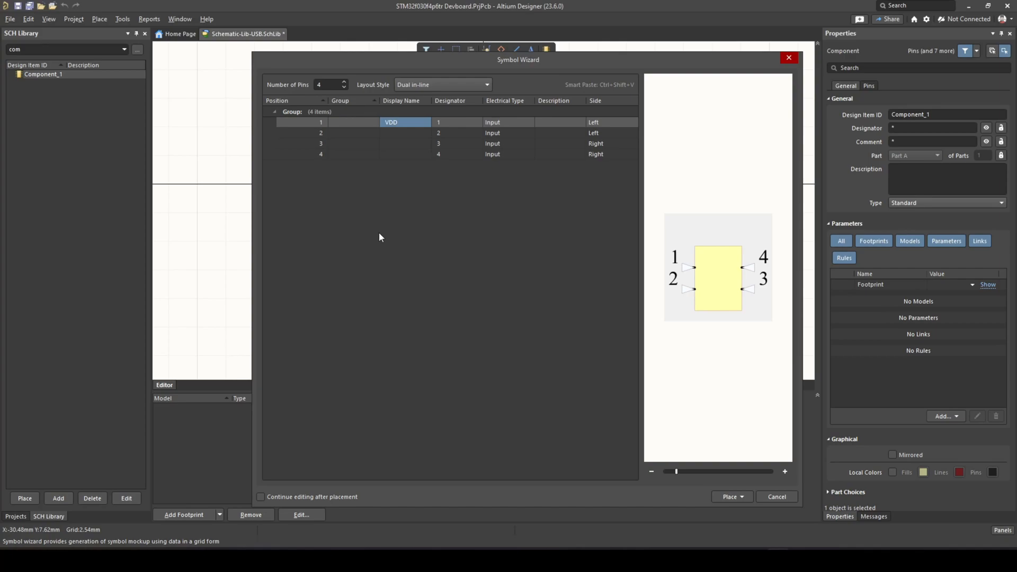
click(528, 122)
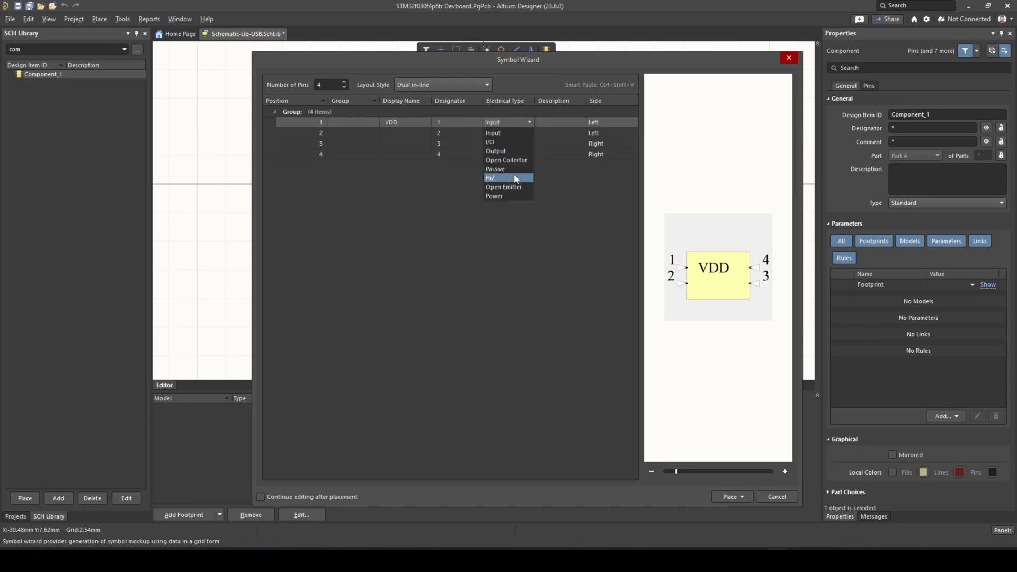
click(494, 196)
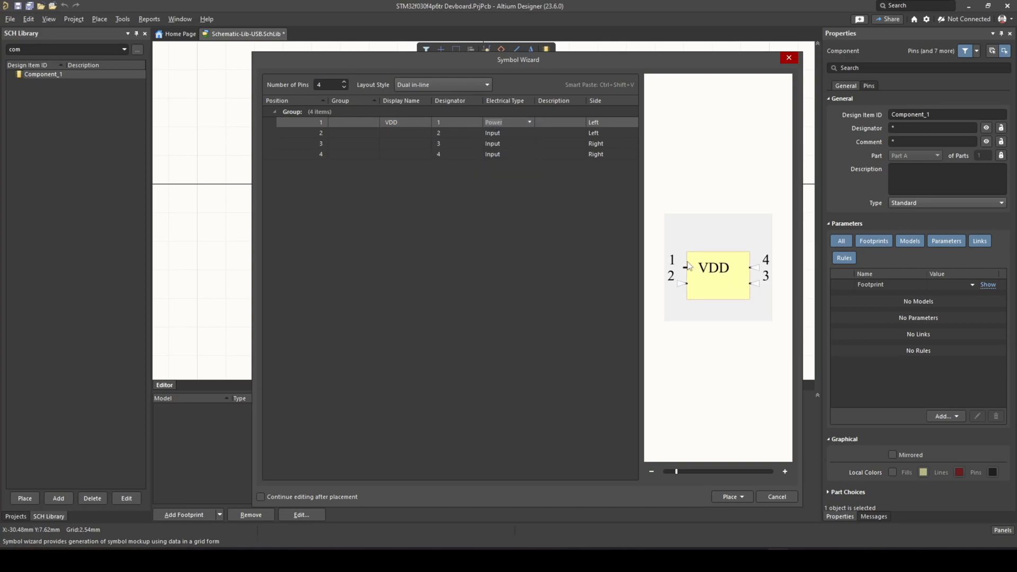
click(506, 122)
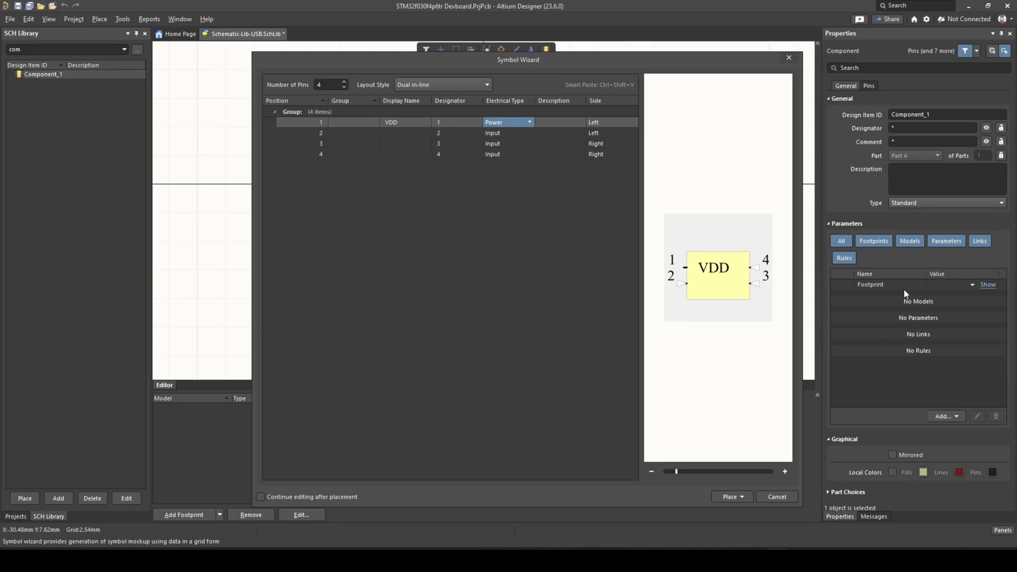
mouse_move(846, 356)
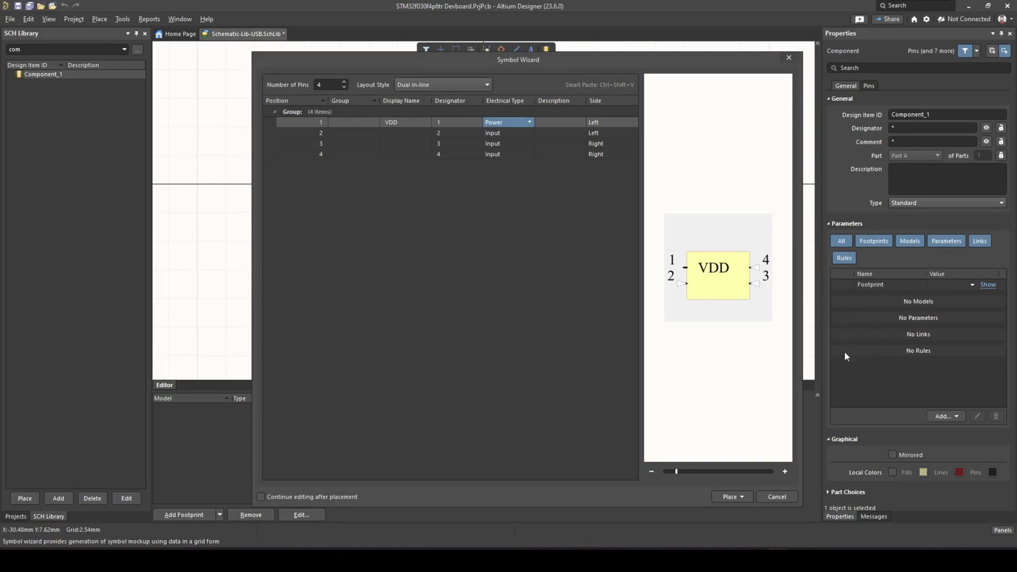
mouse_move(684, 232)
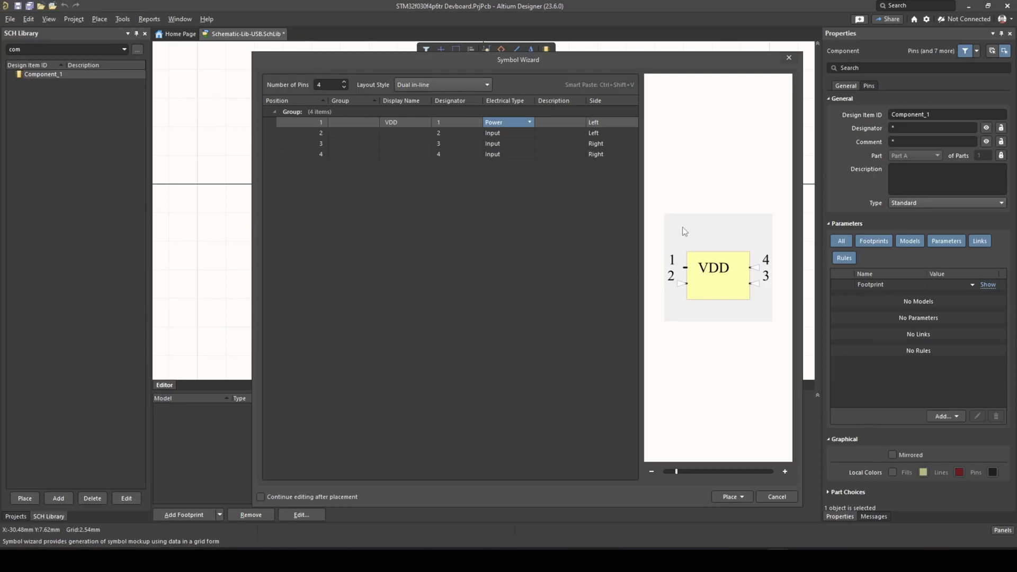
mouse_move(676, 92)
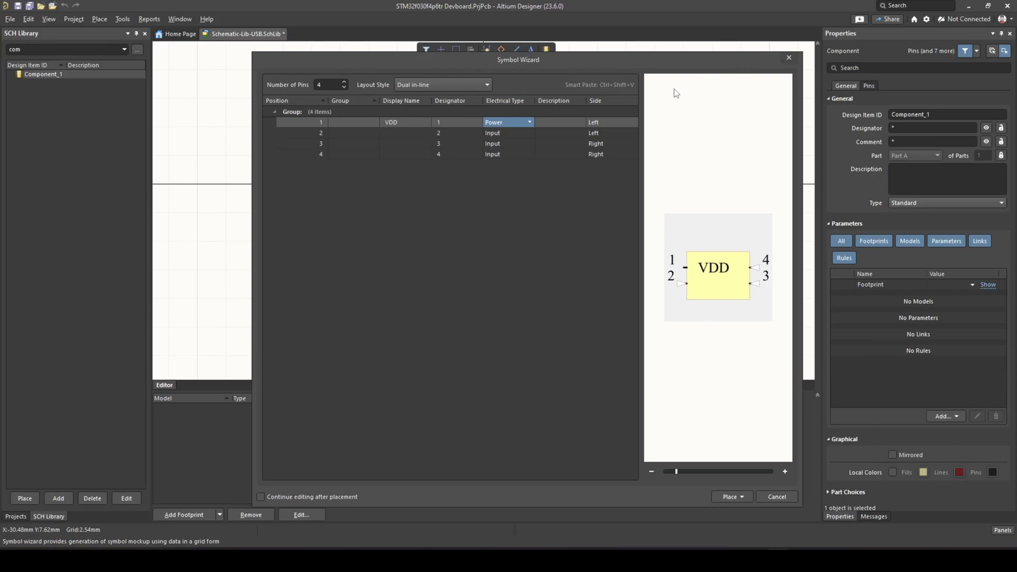
mouse_move(696, 122)
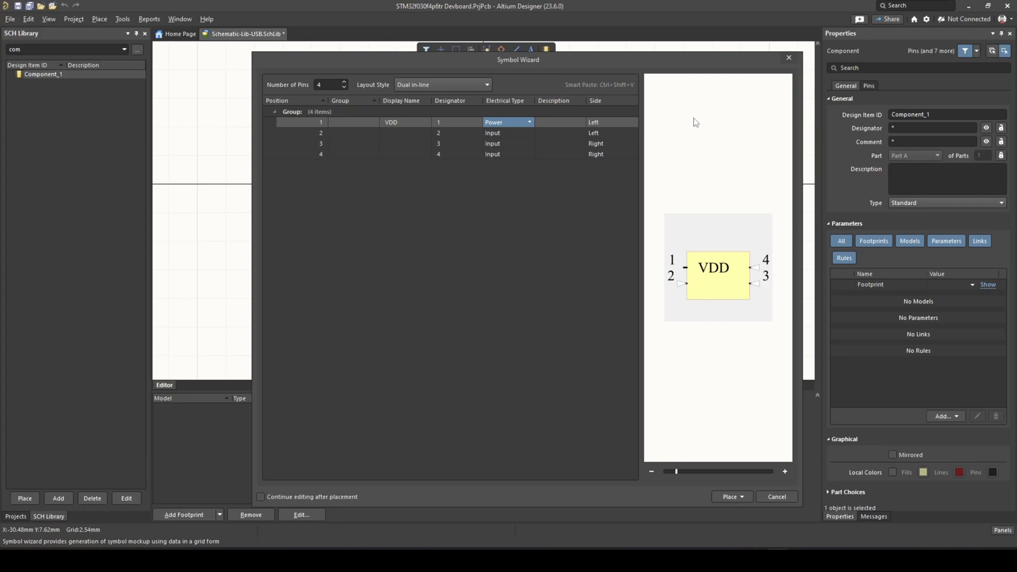
click(392, 133)
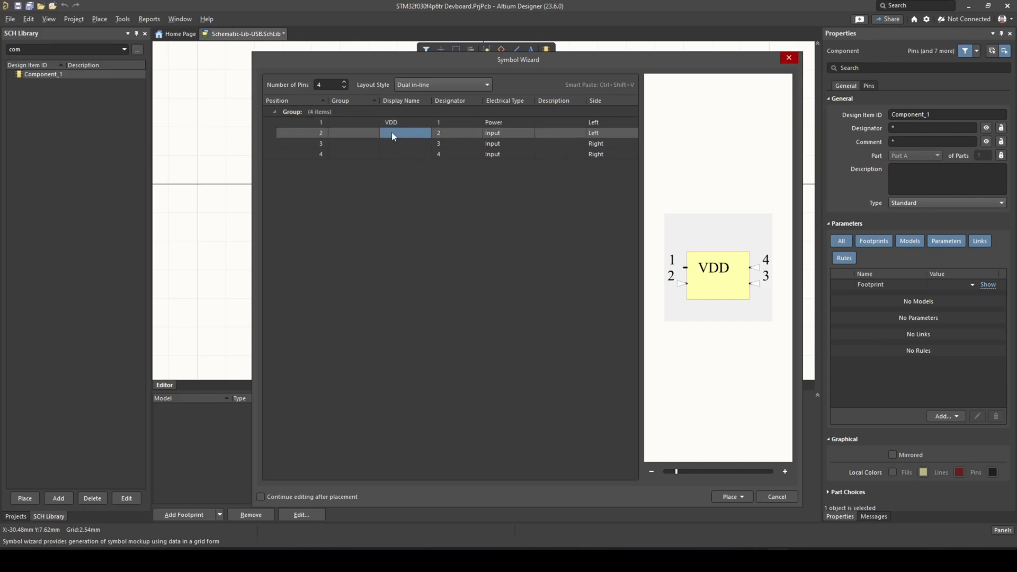
text(GND)
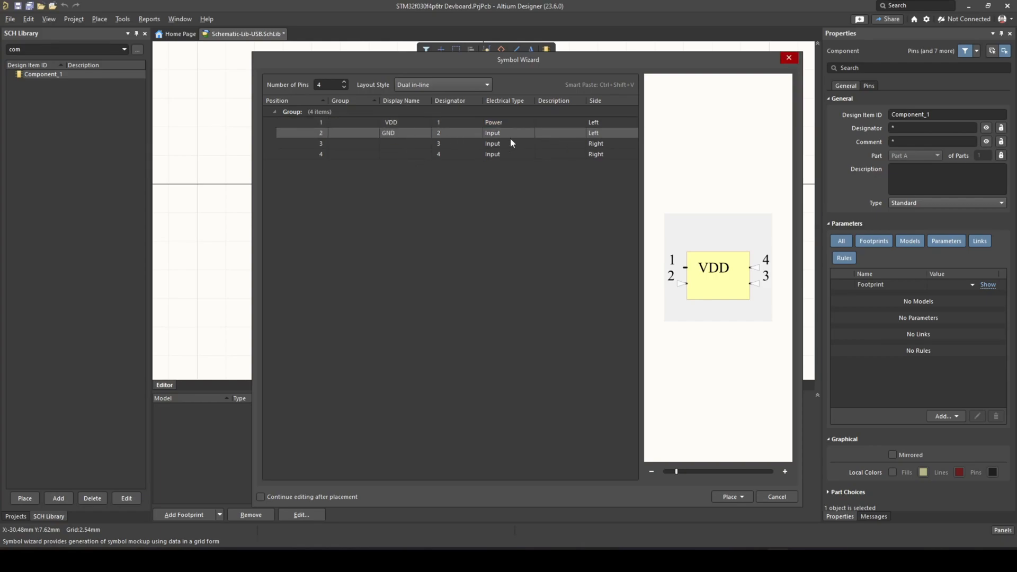
click(506, 133)
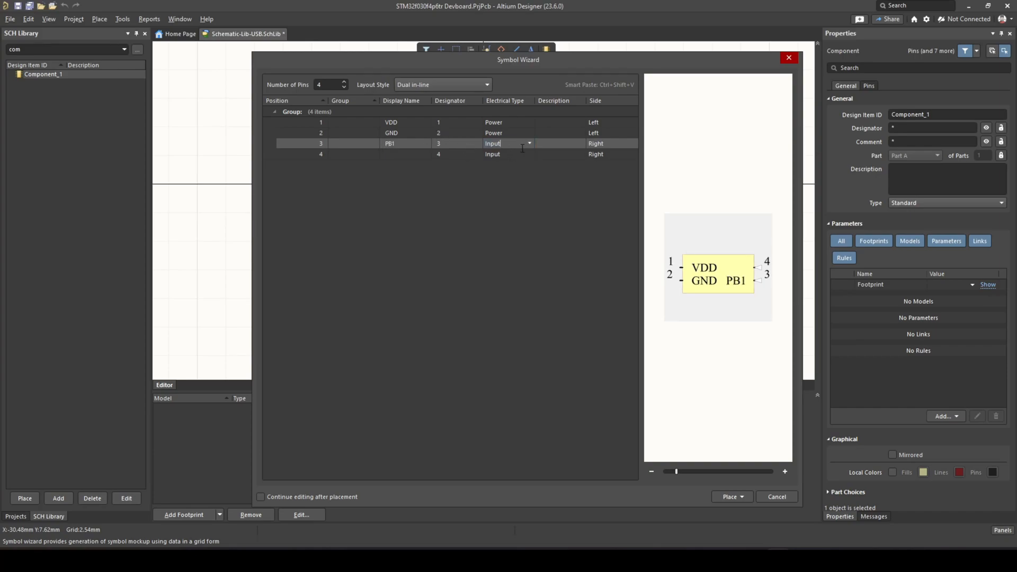
click(506, 144)
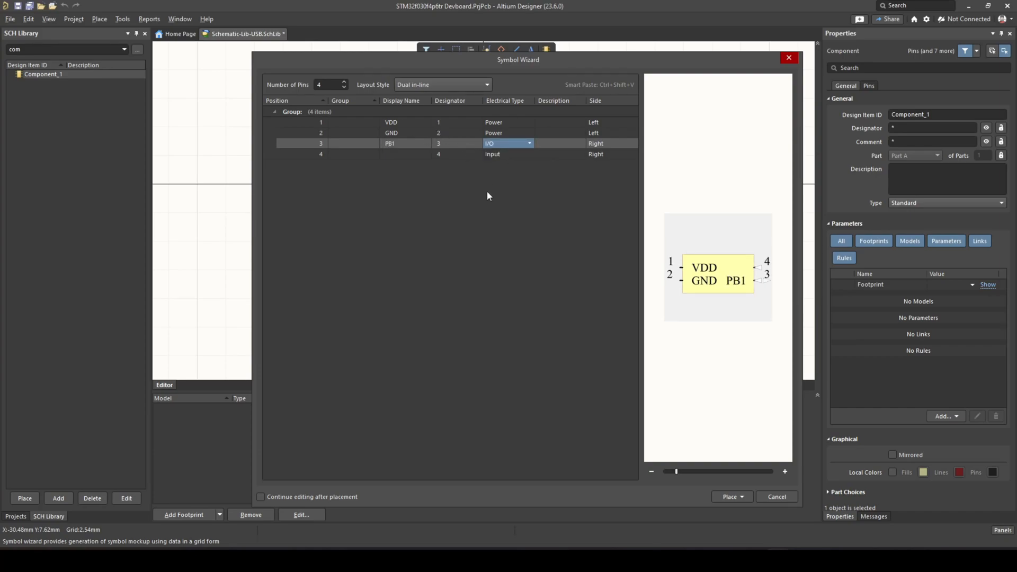
mouse_move(659, 284)
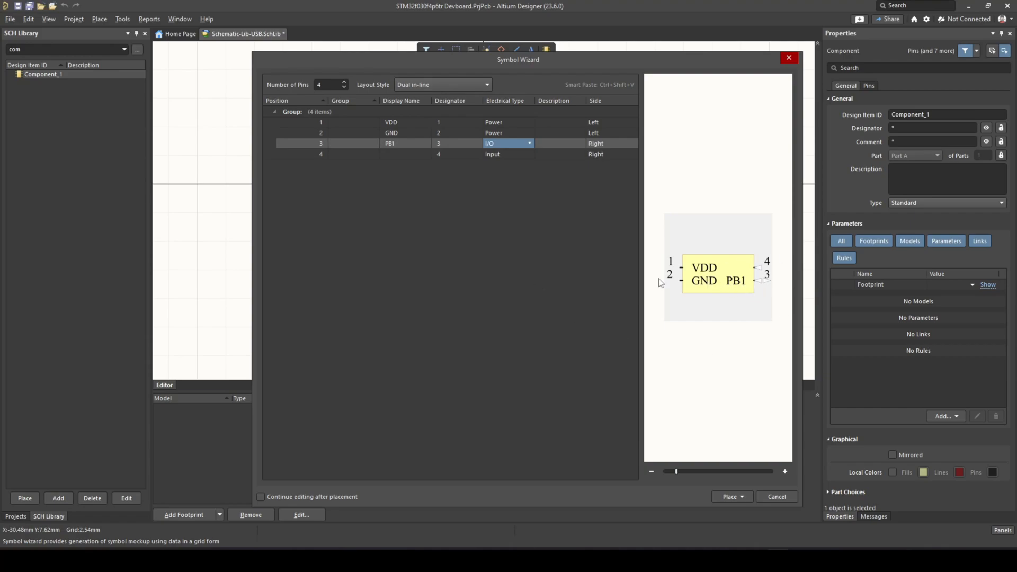
mouse_move(544, 293)
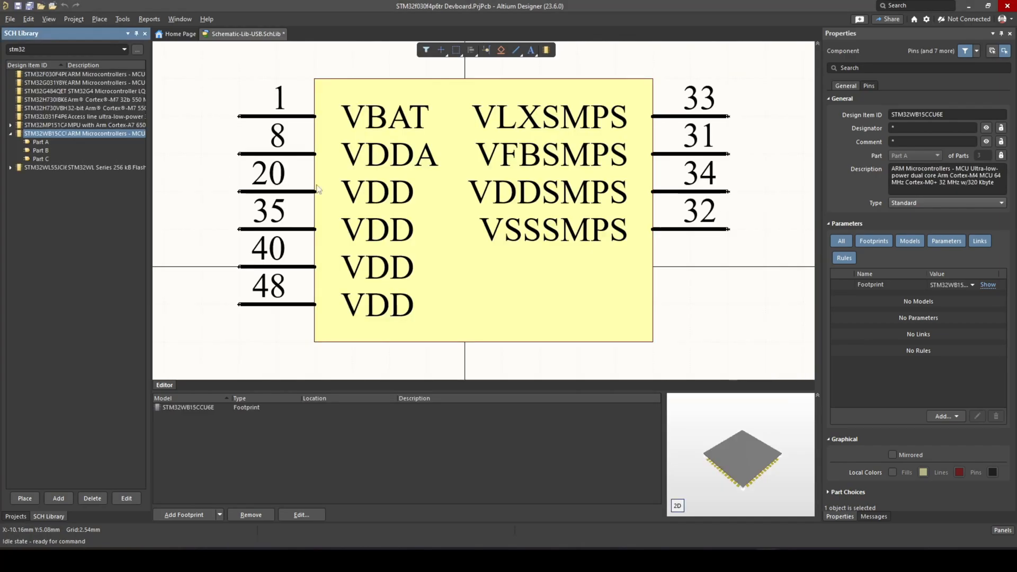
mouse_move(379, 158)
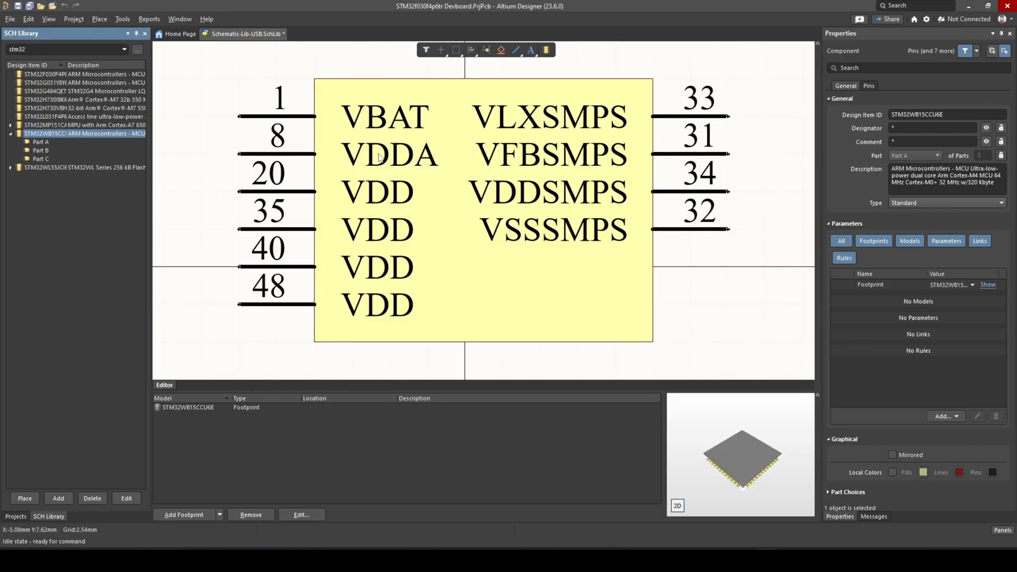
mouse_move(380, 157)
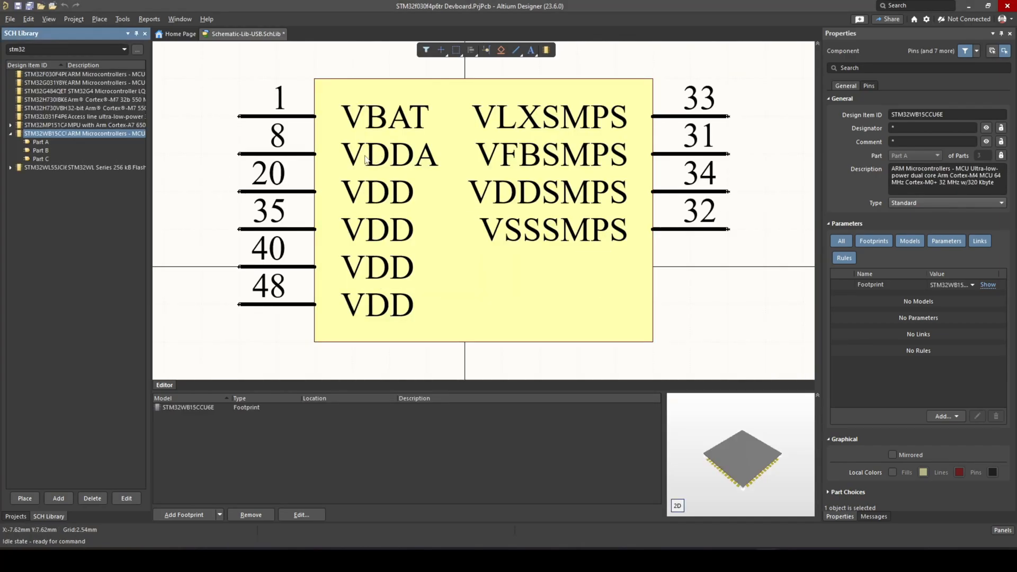
click(41, 142)
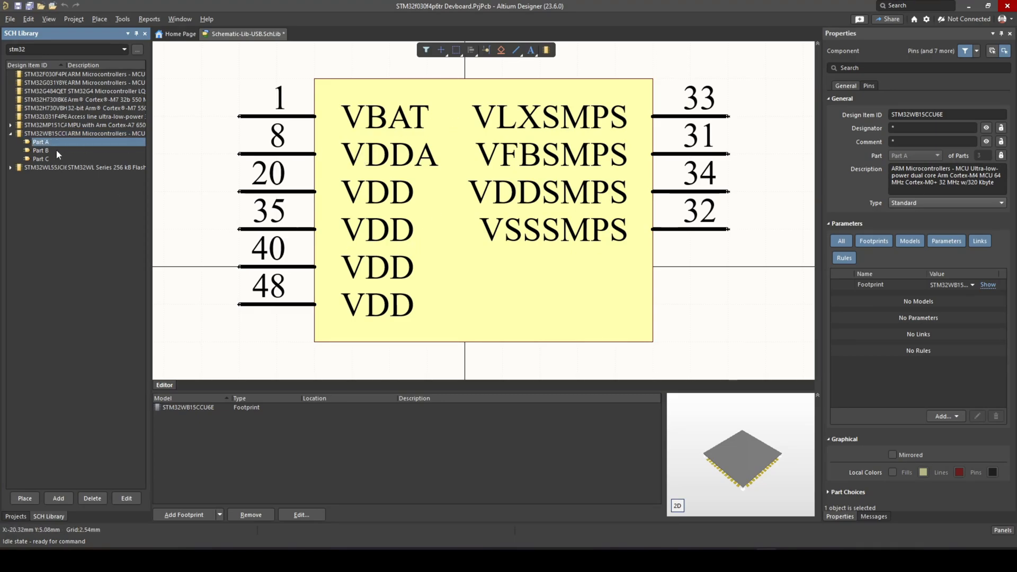
mouse_move(43, 168)
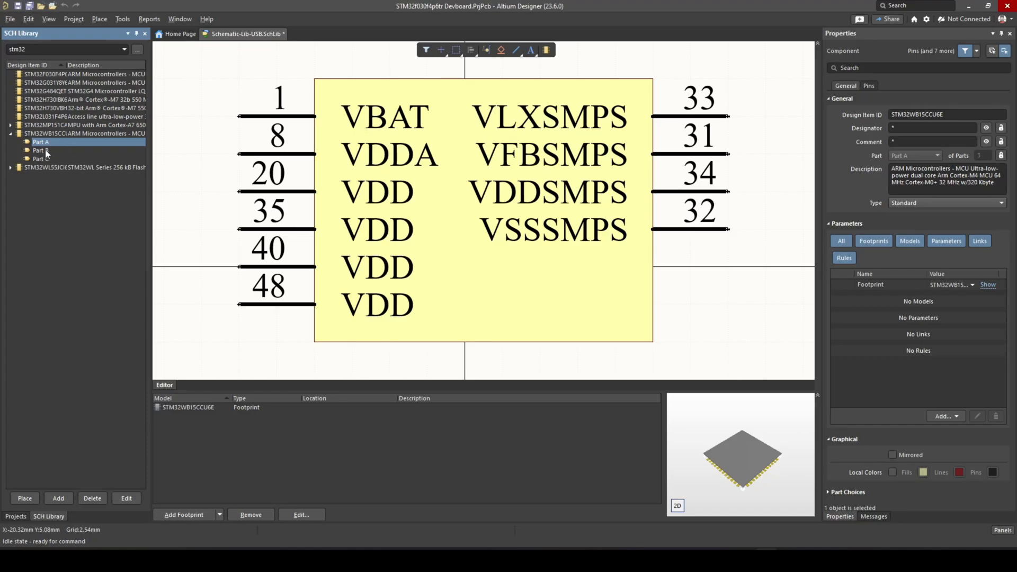
click(39, 150)
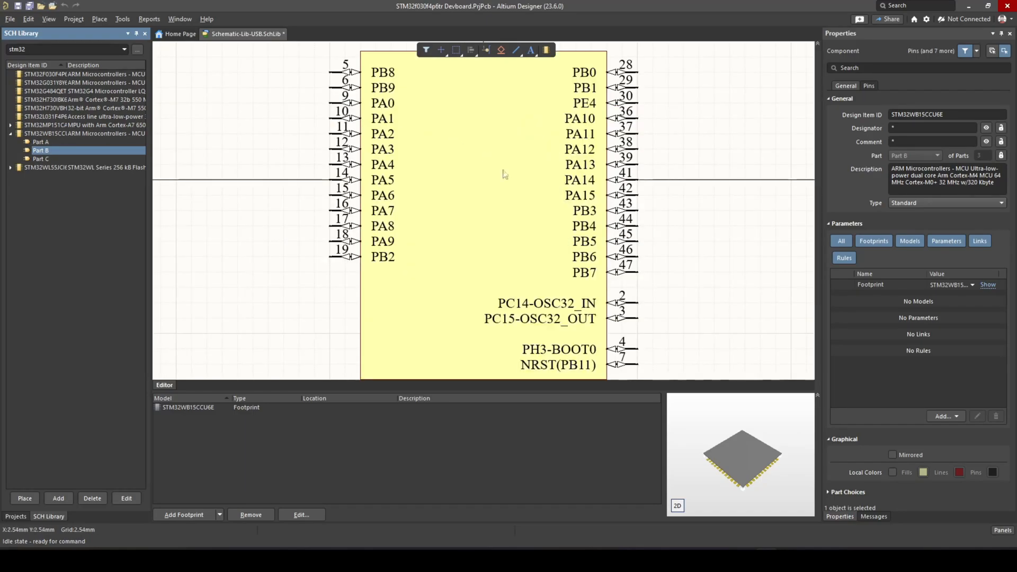
mouse_move(550, 326)
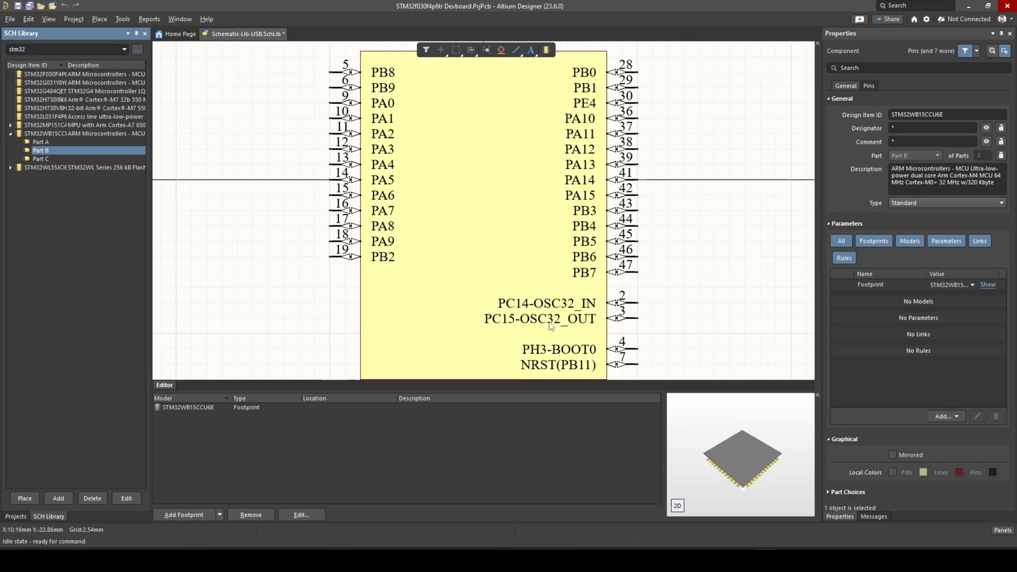
click(40, 158)
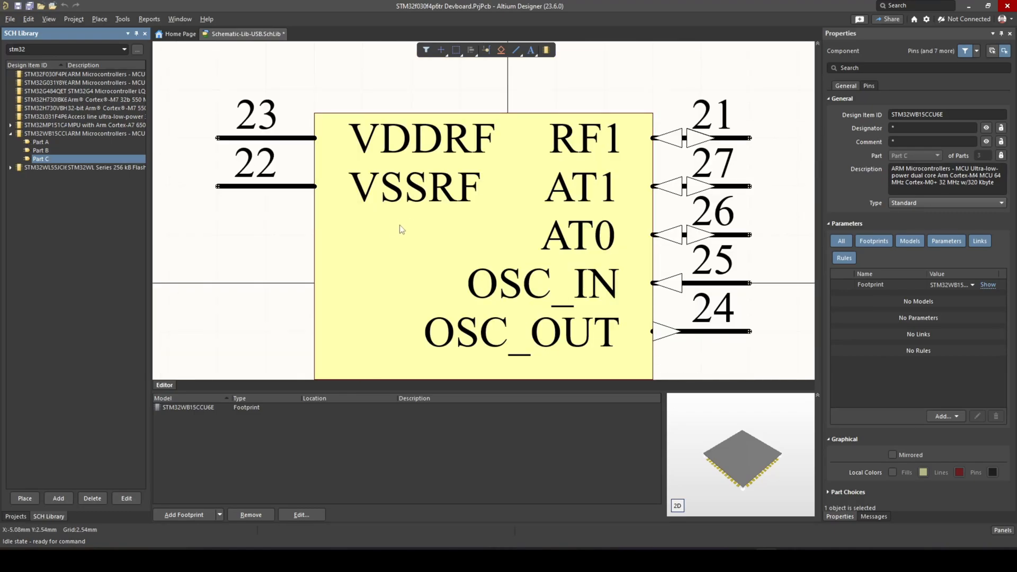
mouse_move(291, 193)
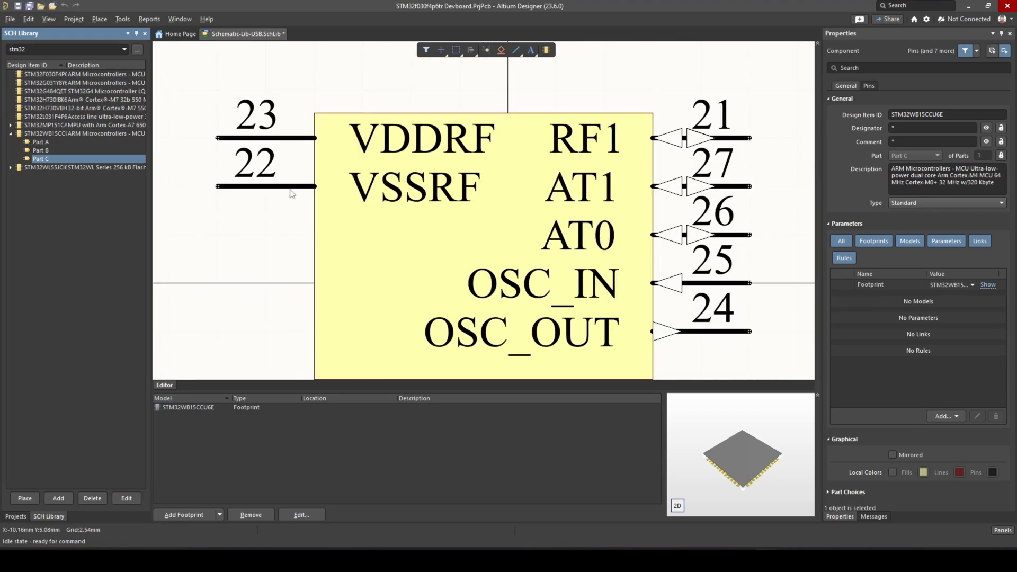
mouse_move(128, 197)
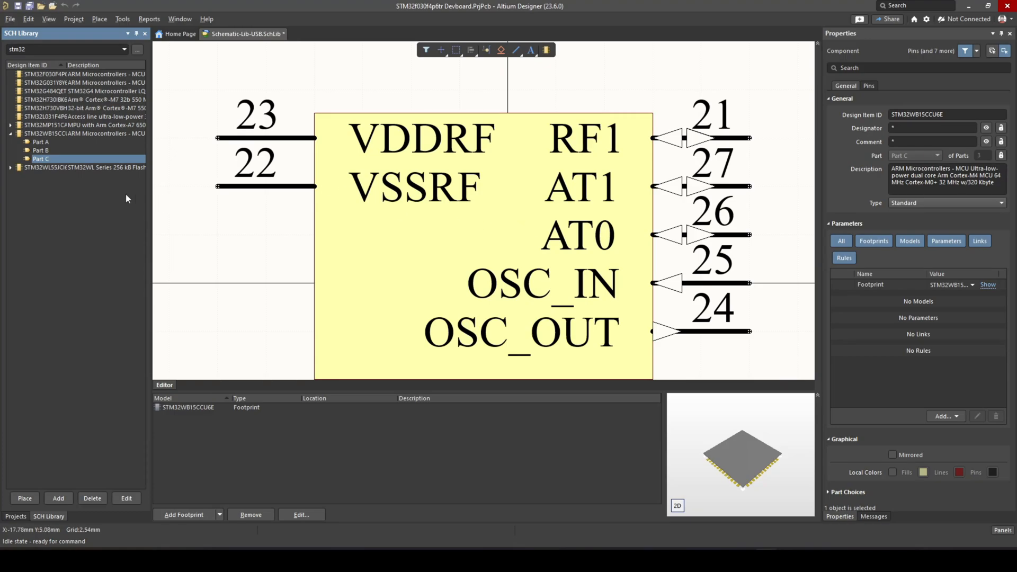
click(40, 150)
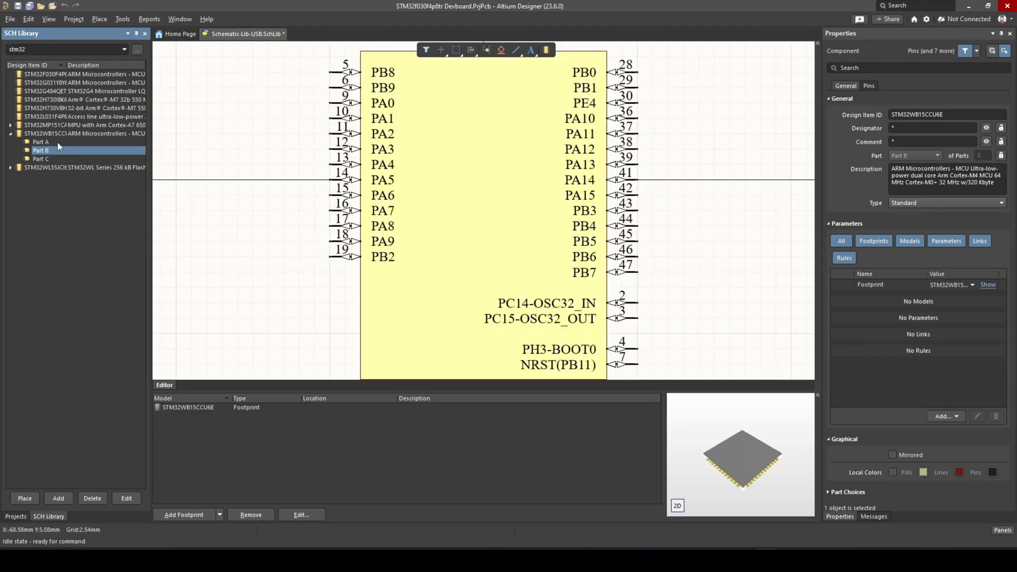
mouse_move(133, 184)
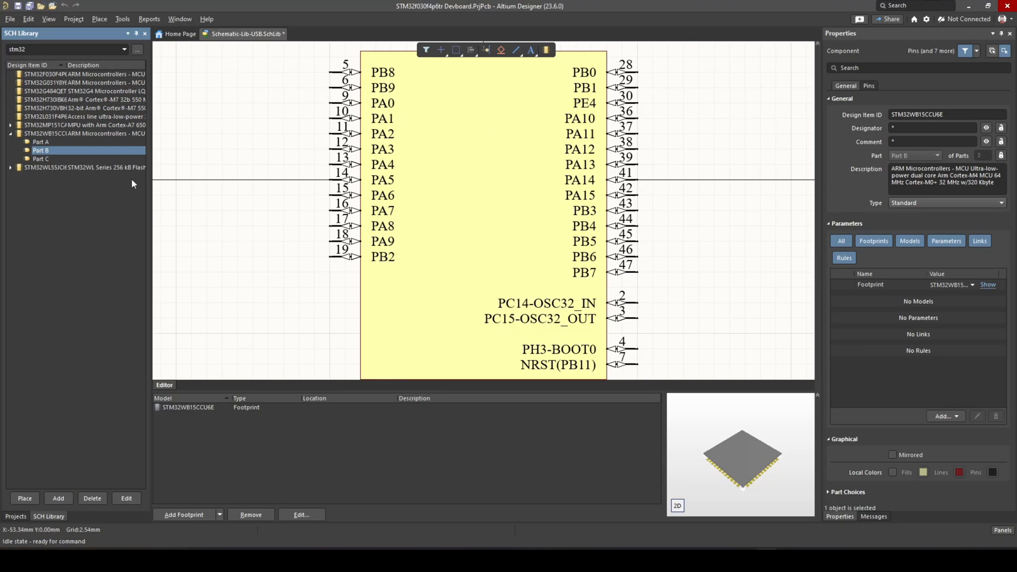
click(40, 141)
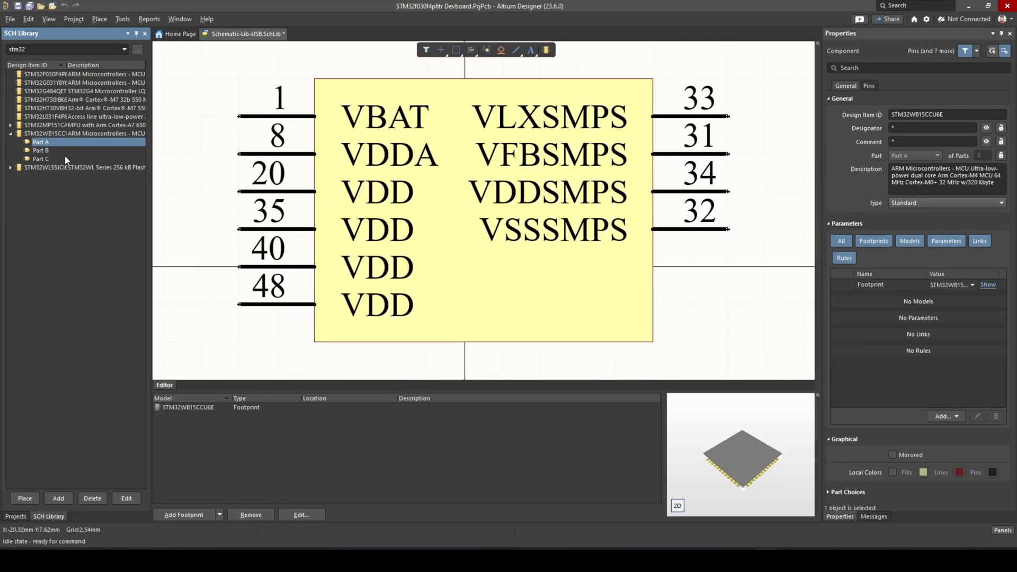
click(41, 159)
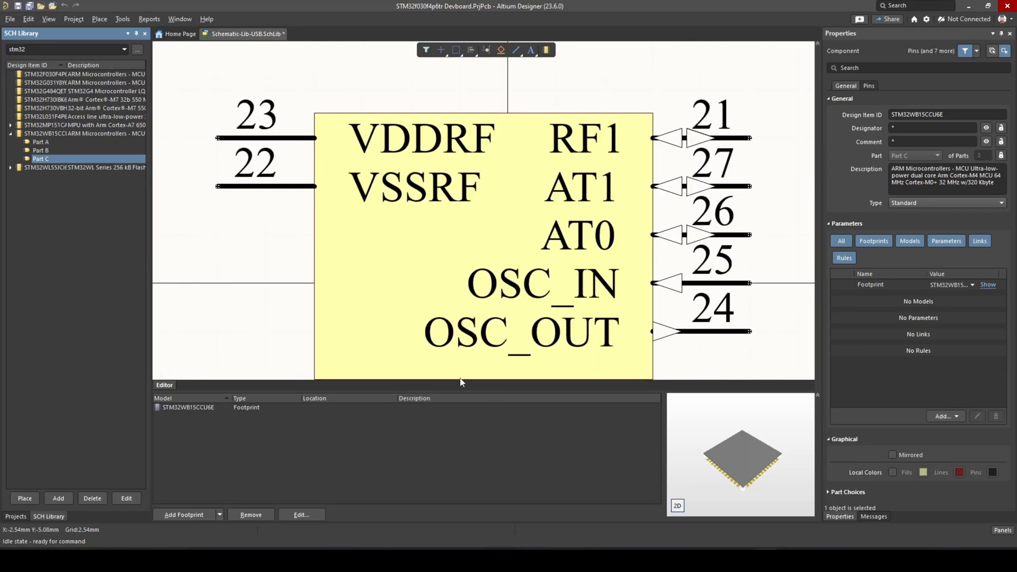
mouse_move(433, 367)
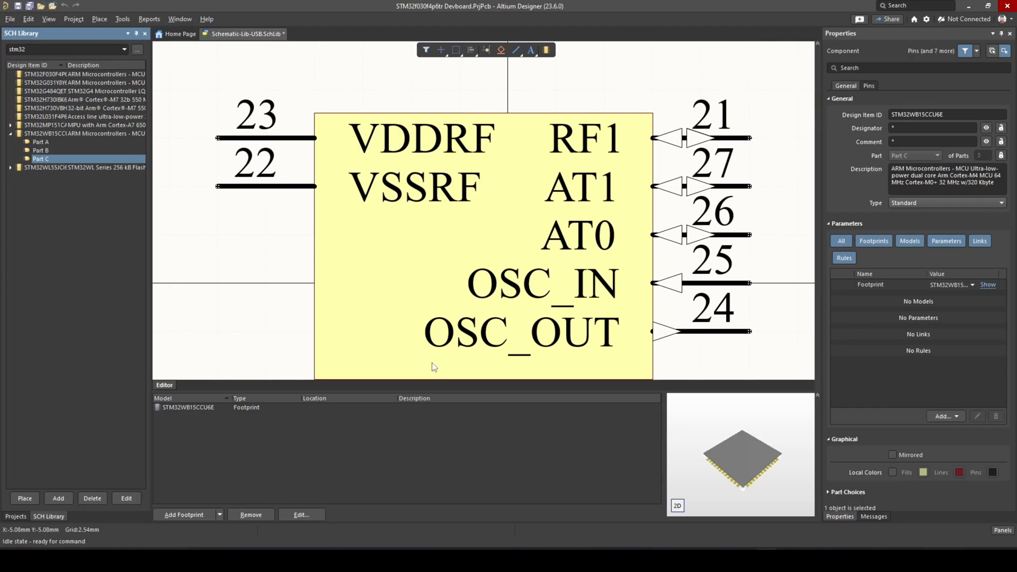
mouse_move(318, 188)
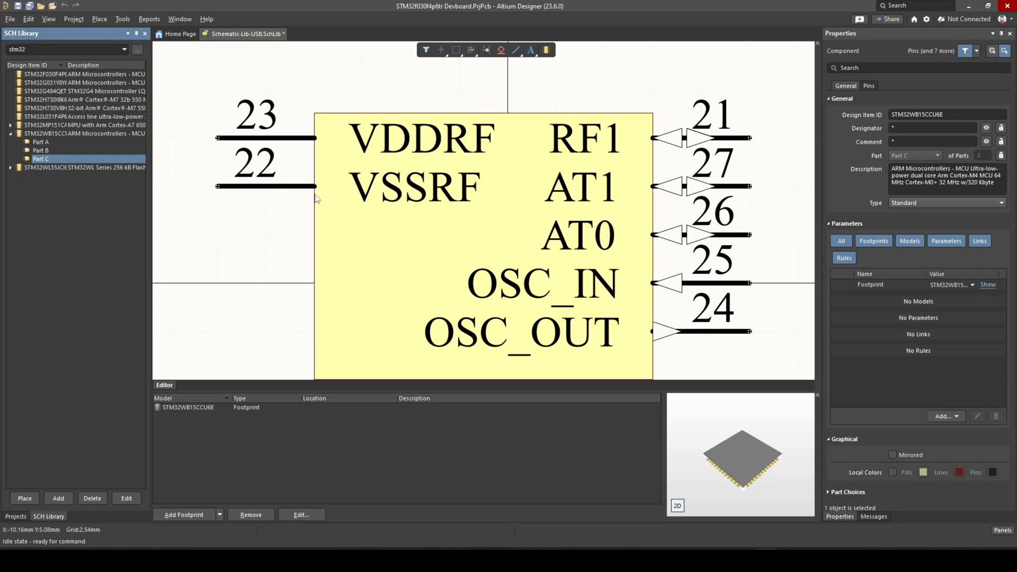
mouse_move(396, 232)
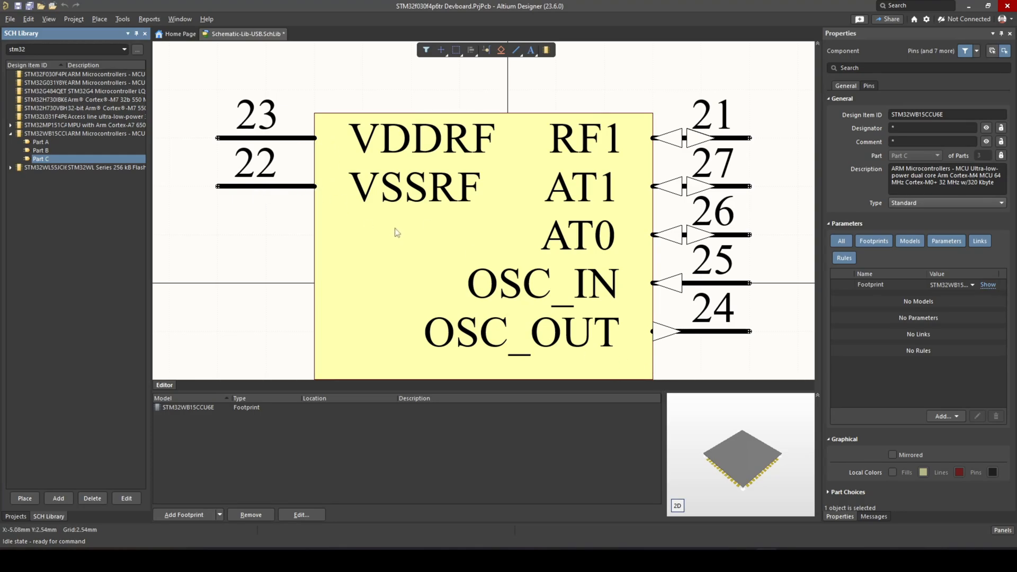
mouse_move(482, 210)
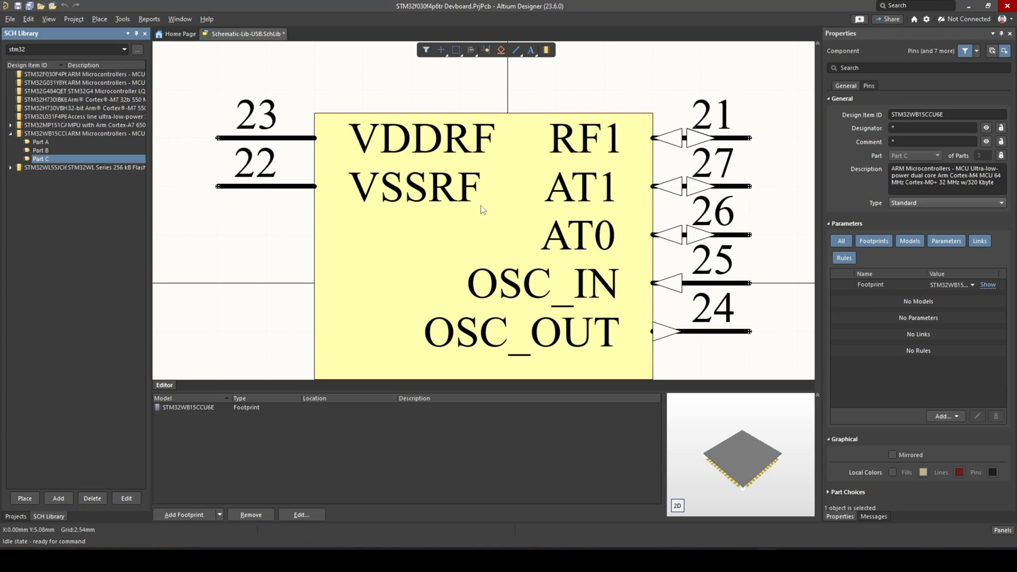
mouse_move(265, 99)
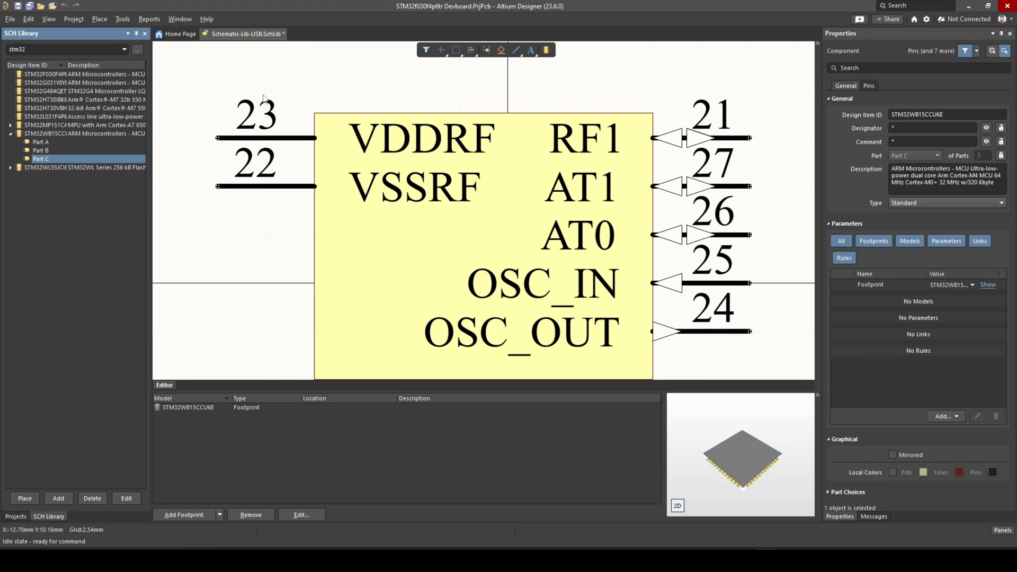
mouse_move(708, 144)
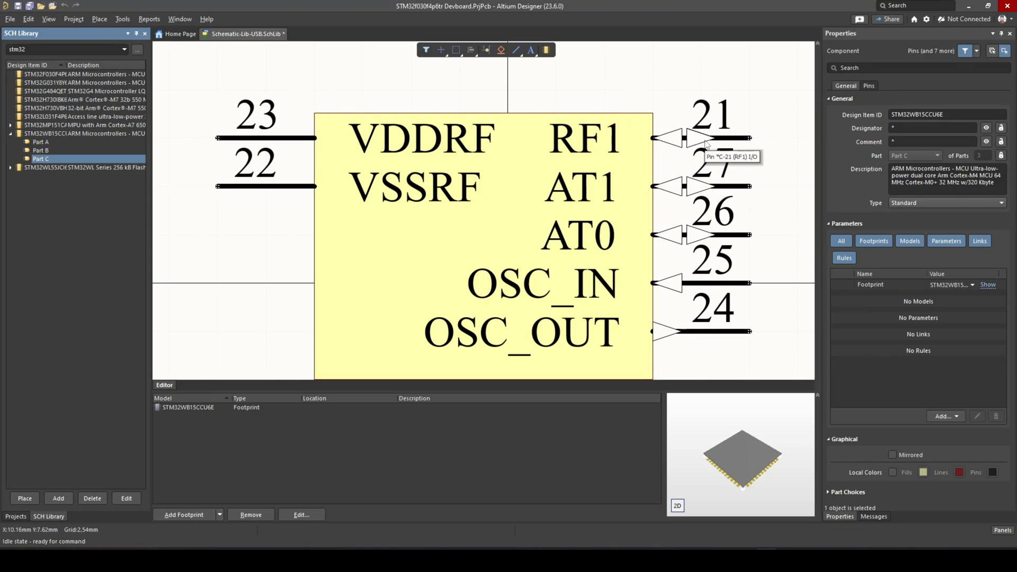
mouse_move(904, 326)
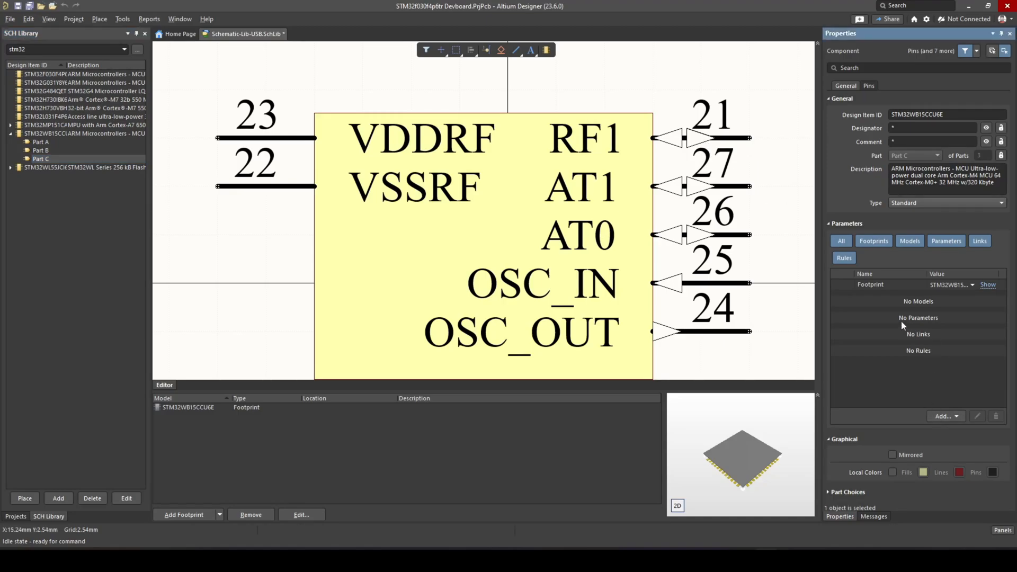
click(944, 416)
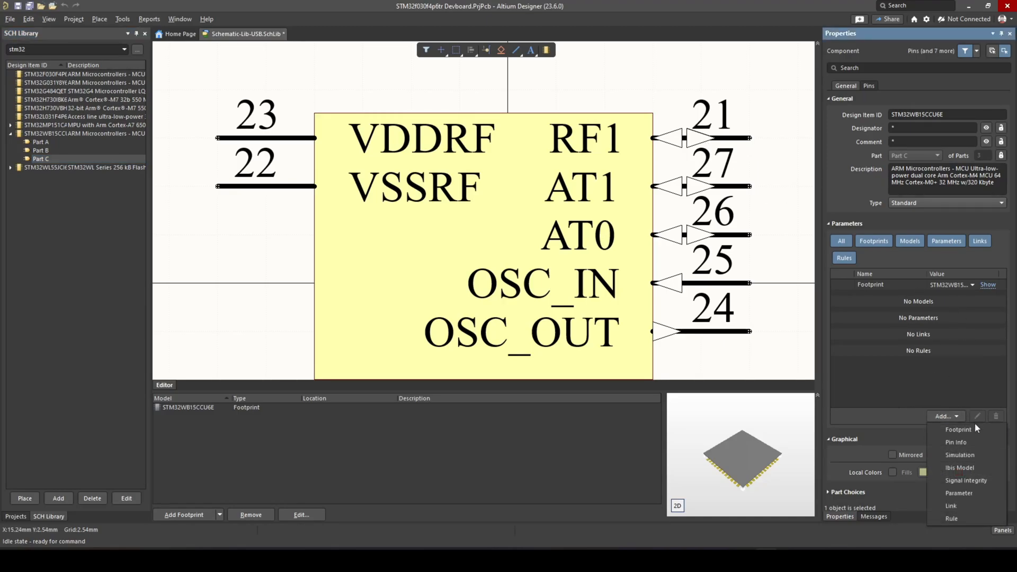
Add a Manufacturer parameter with value ST, then display Part B of the symbol.
click(959, 494)
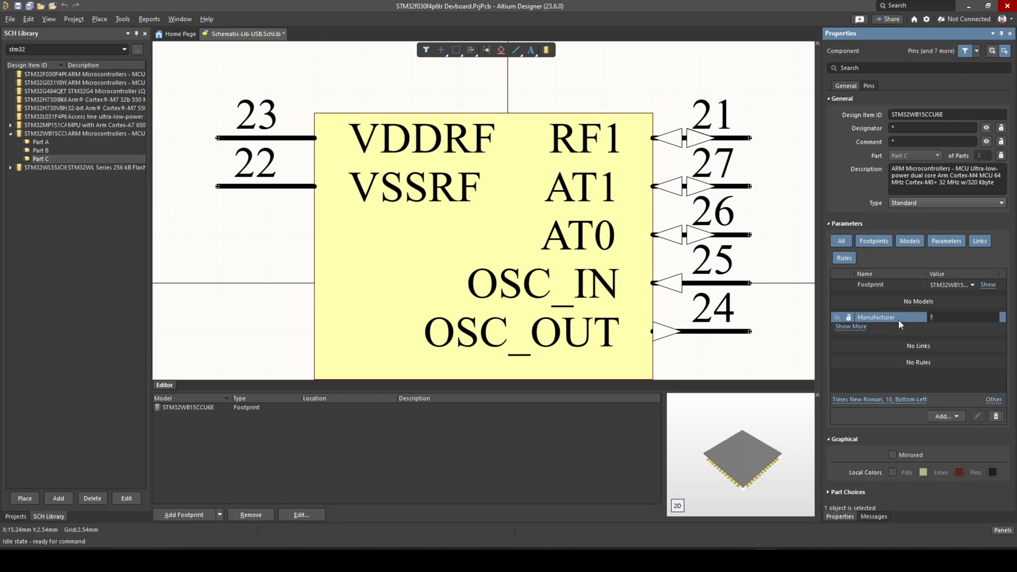
text(s)
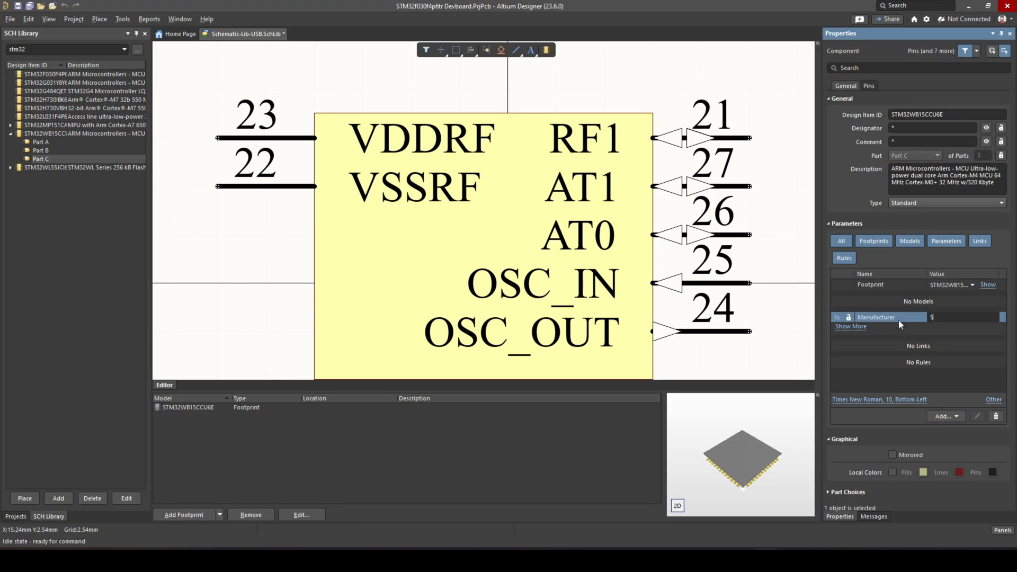
text(T)
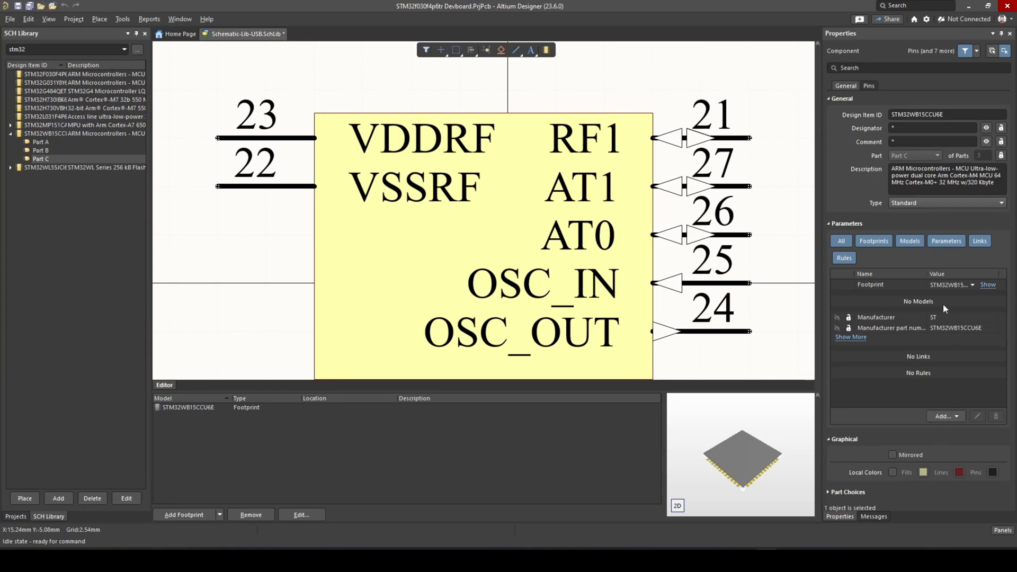
mouse_move(350, 363)
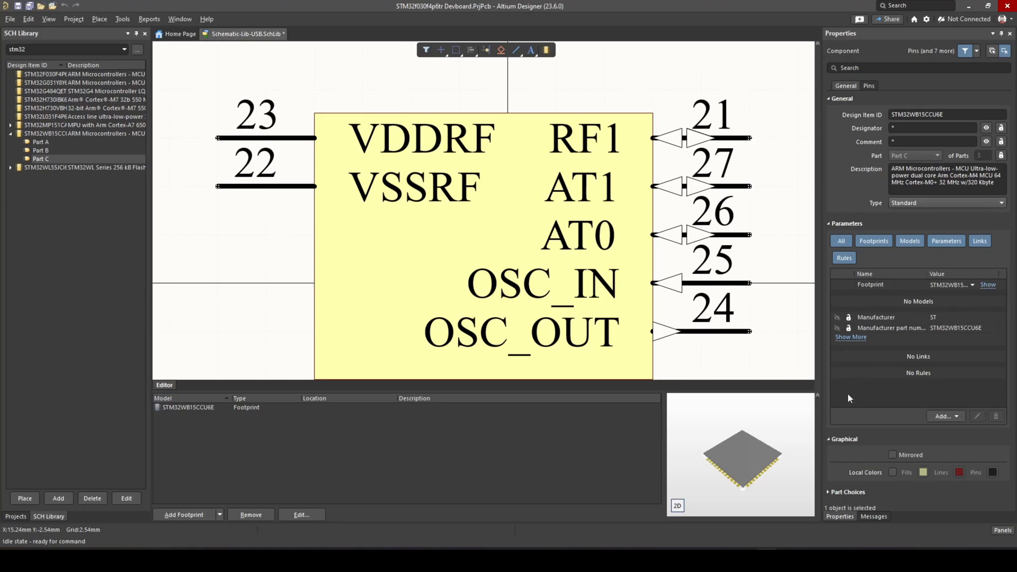
mouse_move(756, 414)
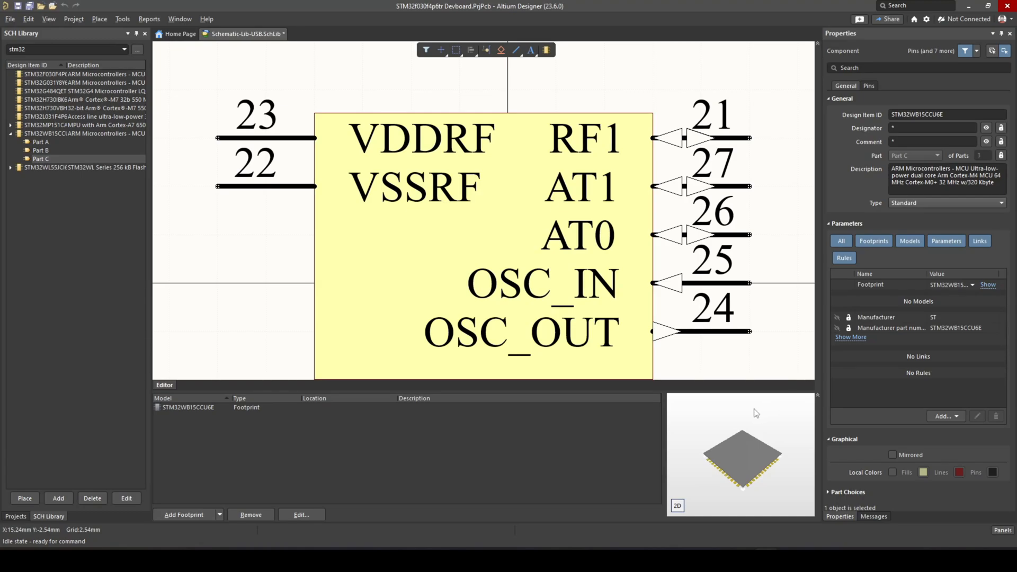
mouse_move(228, 63)
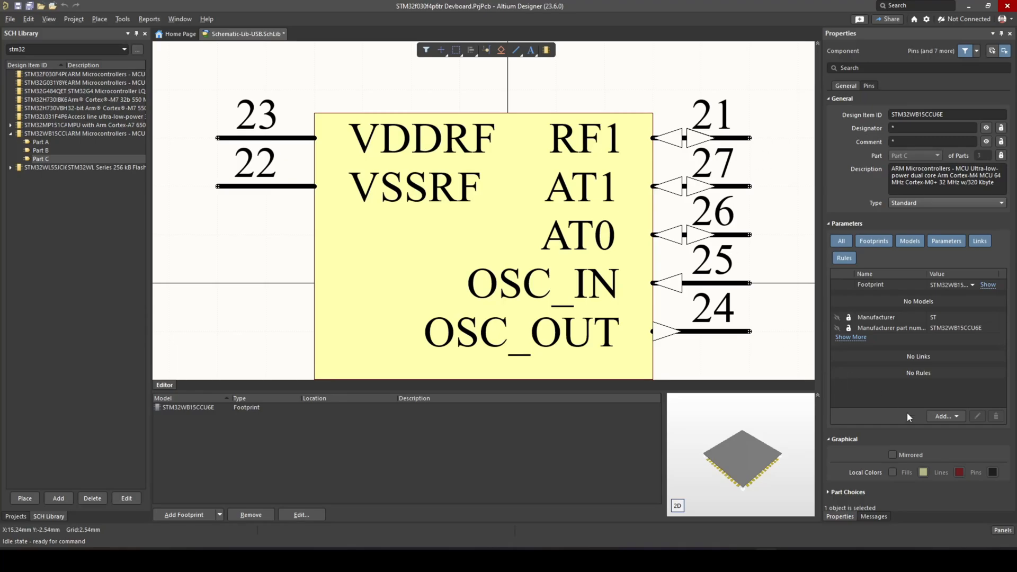
mouse_move(627, 245)
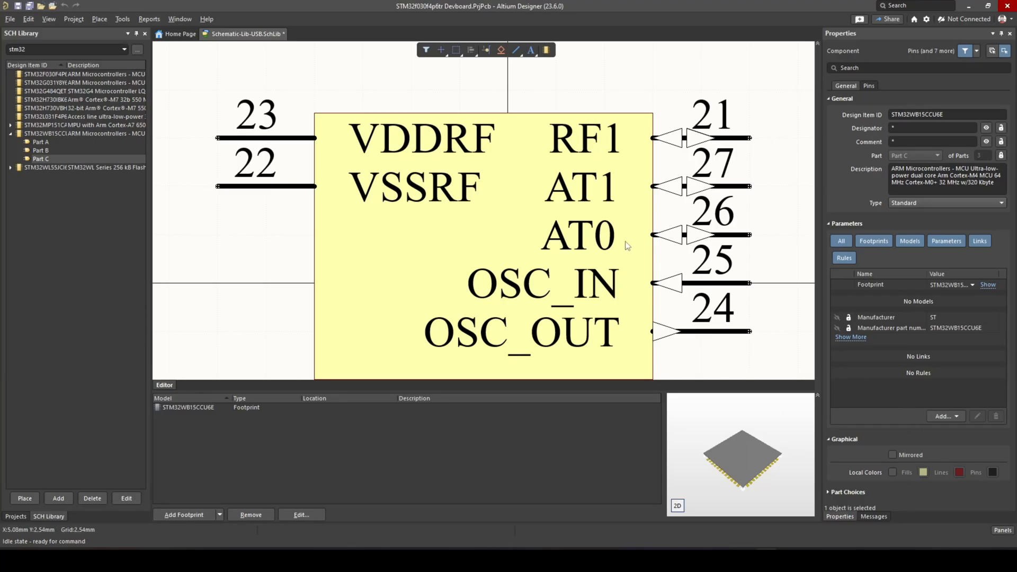
mouse_move(255, 60)
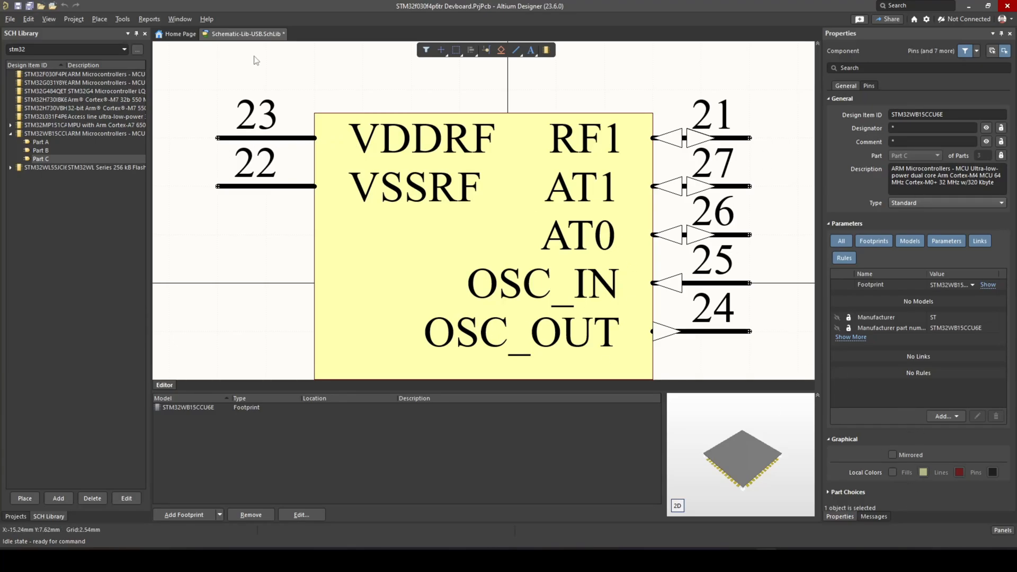
click(40, 150)
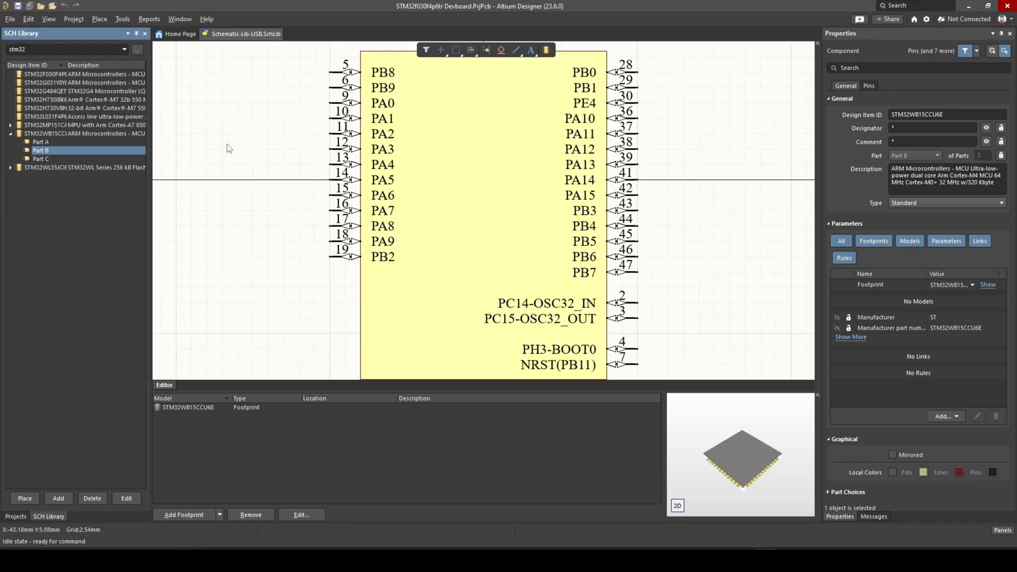
mouse_move(475, 183)
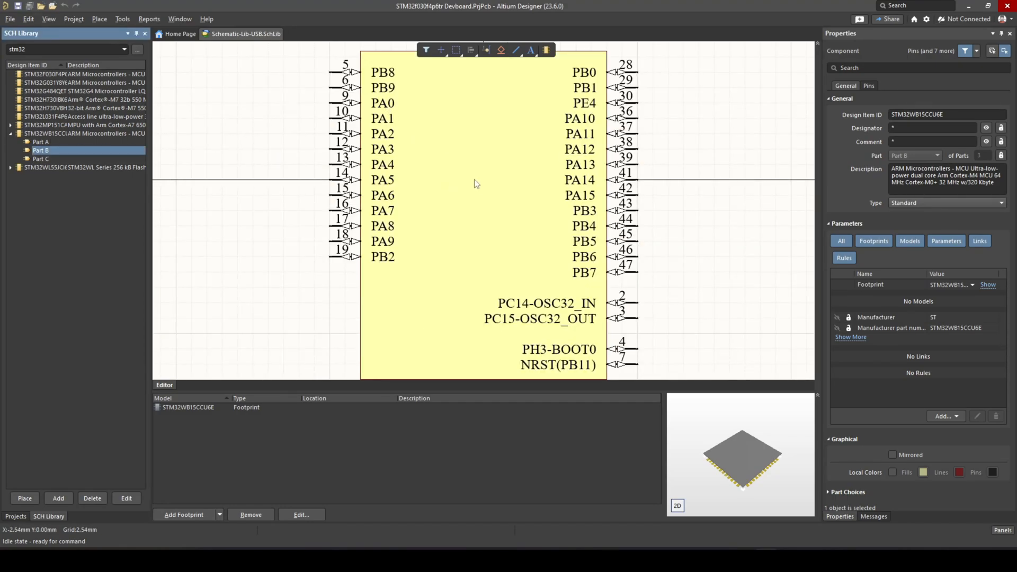
mouse_move(380, 269)
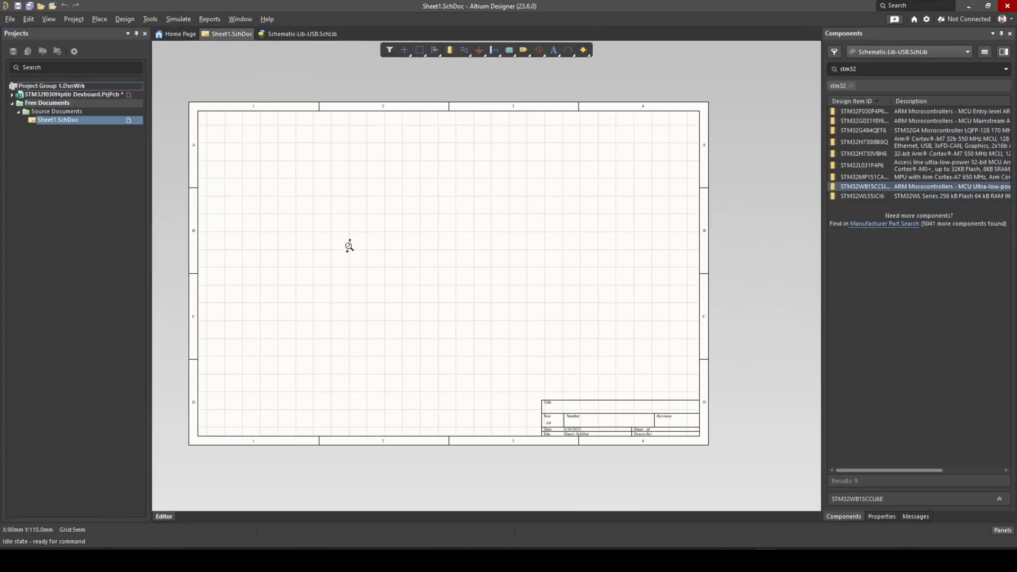
mouse_move(330, 268)
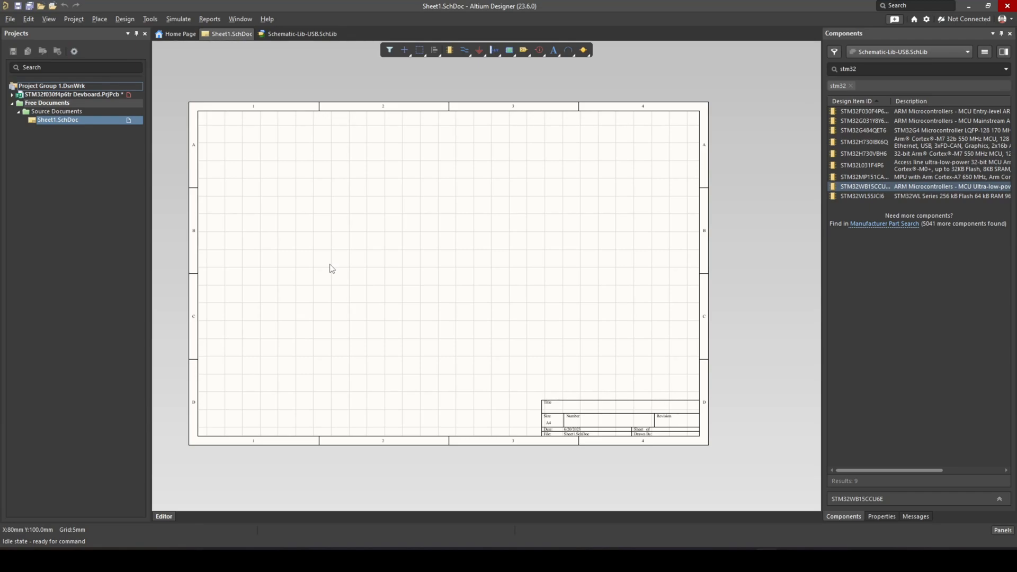
mouse_move(699, 264)
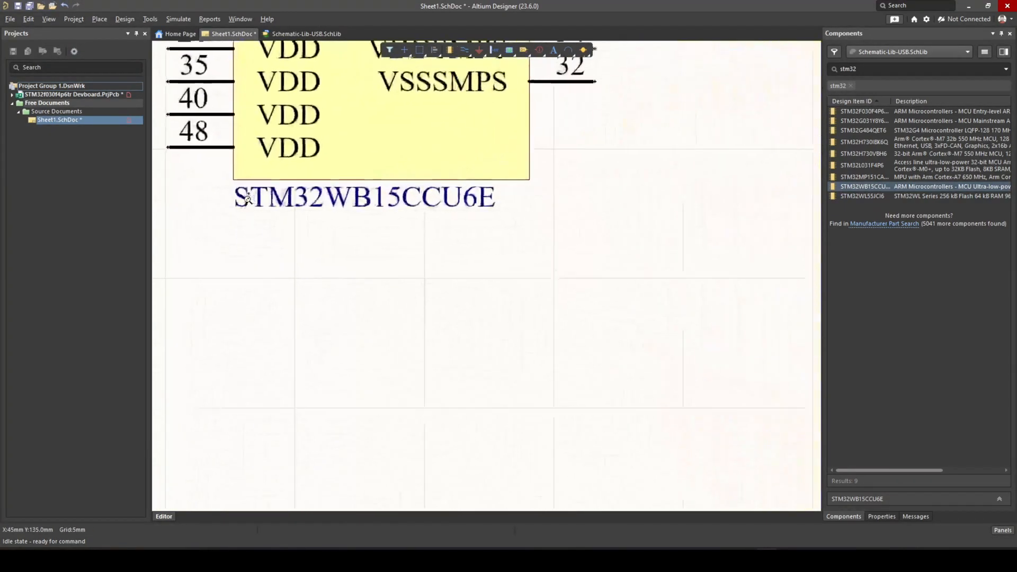
Zoom in on the placed STM32WB15CCU6E Part A (U?A) on Sheet1.
scroll(up, 3)
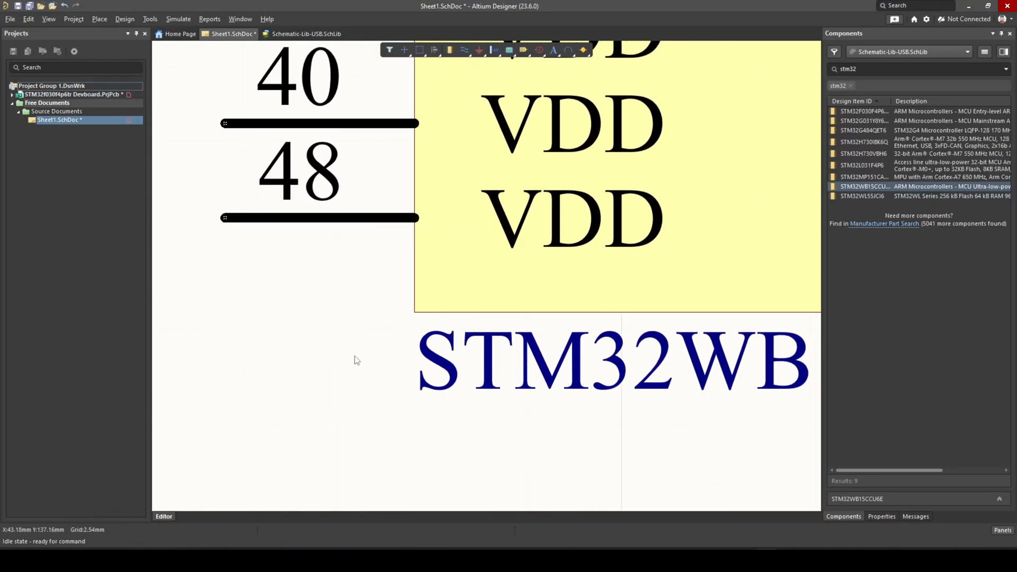
scroll(down, 3)
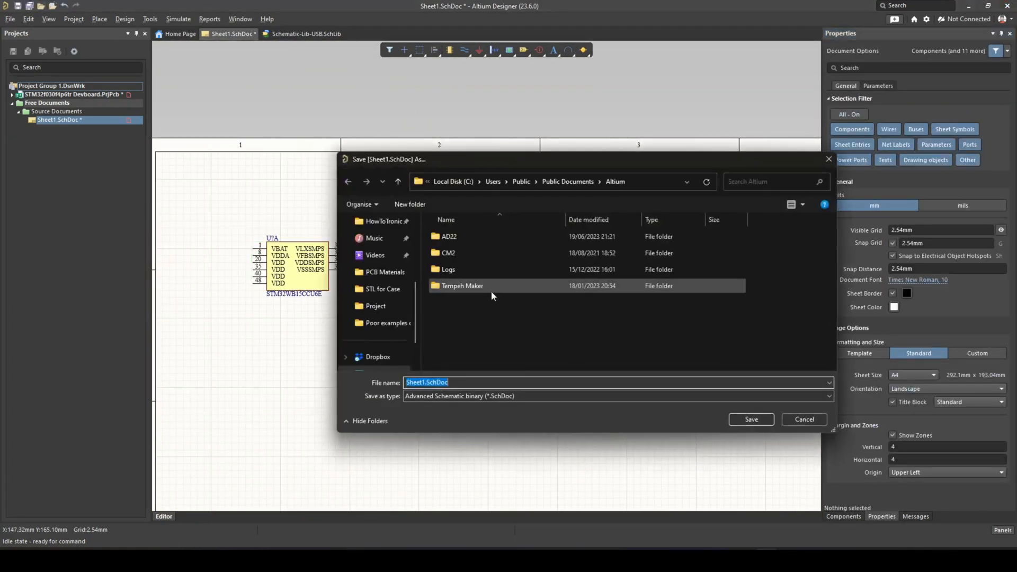
Cancel the Save Sheet1.SchDoc As dialog without saving.
click(751, 419)
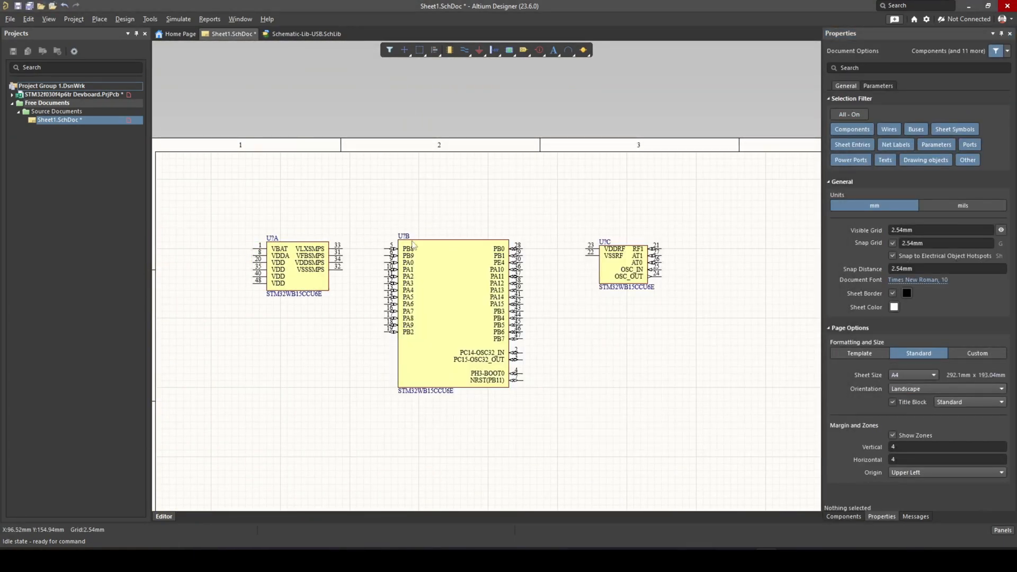
mouse_move(489, 243)
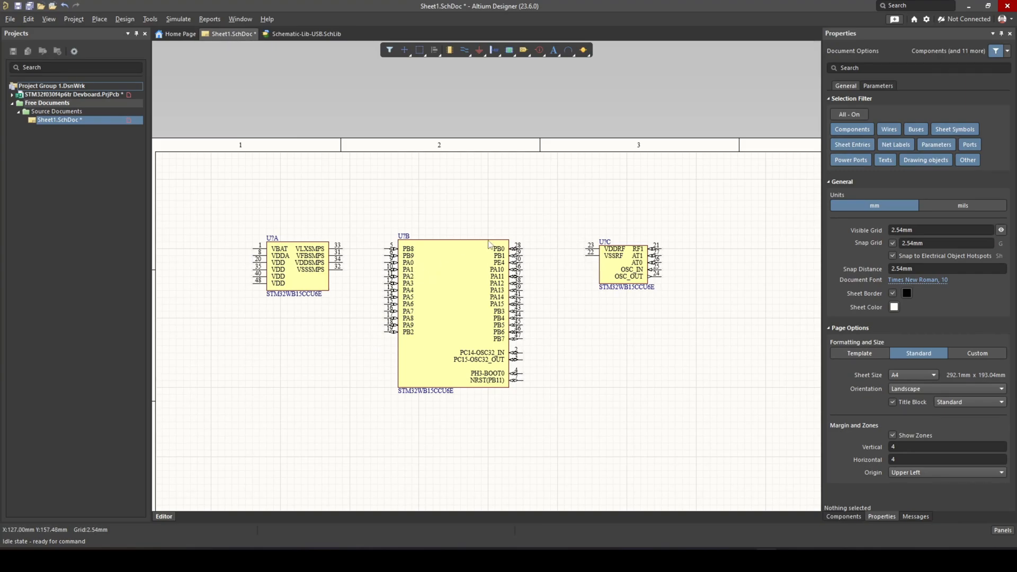
mouse_move(380, 286)
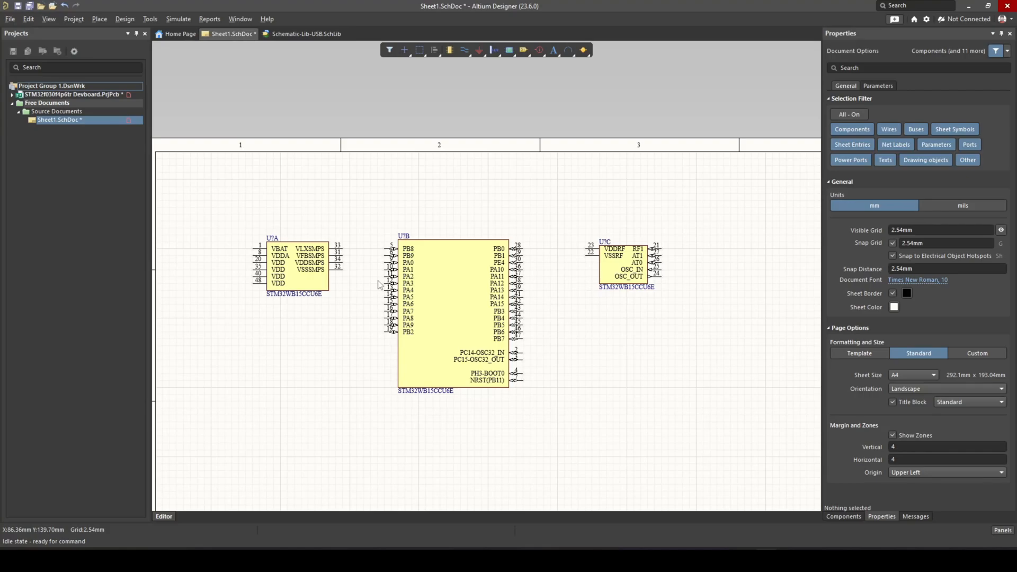
mouse_move(595, 498)
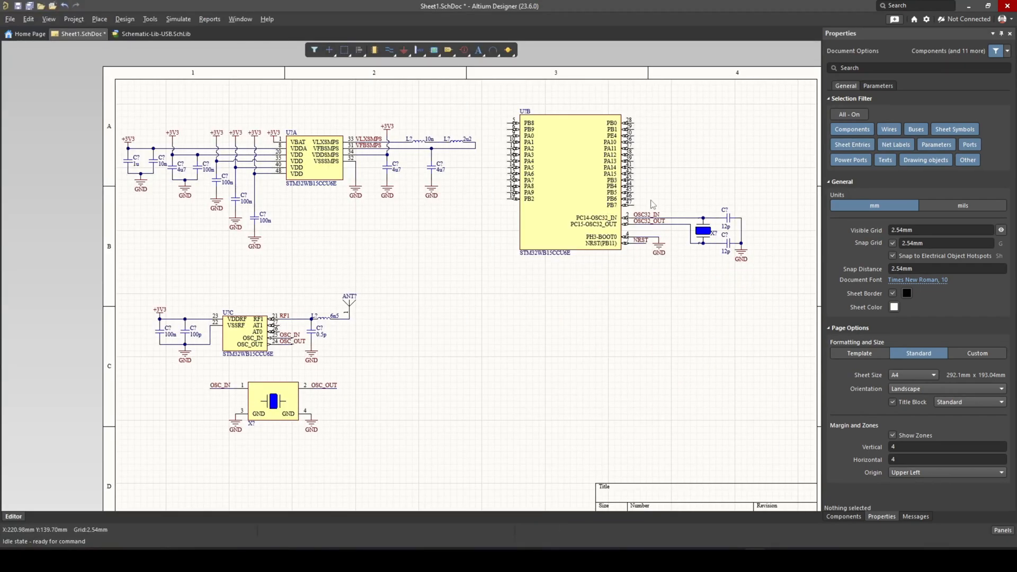
mouse_move(527, 142)
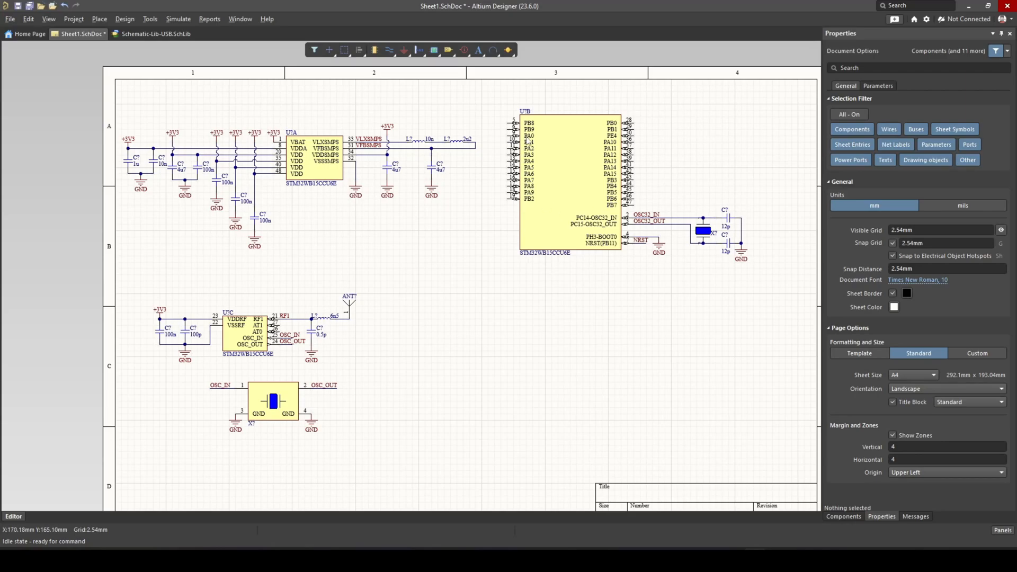
mouse_move(342, 176)
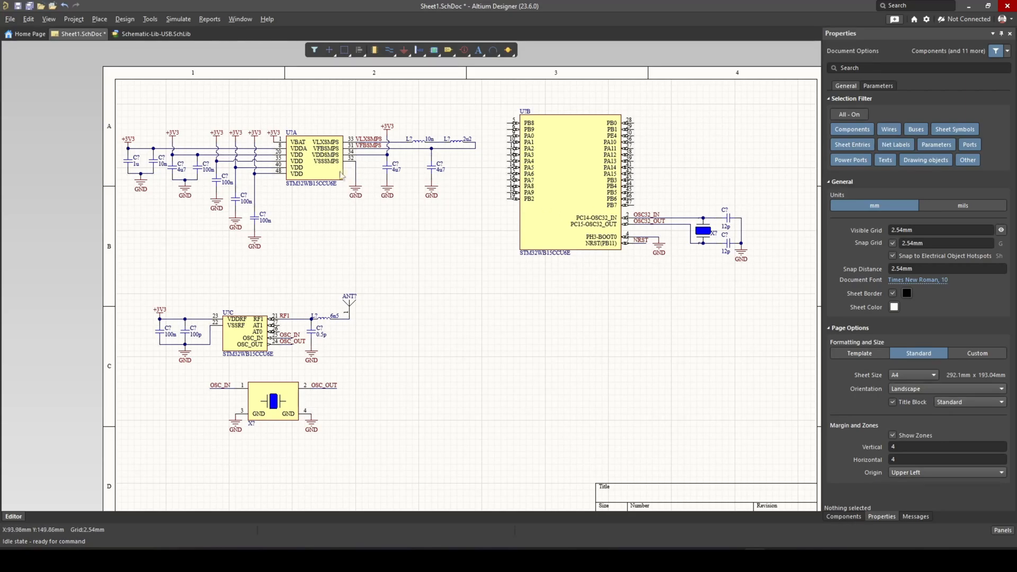
mouse_move(222, 111)
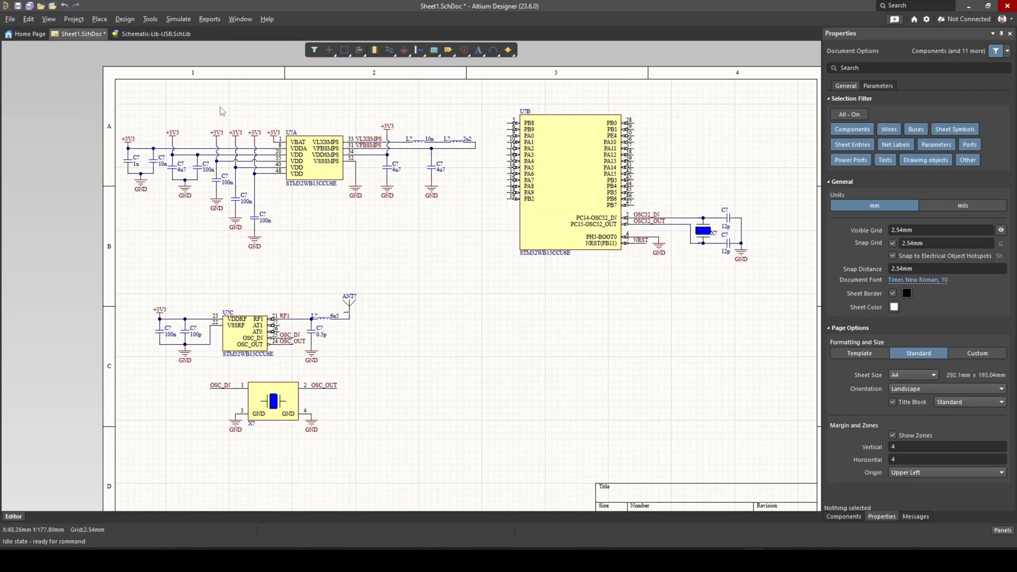
mouse_move(394, 266)
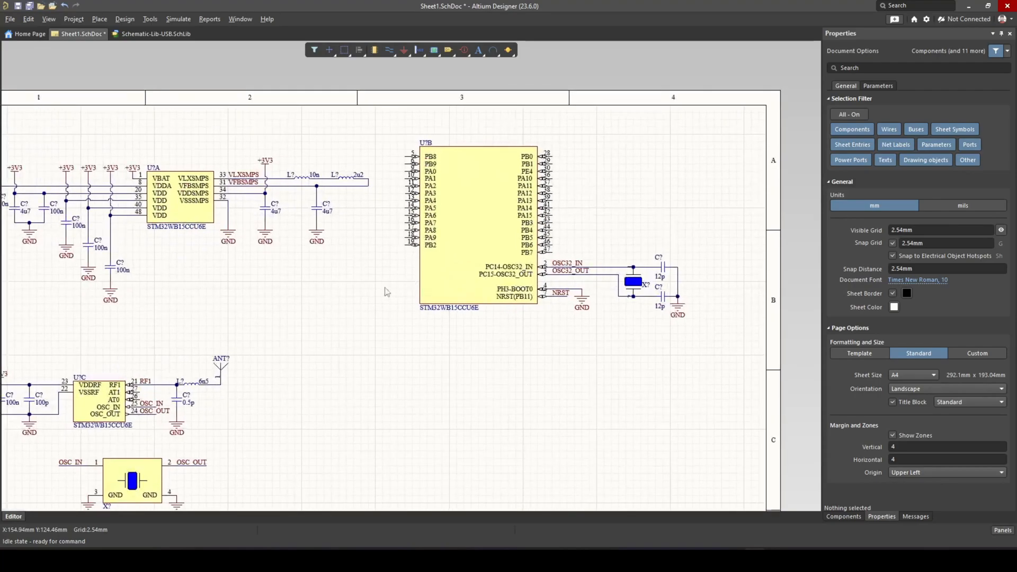
Scroll over Sheet1 to view the decoupling, crystal and antenna circuitry.
scroll(down, 3)
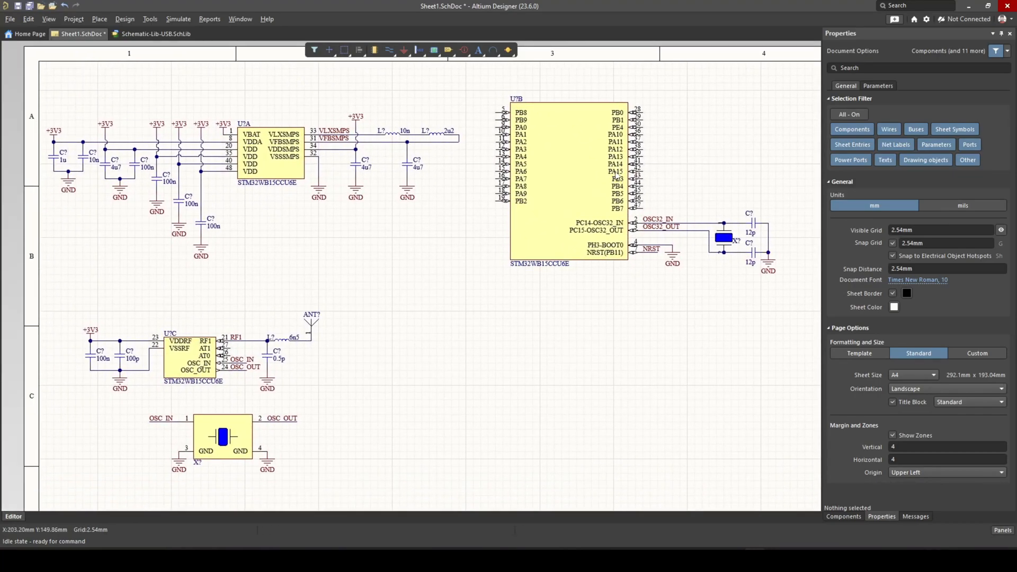
mouse_move(532, 230)
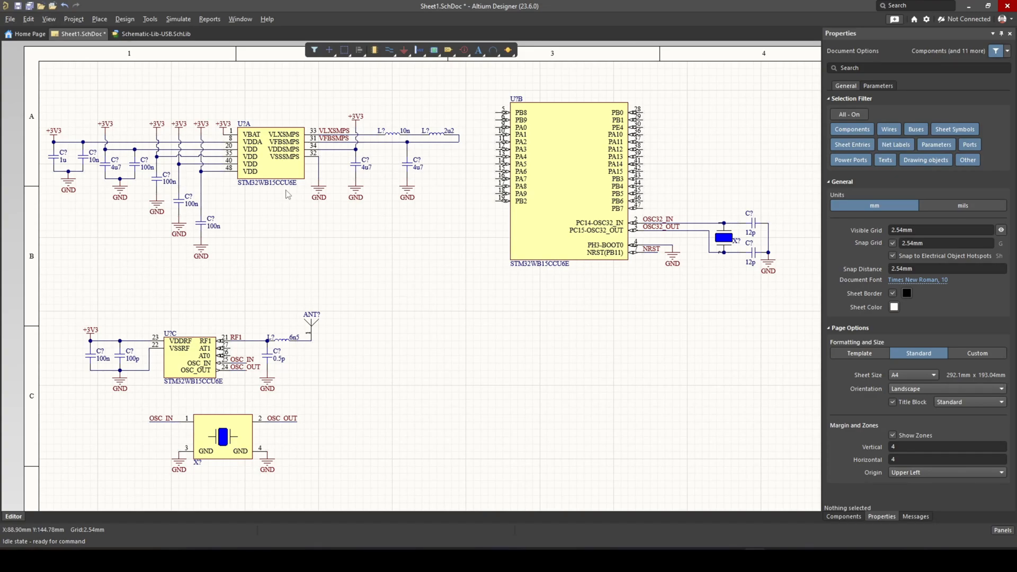
mouse_move(246, 304)
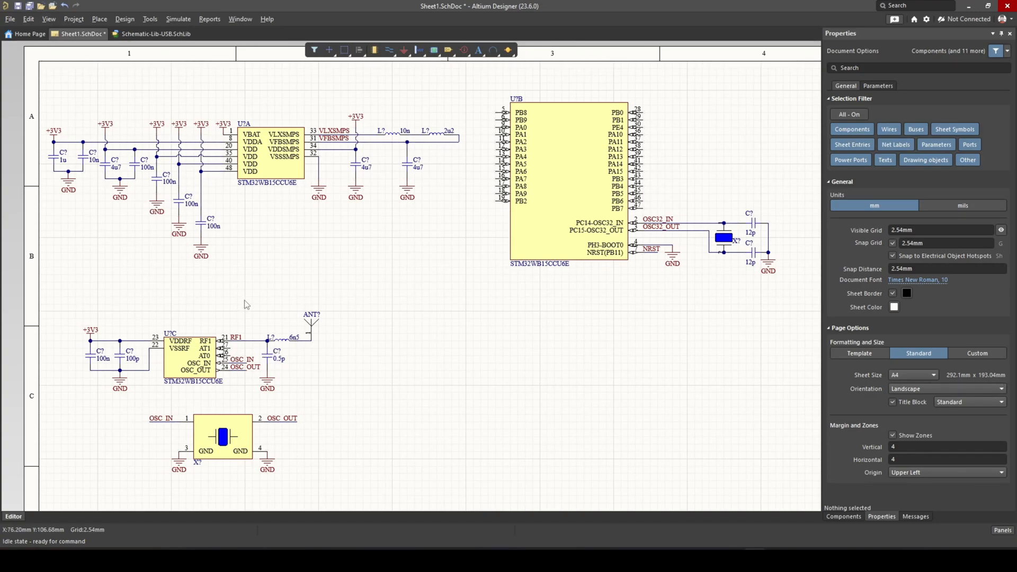
mouse_move(220, 318)
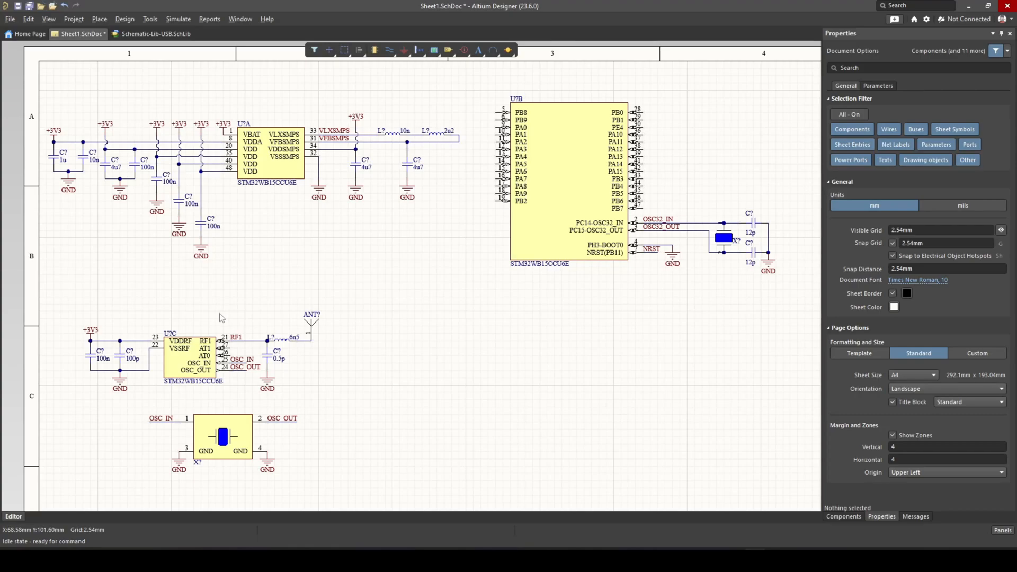
mouse_move(214, 319)
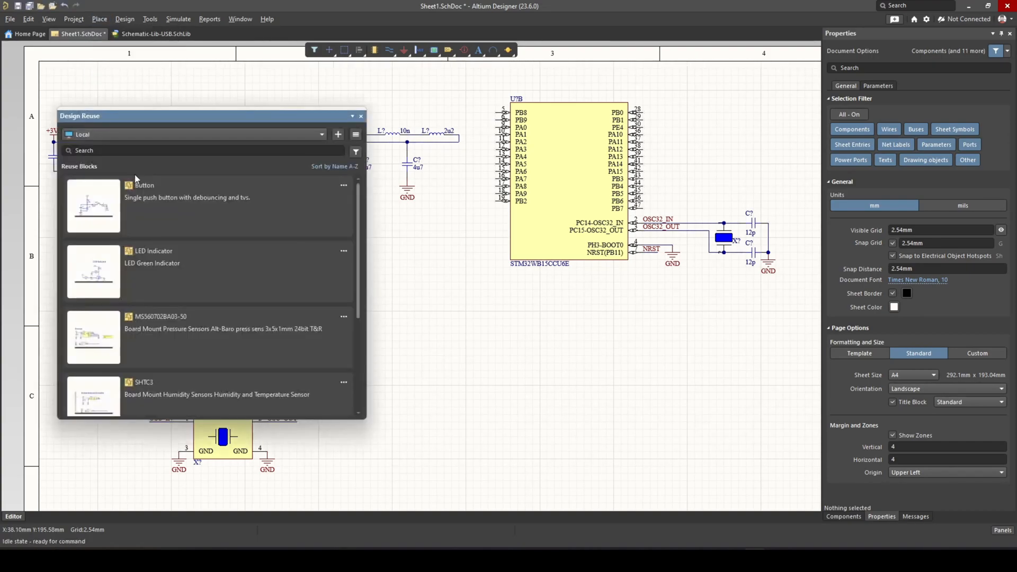
Select the entire circuit and create snippet STM32WB15CCU6 described '32MHz Crystal, Bluetooth'.
click(77, 147)
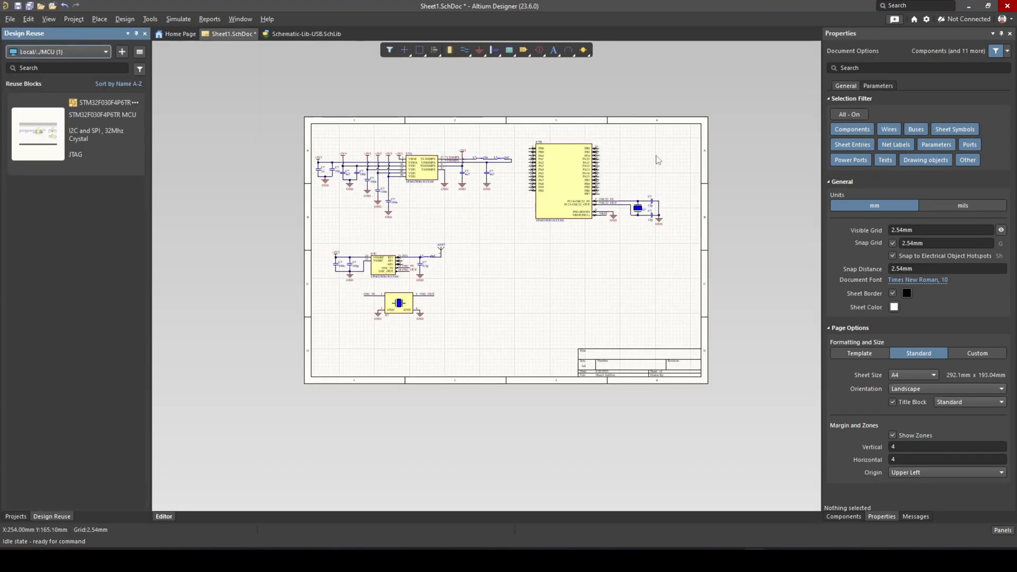
key(ctrl+a)
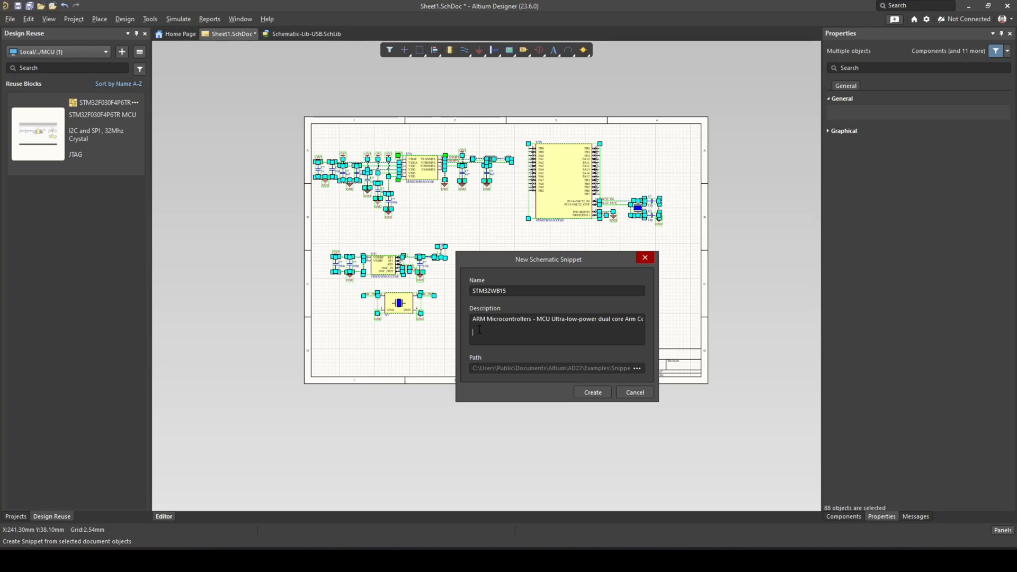
text(CCU6)
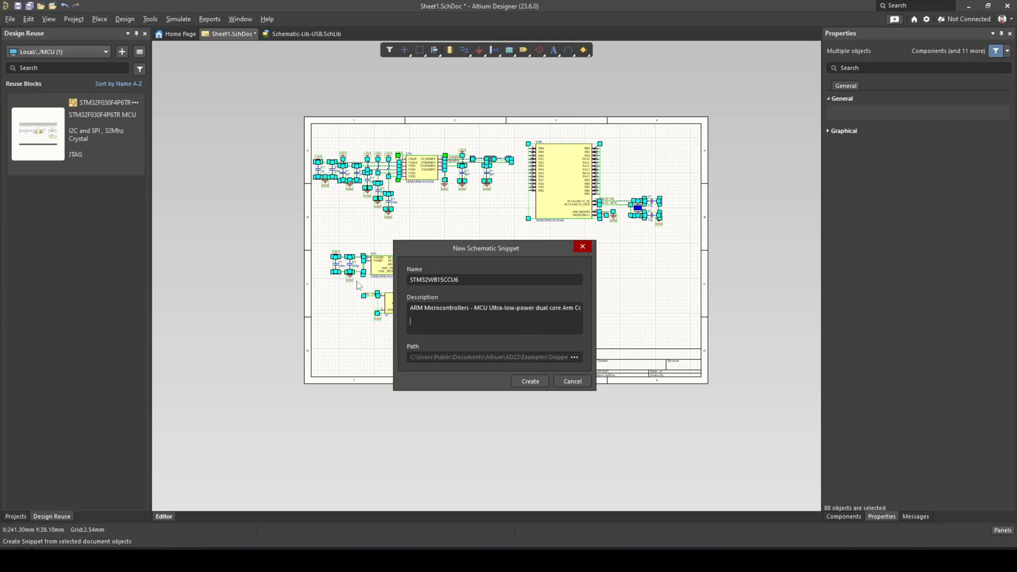
mouse_move(113, 142)
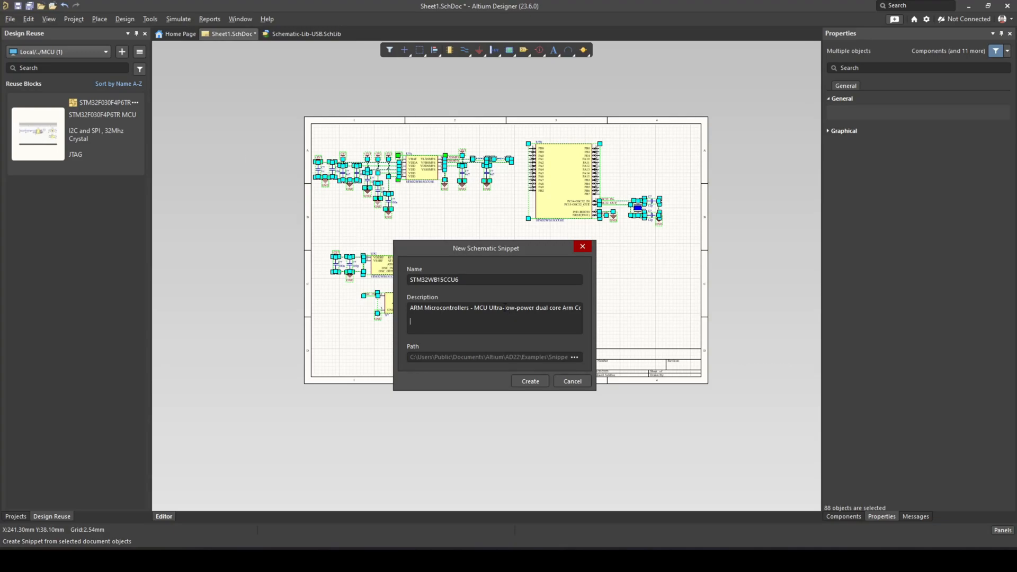
text(32MHz Crystal)
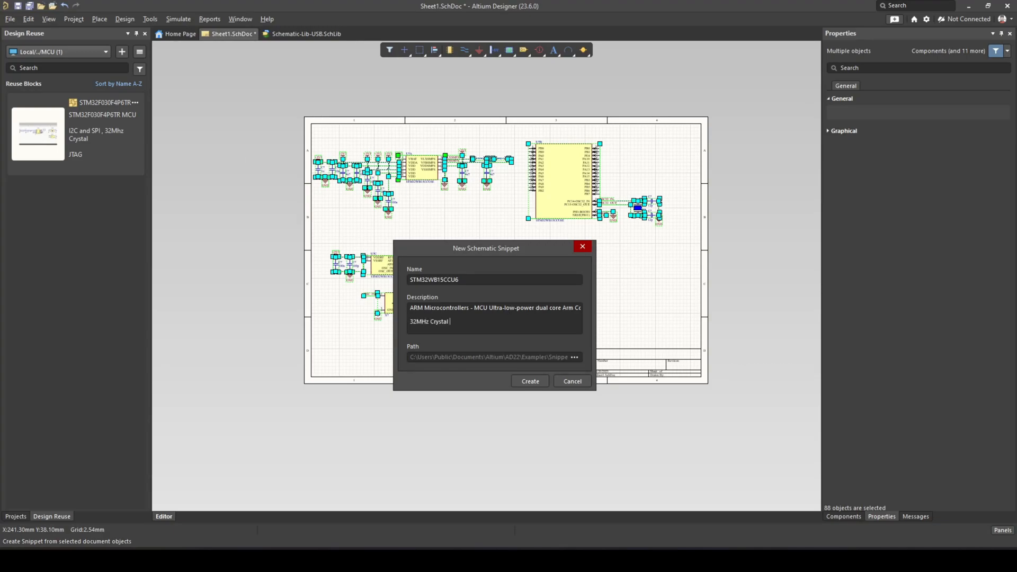
text(, Bluetooth)
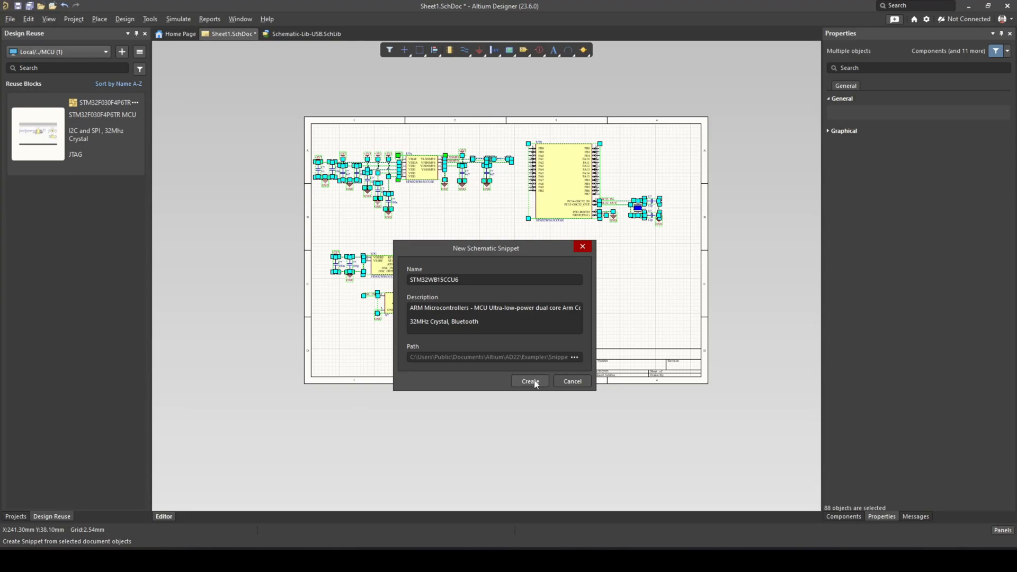
click(530, 381)
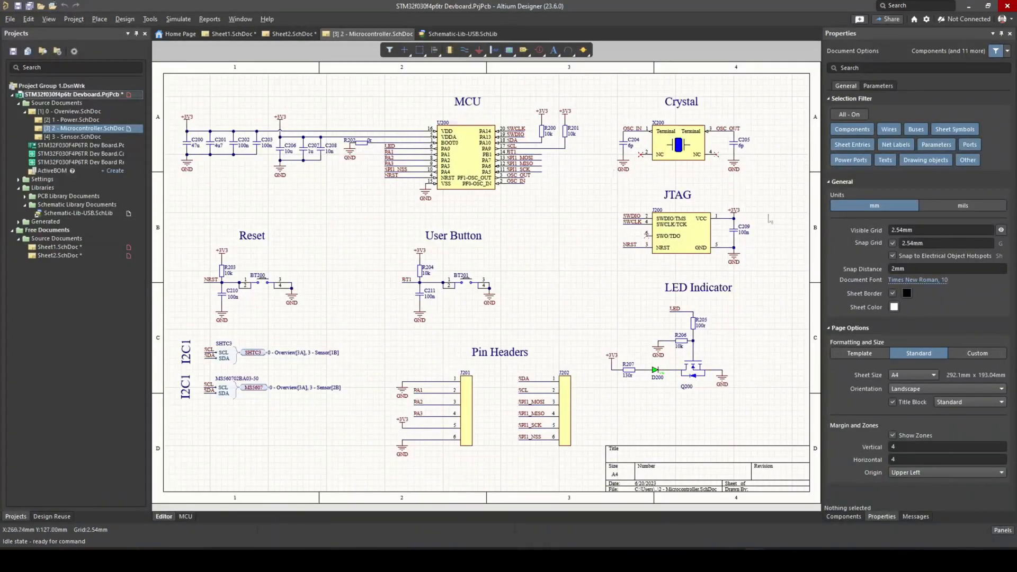
mouse_move(731, 279)
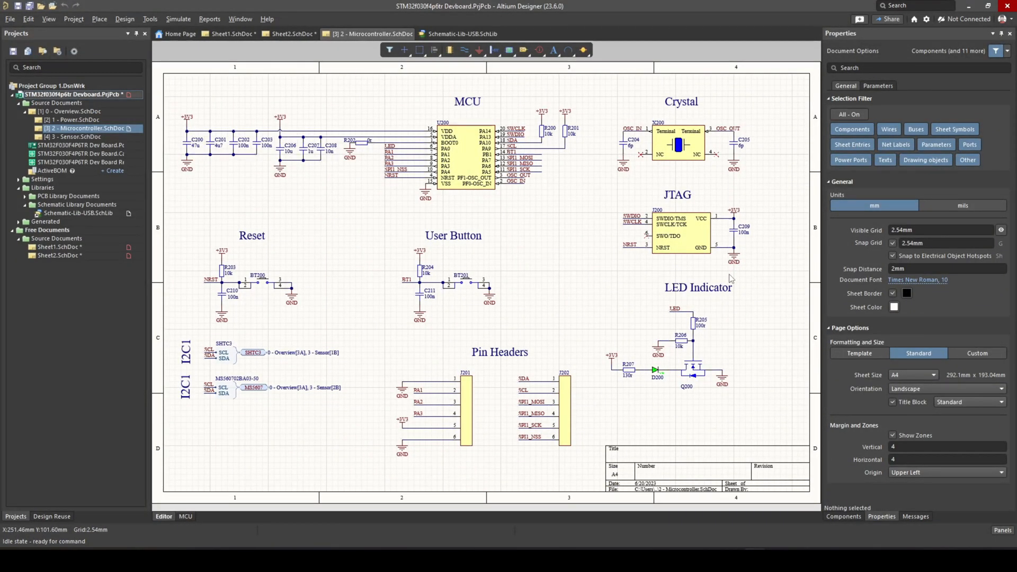
mouse_move(245, 337)
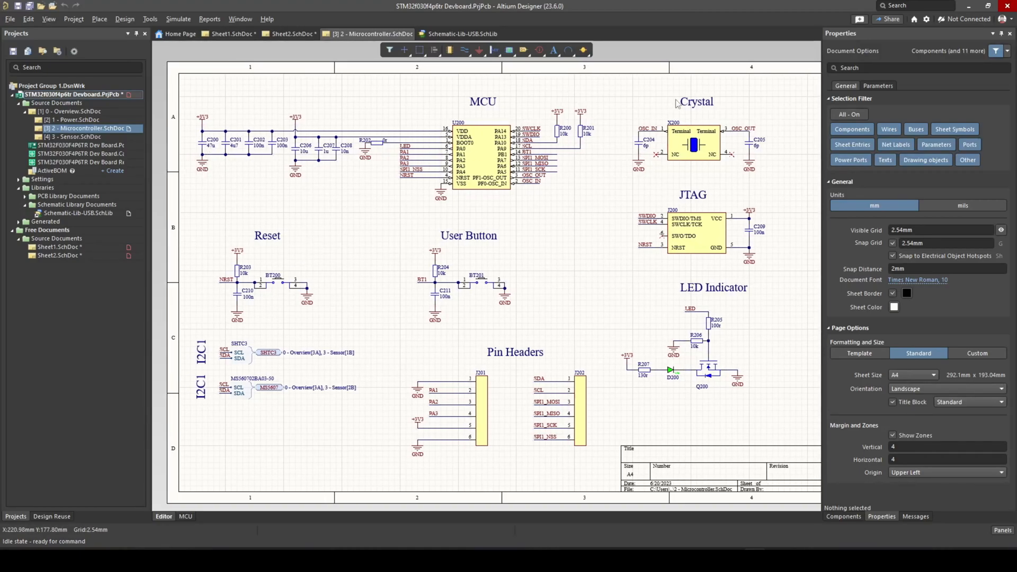
mouse_move(618, 140)
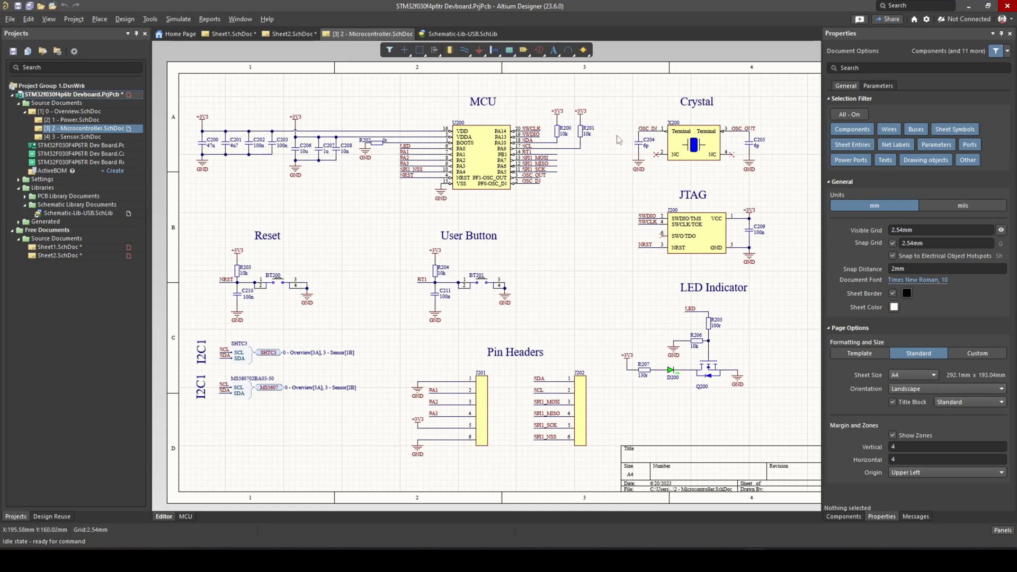
mouse_move(717, 312)
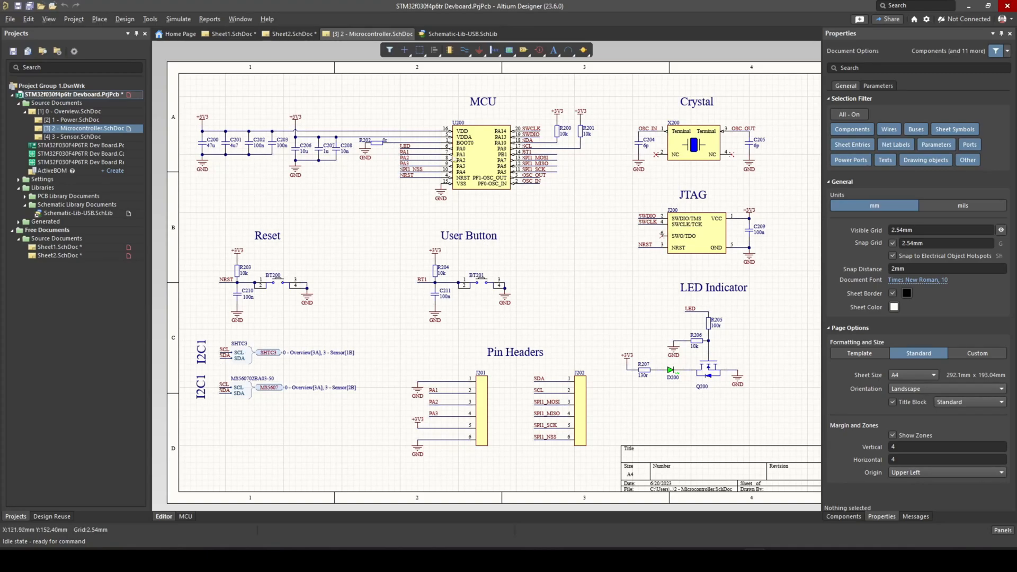
mouse_move(533, 171)
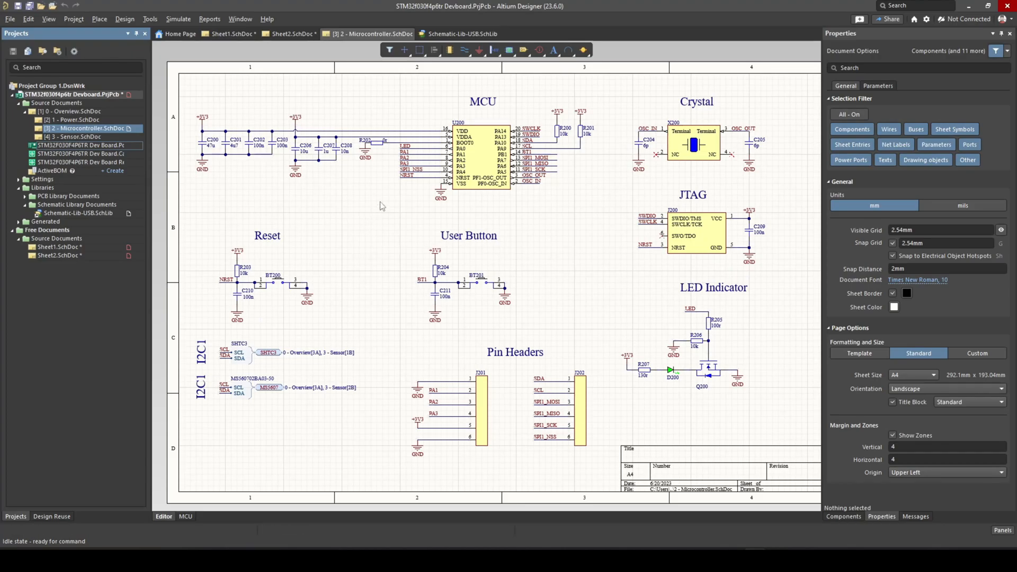
Open STM32F030F4P6TR Dev Board.PcbDoc to view the PCB layout.
click(478, 34)
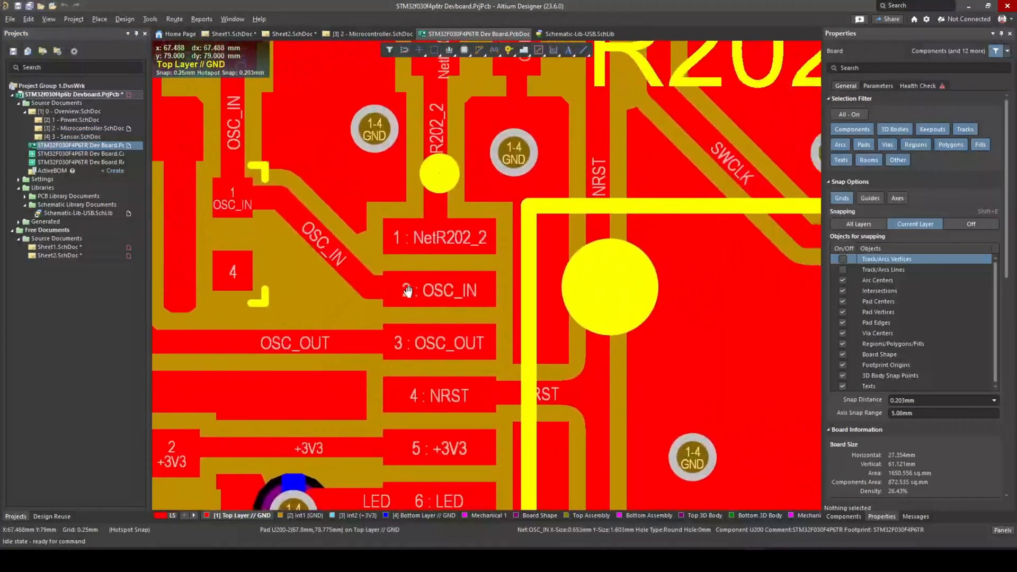